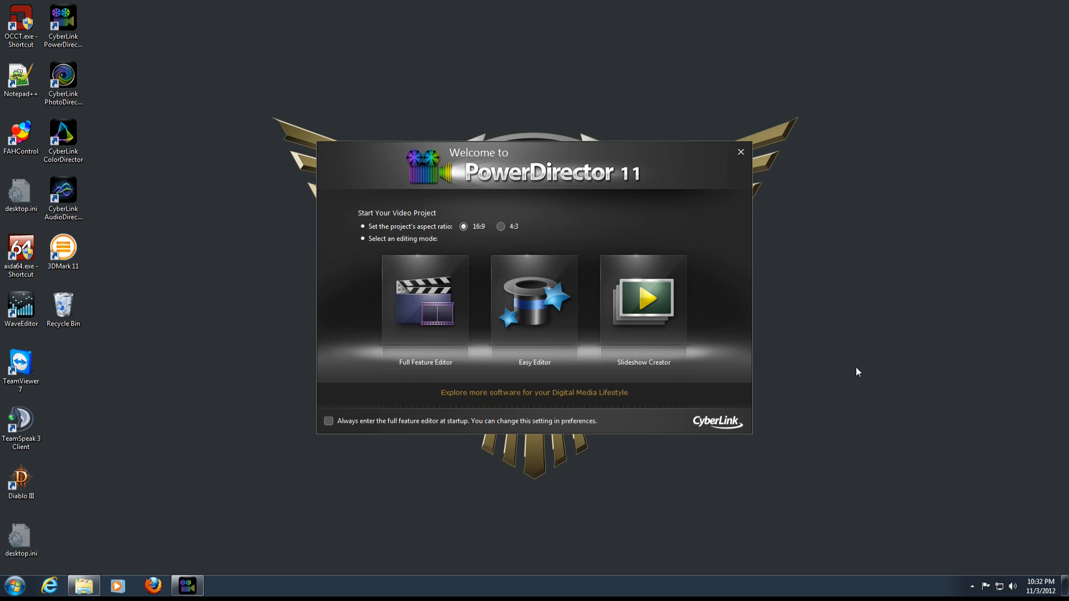
{"action": "mouse_move", "coordinate": [614, 203]}
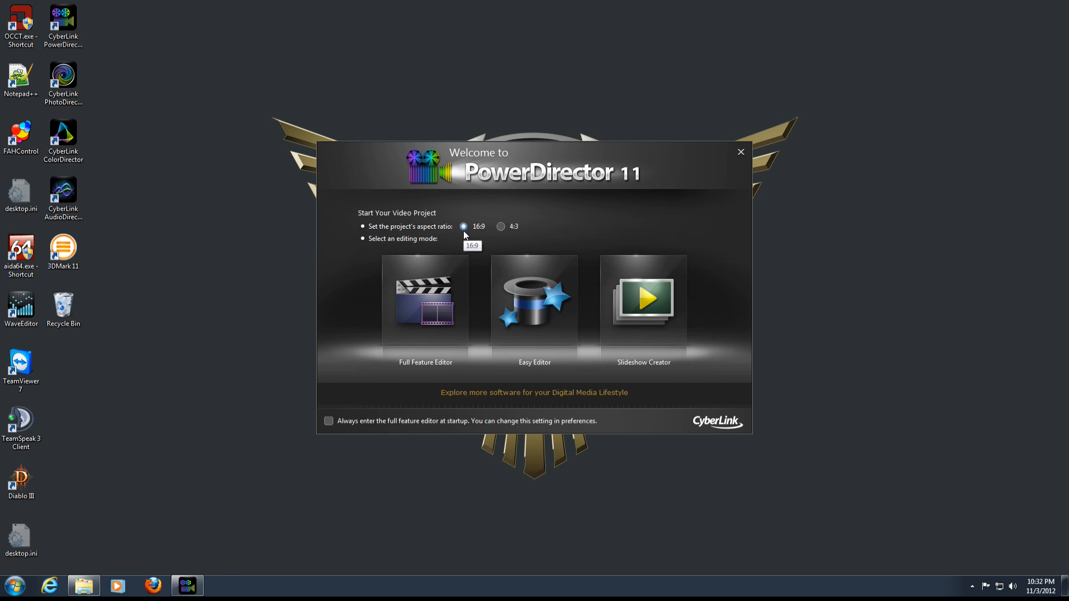
Keep the 16:9 aspect ratio and launch the Full Feature Editor
{"action": "left_click", "coordinate": [501, 227]}
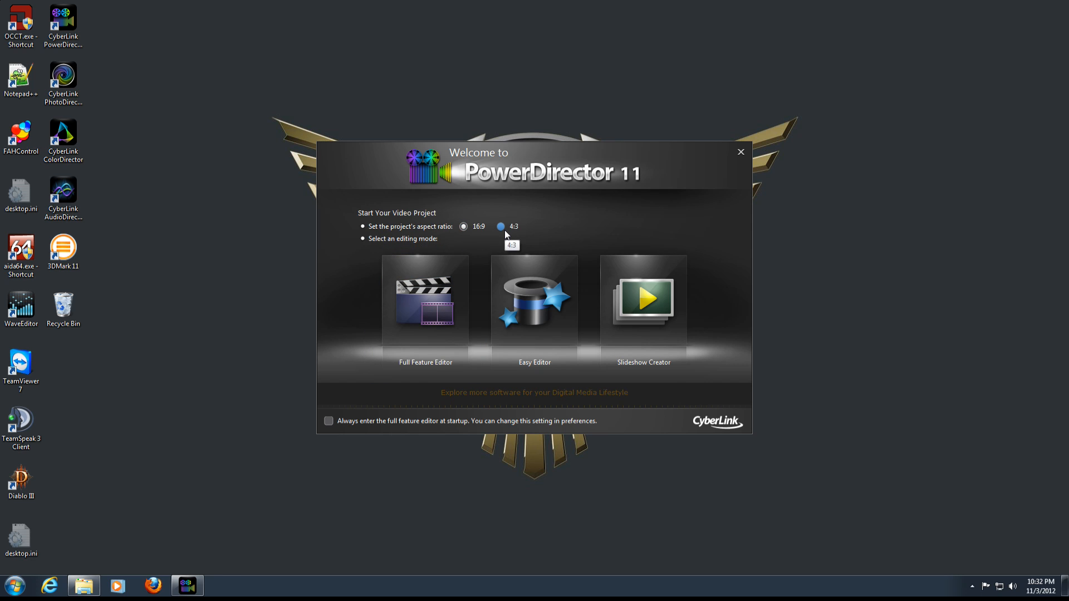
{"action": "left_click", "coordinate": [462, 227]}
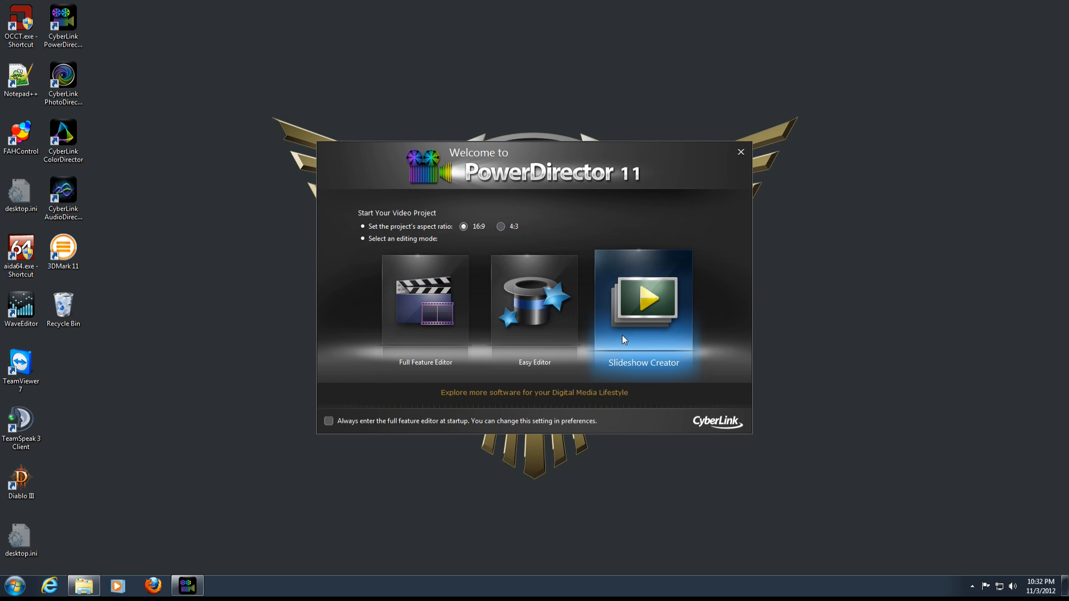
{"action": "mouse_move", "coordinate": [644, 311]}
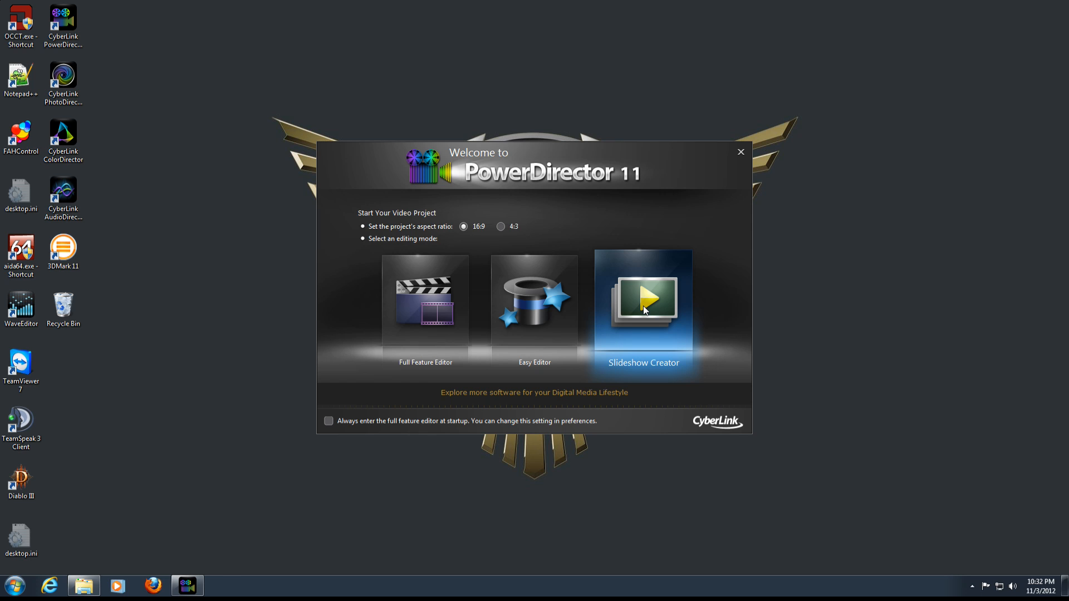
{"action": "mouse_move", "coordinate": [632, 307]}
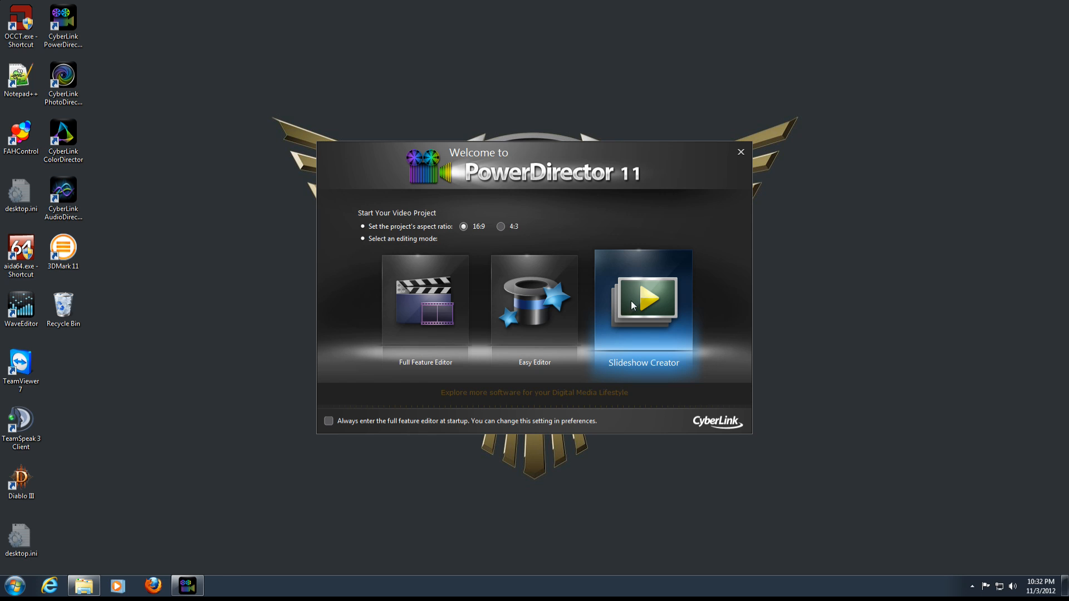
{"action": "mouse_move", "coordinate": [568, 229]}
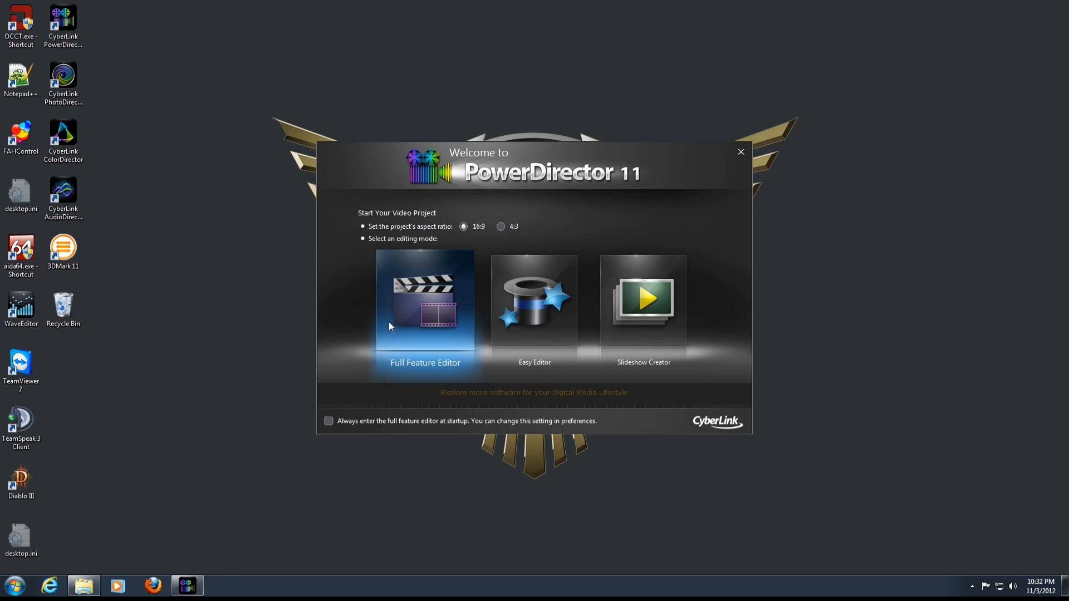
{"action": "left_click", "coordinate": [328, 421]}
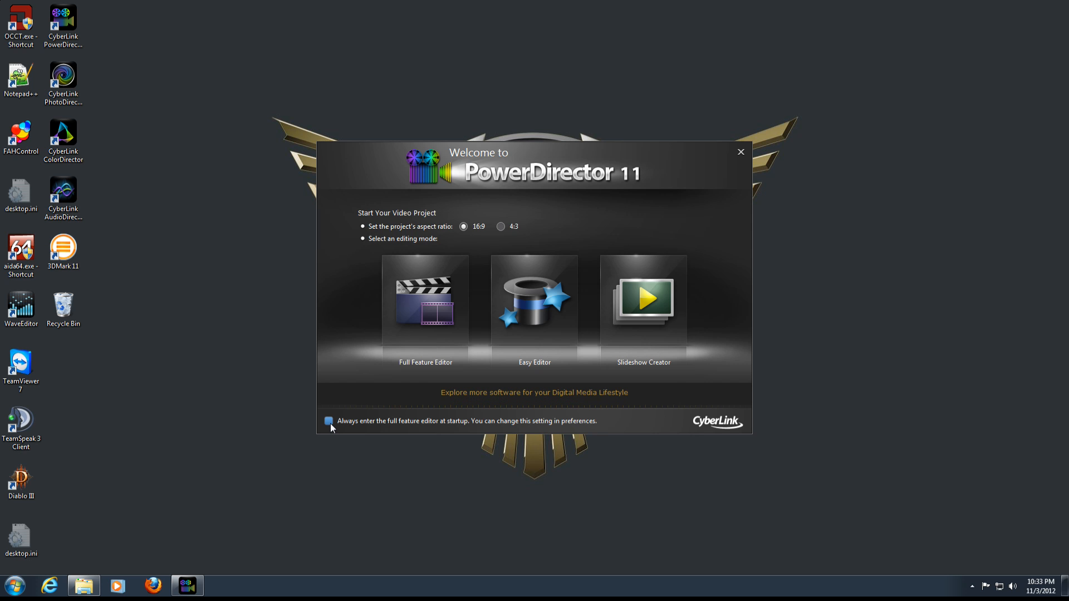
{"action": "left_click", "coordinate": [328, 421]}
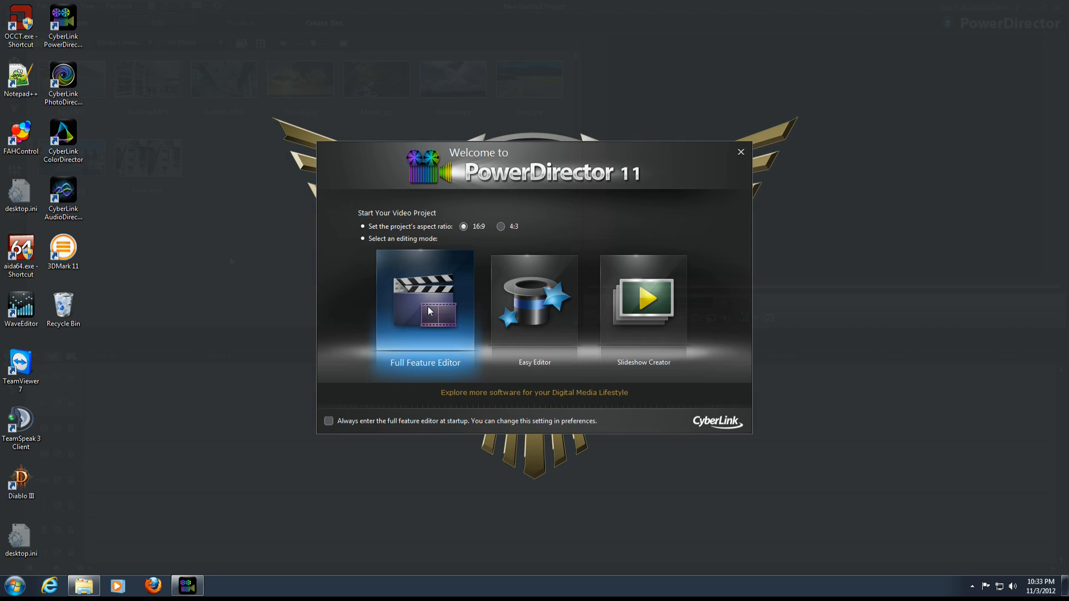
Set the playback position and drag it along the timeline ruler
{"action": "left_click", "coordinate": [424, 297]}
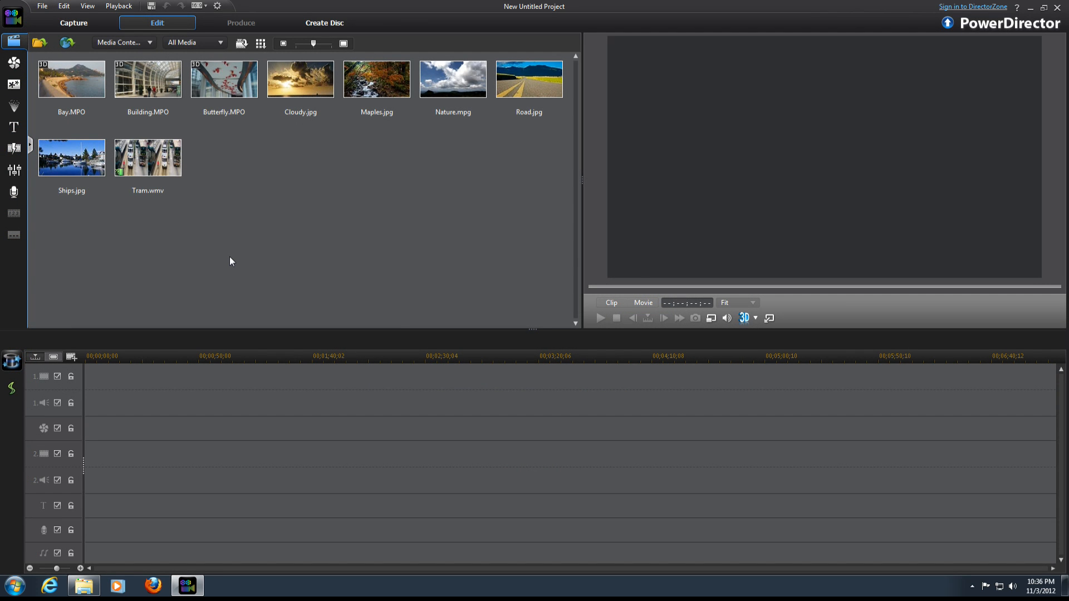
{"action": "mouse_move", "coordinate": [379, 237]}
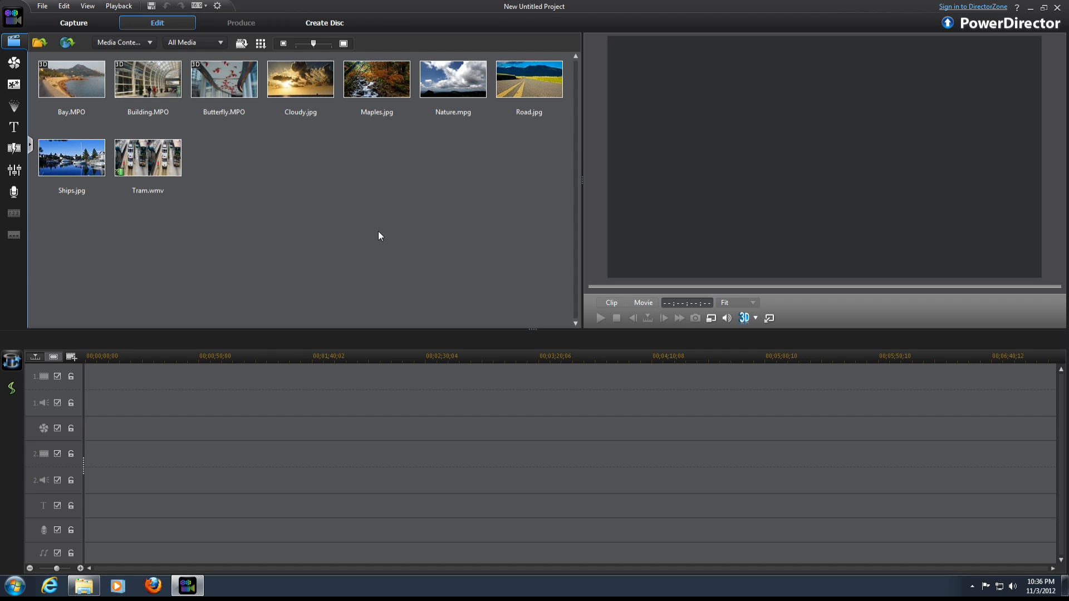
{"action": "mouse_move", "coordinate": [661, 124]}
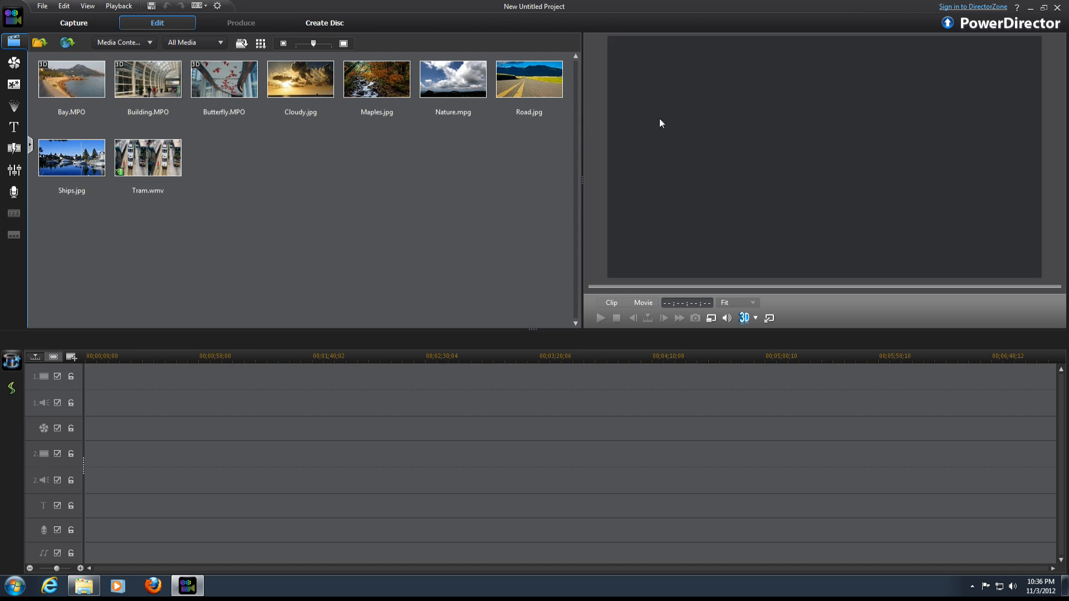
{"action": "mouse_move", "coordinate": [48, 404]}
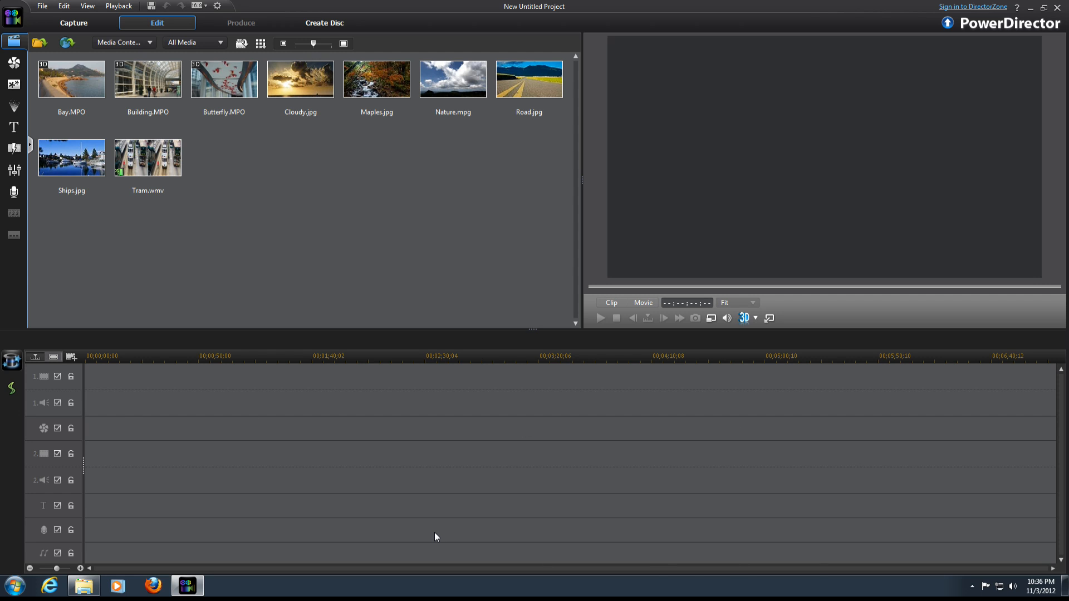
{"action": "mouse_move", "coordinate": [425, 479]}
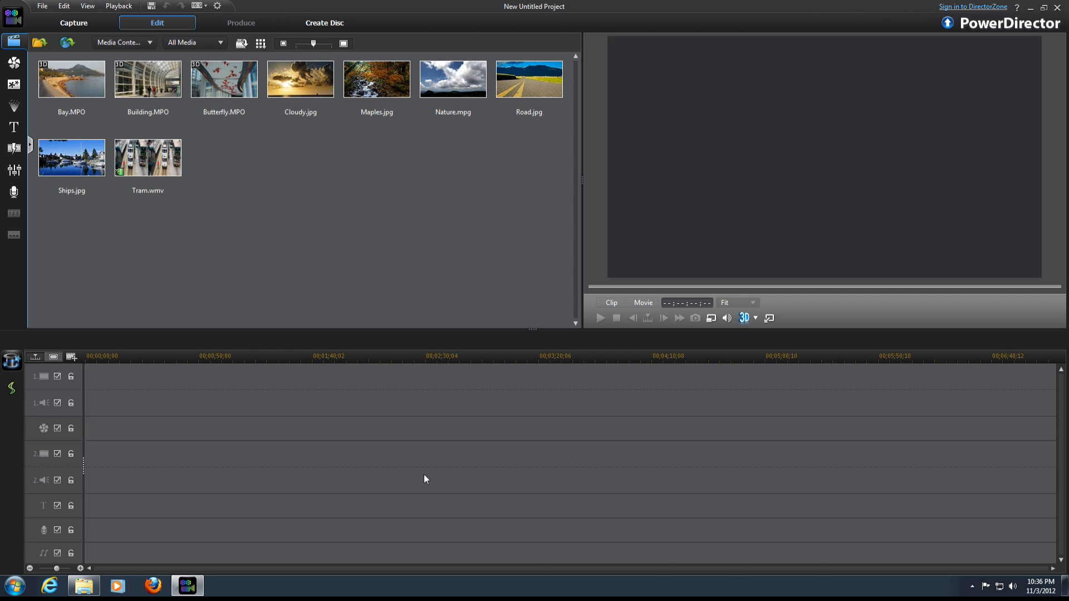
{"action": "left_click", "coordinate": [346, 358]}
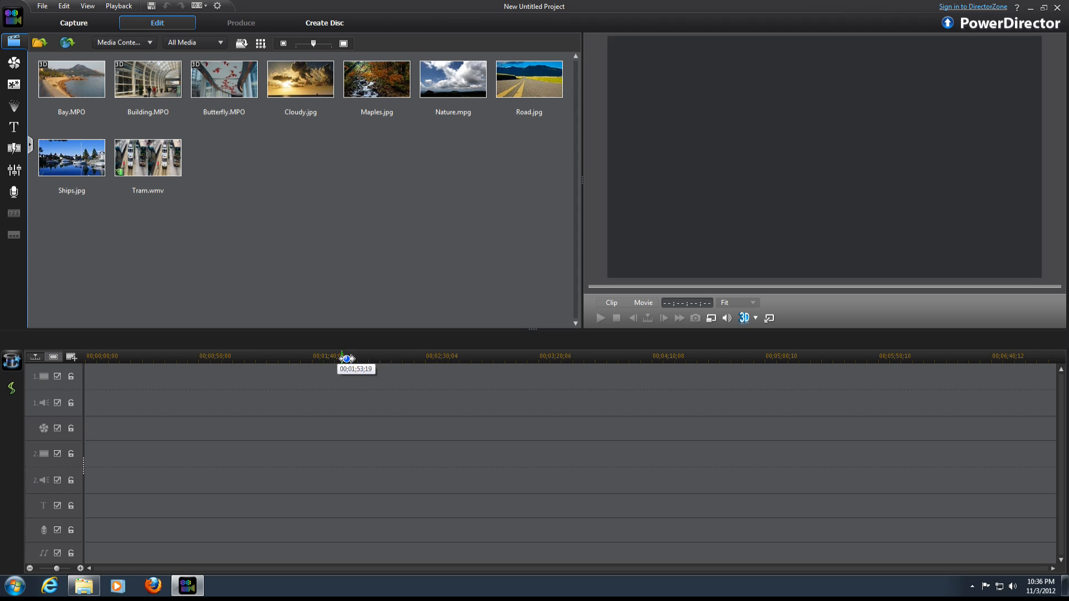
{"action": "left_click_drag", "start_coordinate": [344, 358], "coordinate": [725, 354]}
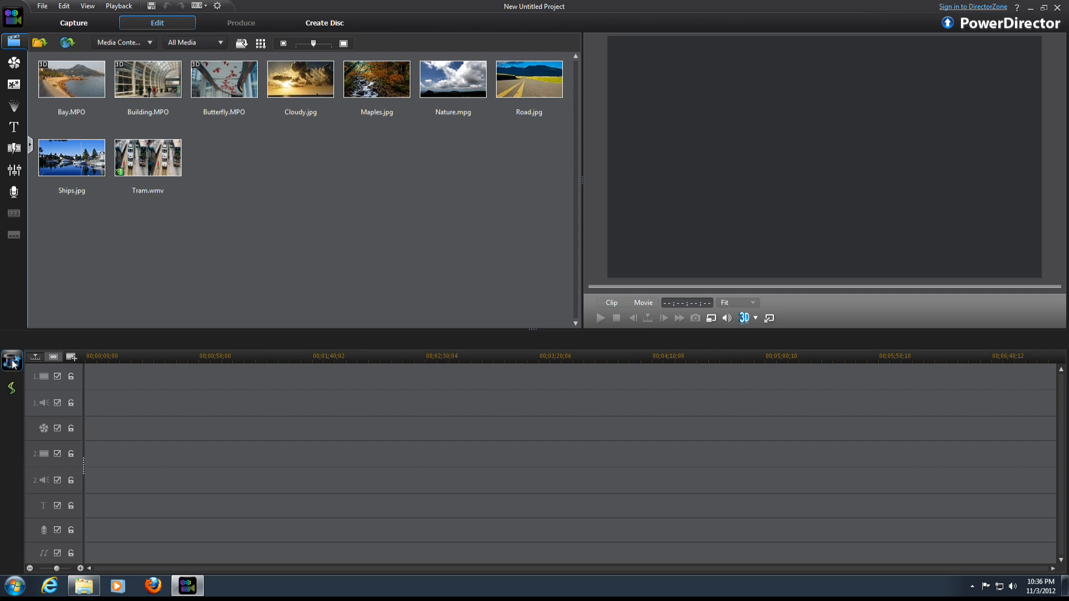
{"action": "mouse_move", "coordinate": [11, 361]}
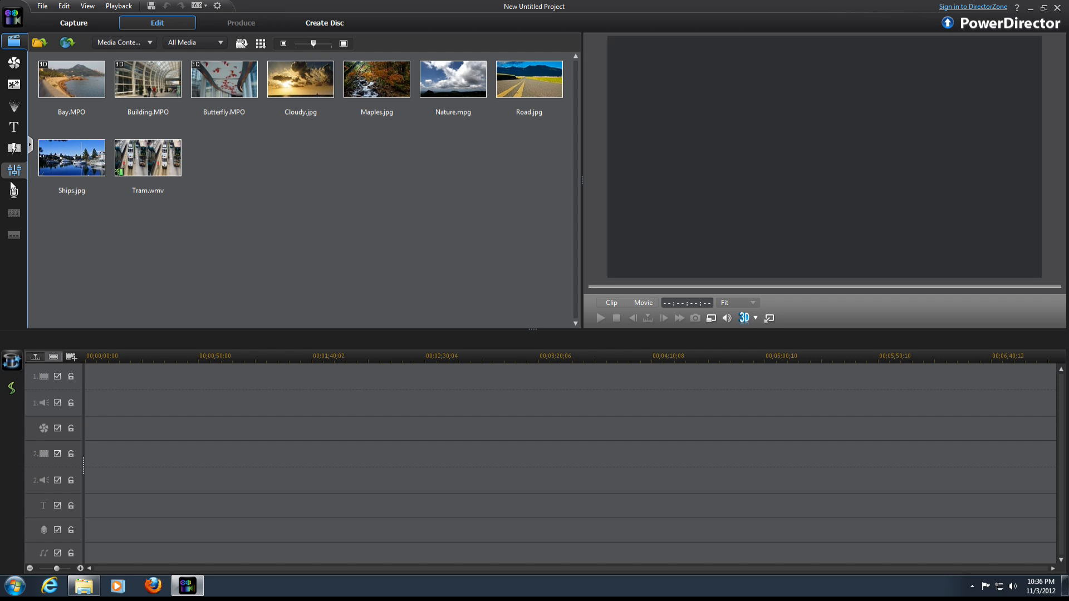
{"action": "mouse_move", "coordinate": [13, 62]}
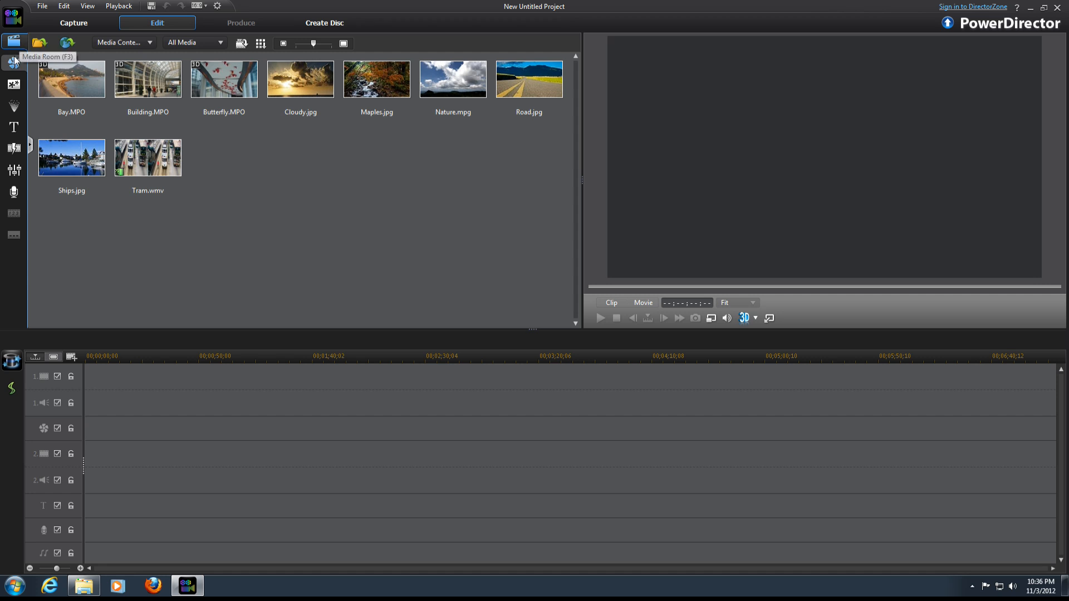
{"action": "mouse_move", "coordinate": [14, 61]}
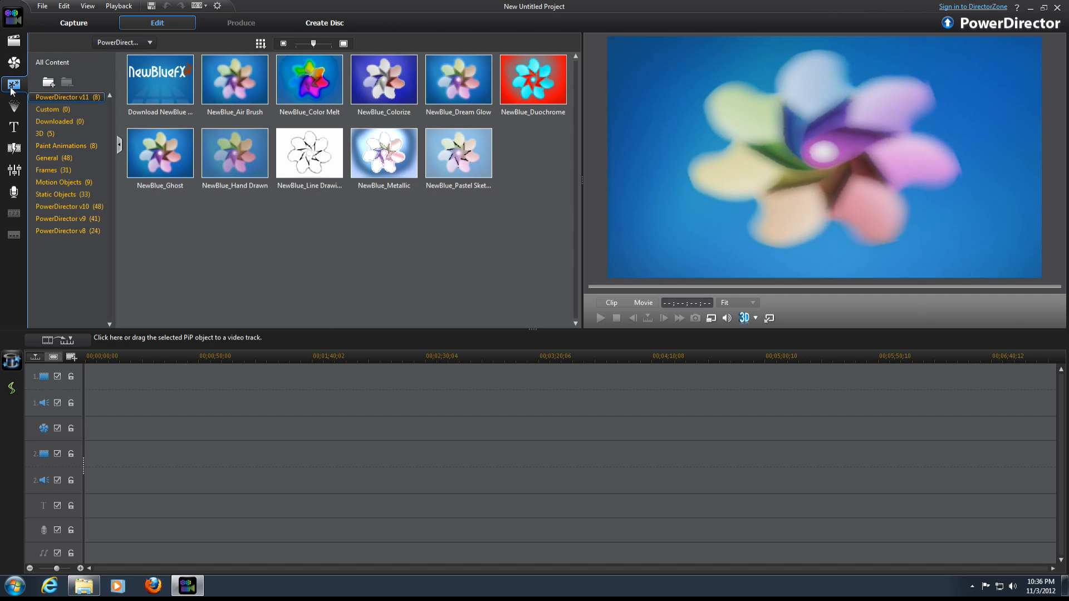
Browse the Particle, Audio Mixing and Voice-Over Recording rooms, then return to the Media Room
{"action": "left_click", "coordinate": [13, 107]}
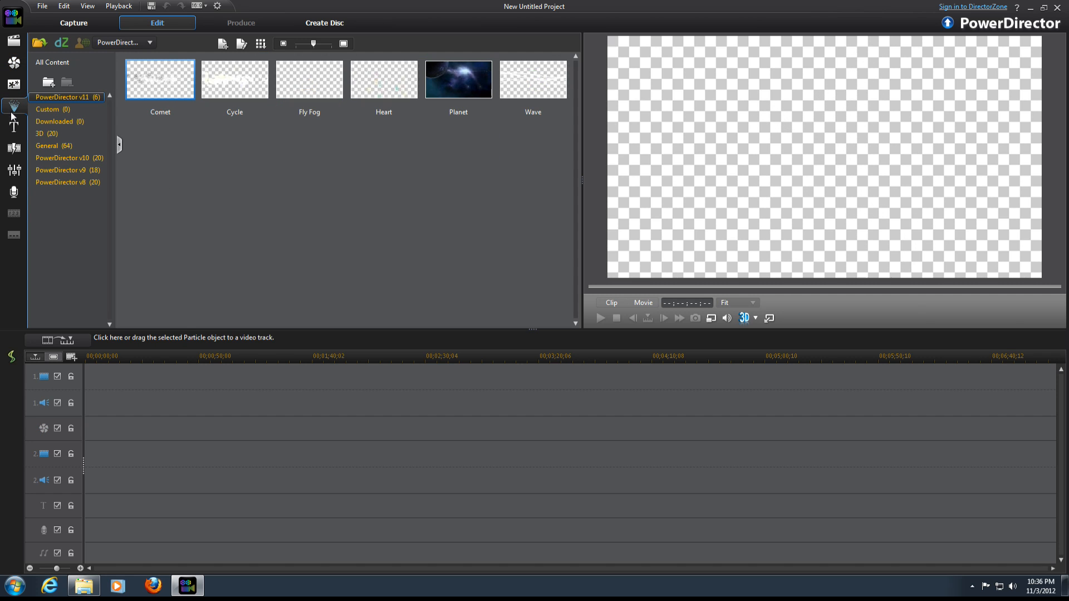
{"action": "left_click", "coordinate": [14, 149]}
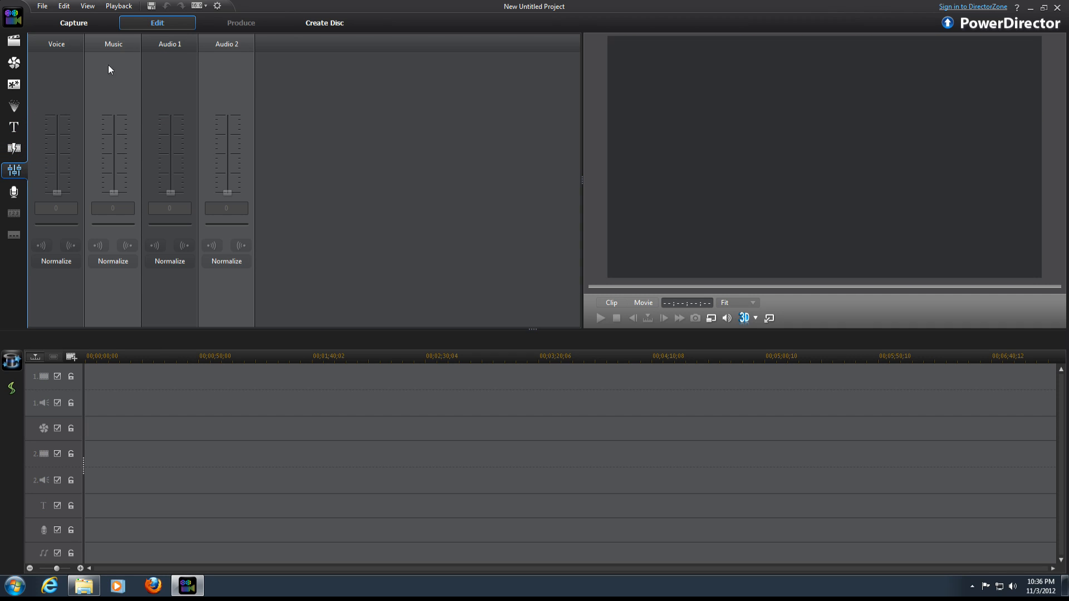
{"action": "mouse_move", "coordinate": [270, 207]}
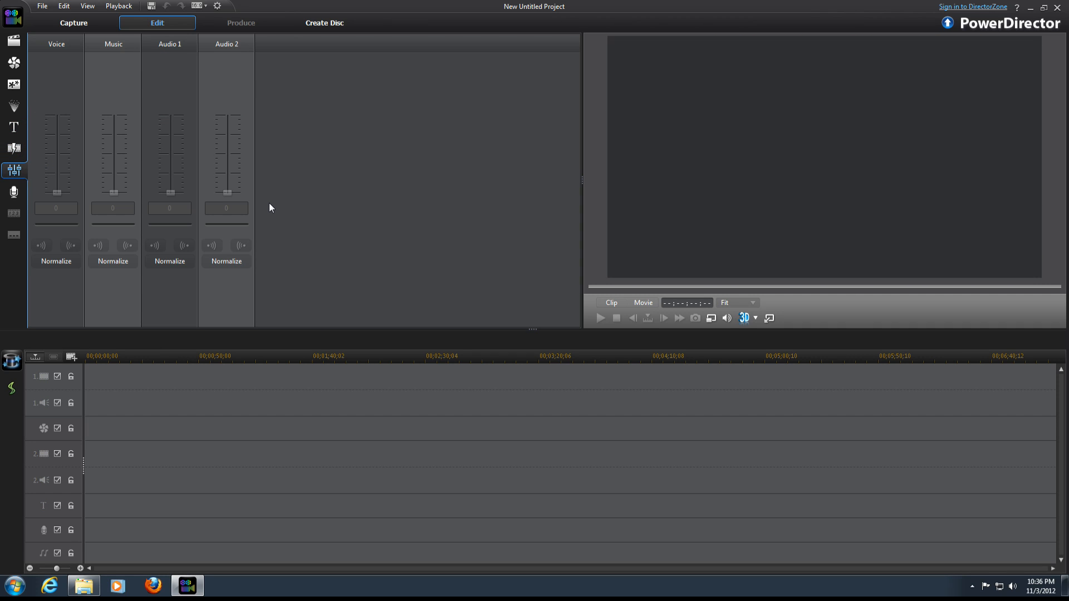
{"action": "mouse_move", "coordinate": [13, 192]}
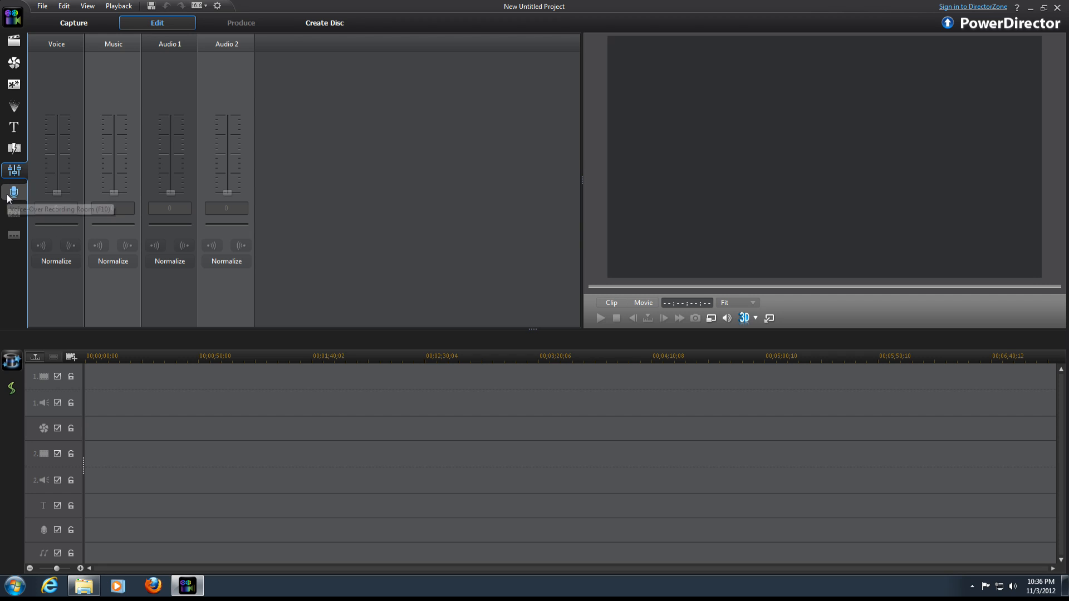
{"action": "left_click", "coordinate": [12, 191]}
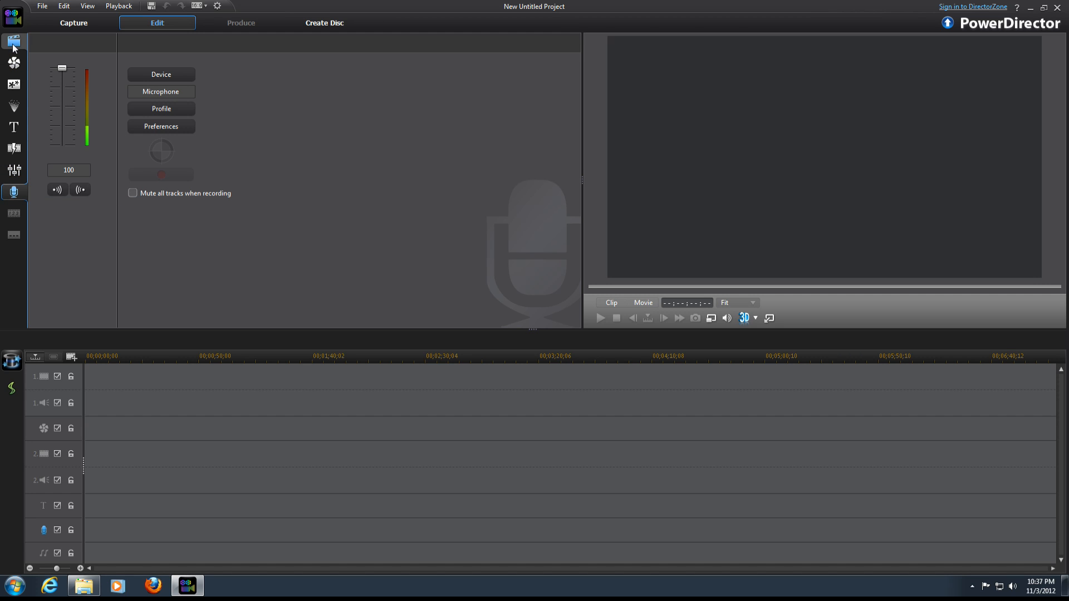
{"action": "left_click", "coordinate": [13, 40]}
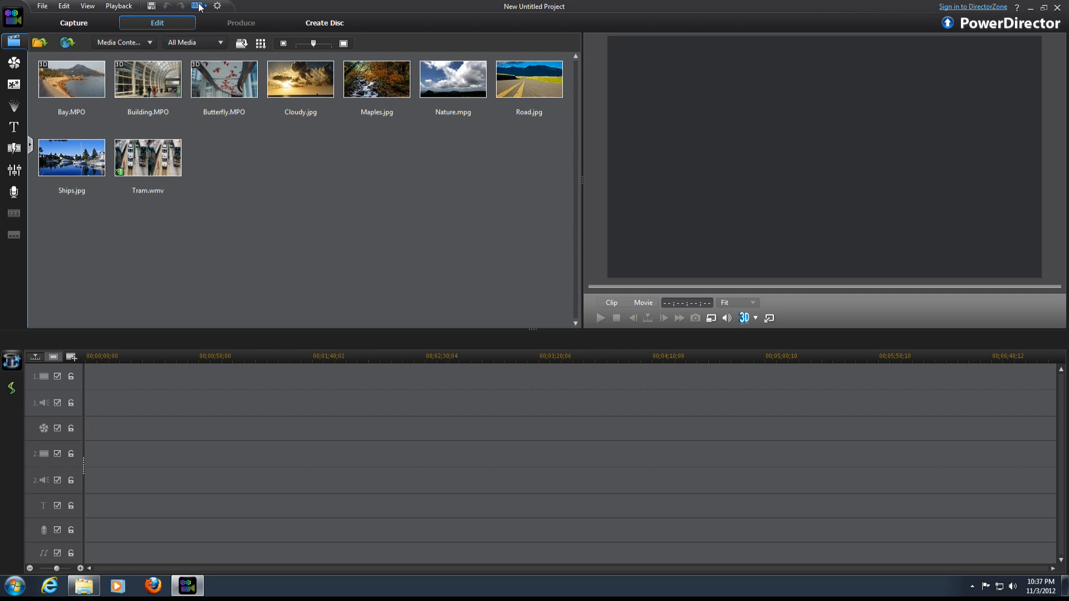
{"action": "left_click", "coordinate": [206, 6]}
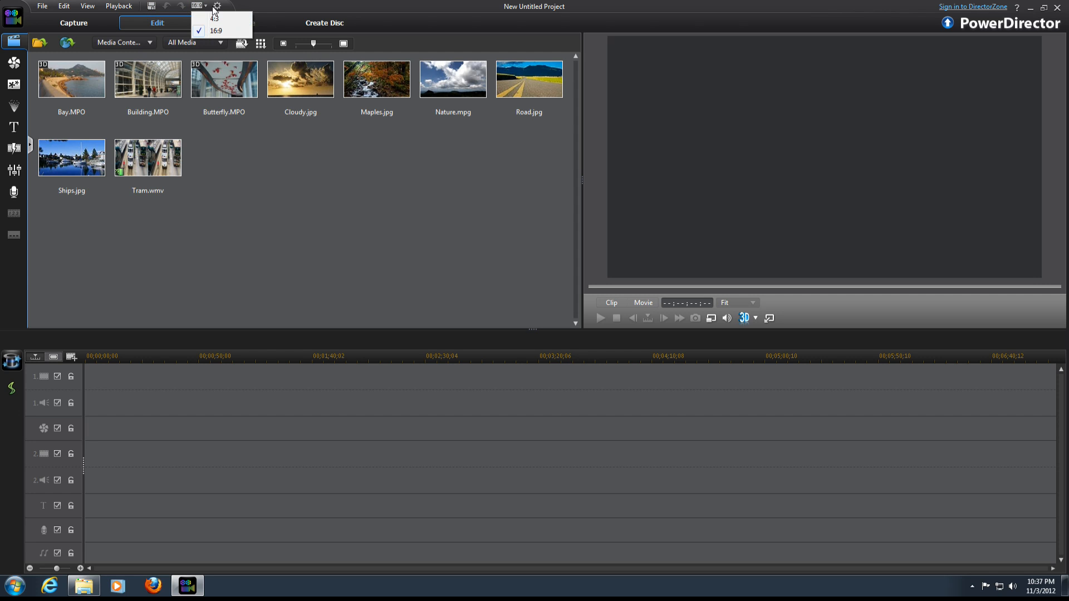
{"action": "left_click", "coordinate": [203, 6]}
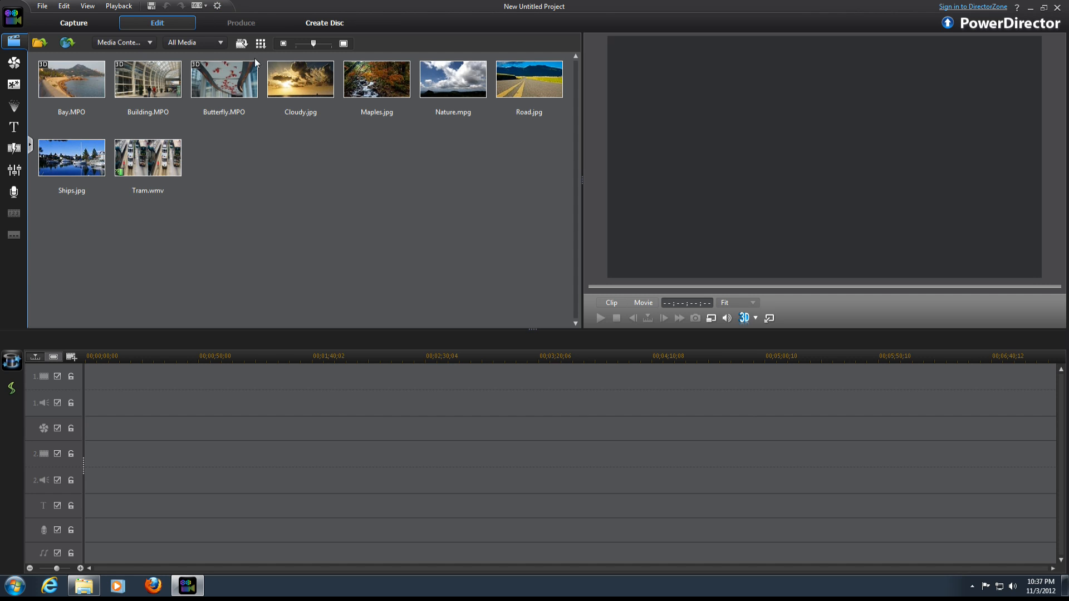
{"action": "left_click", "coordinate": [217, 7]}
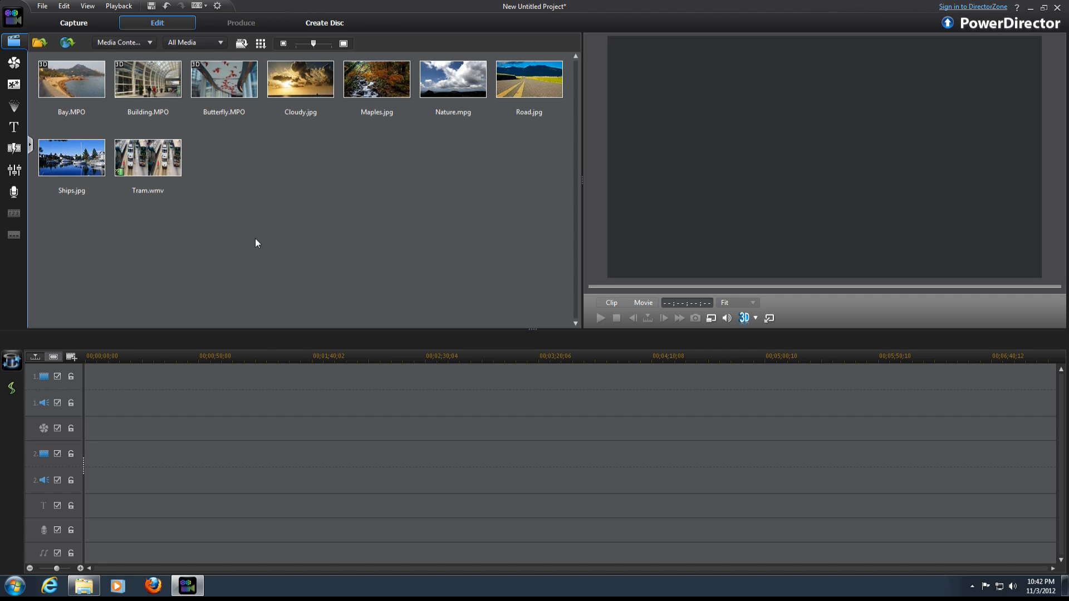
{"action": "mouse_move", "coordinate": [301, 160]}
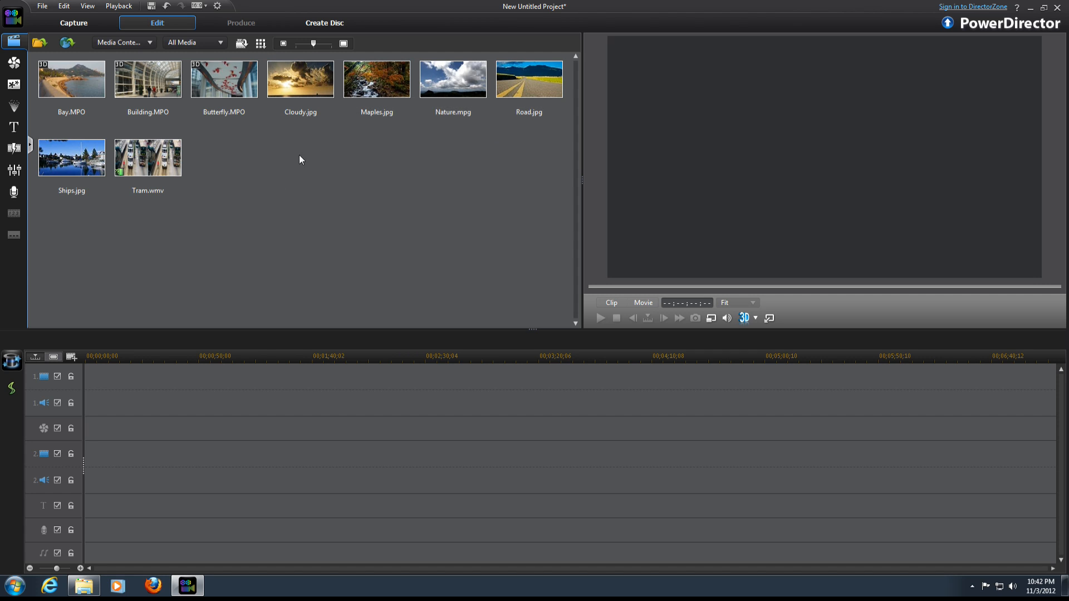
{"action": "mouse_move", "coordinate": [148, 157]}
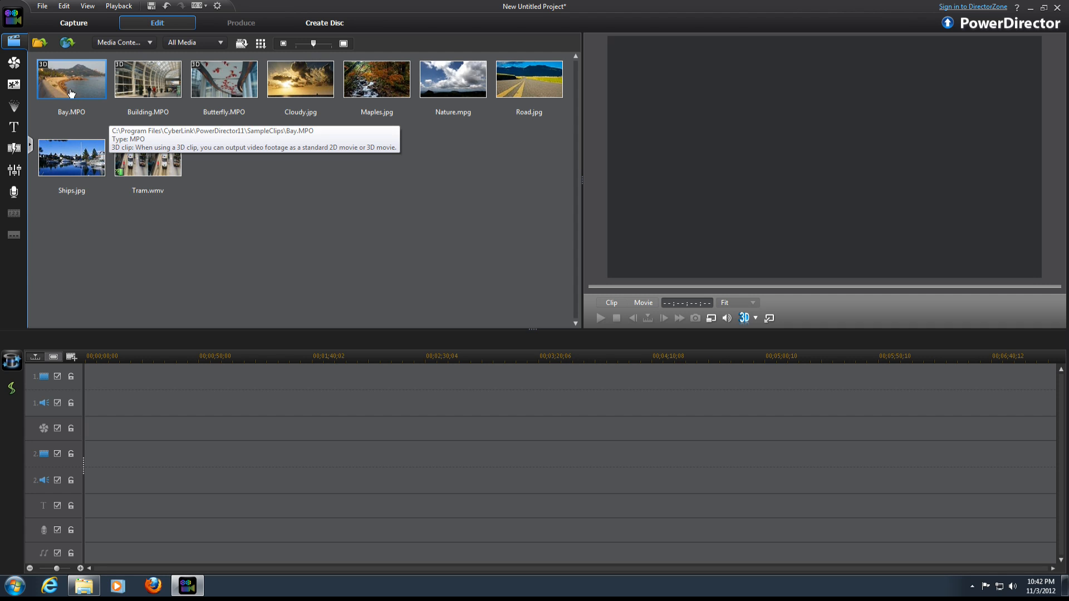
{"action": "mouse_move", "coordinate": [211, 95]}
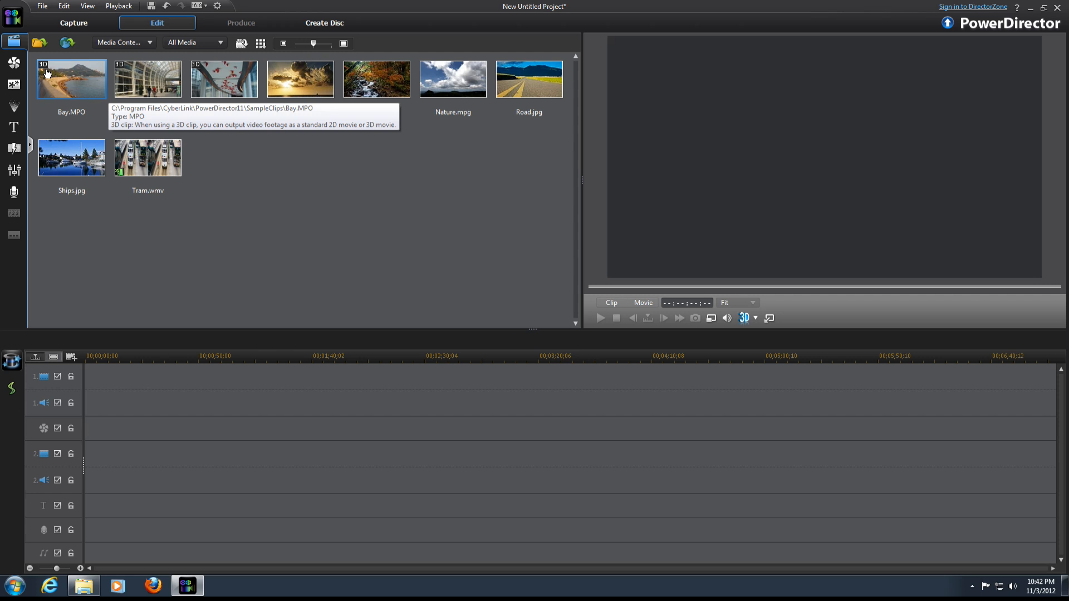
{"action": "mouse_move", "coordinate": [80, 78]}
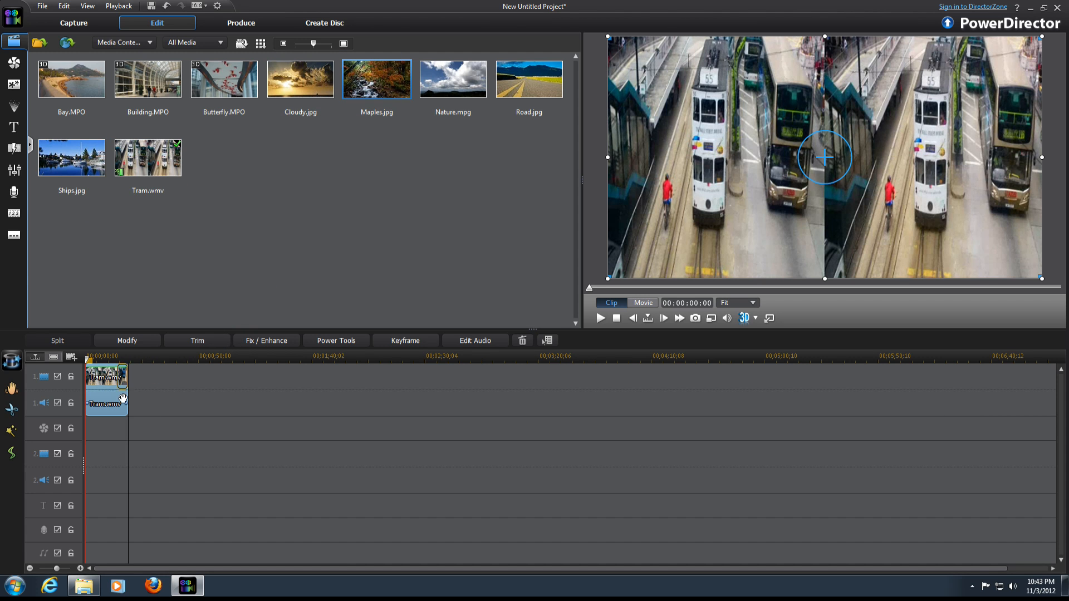
Add Maples after Tram, insert Nature.mpg at the start pushing clips right, and select Tram
{"action": "left_click", "coordinate": [301, 79]}
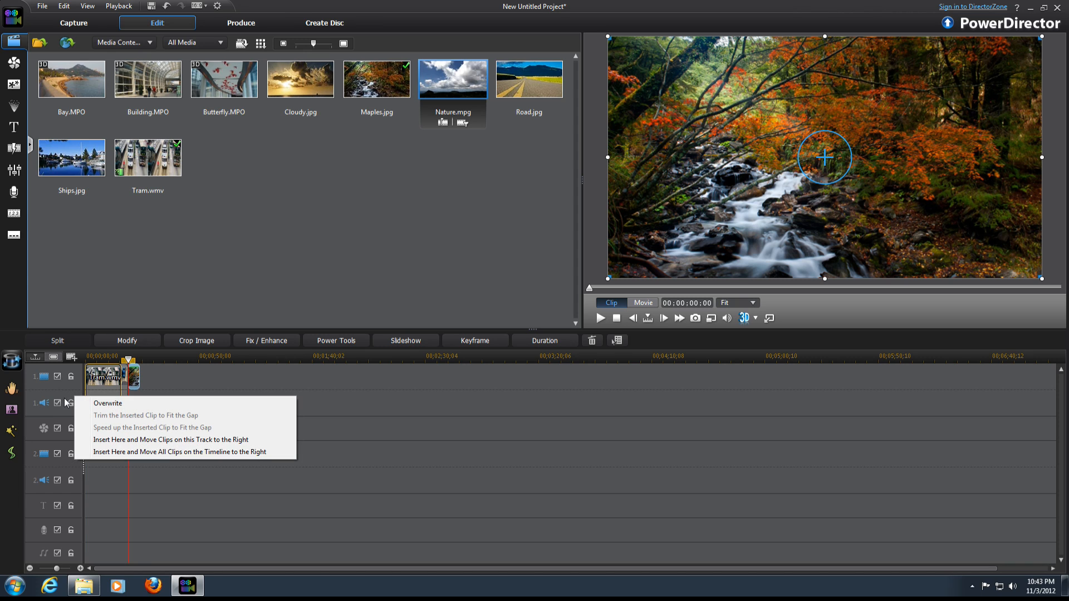
{"action": "mouse_move", "coordinate": [114, 402]}
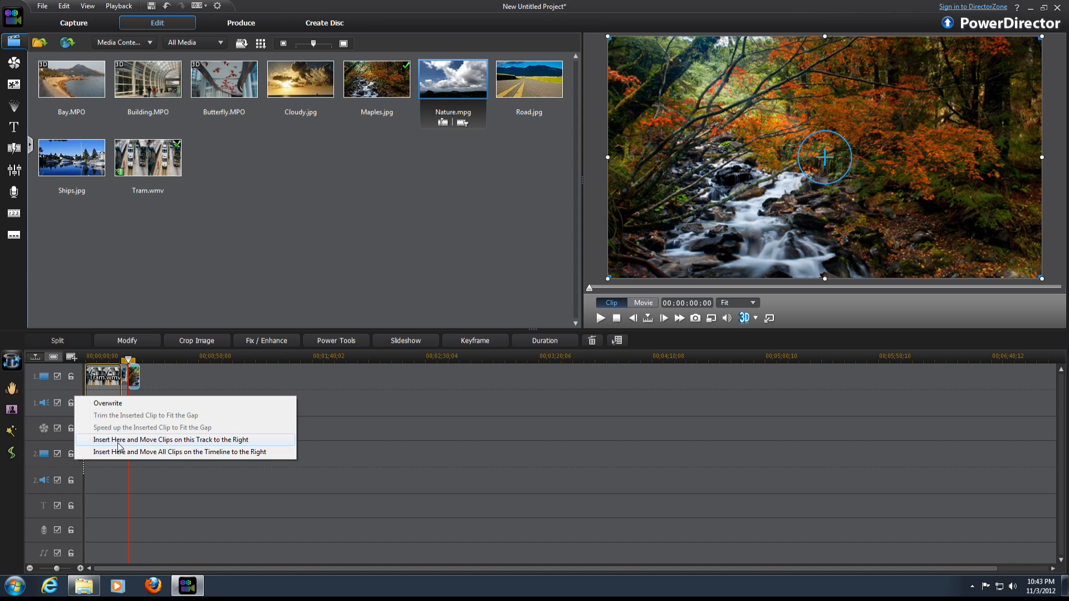
{"action": "left_click", "coordinate": [170, 440]}
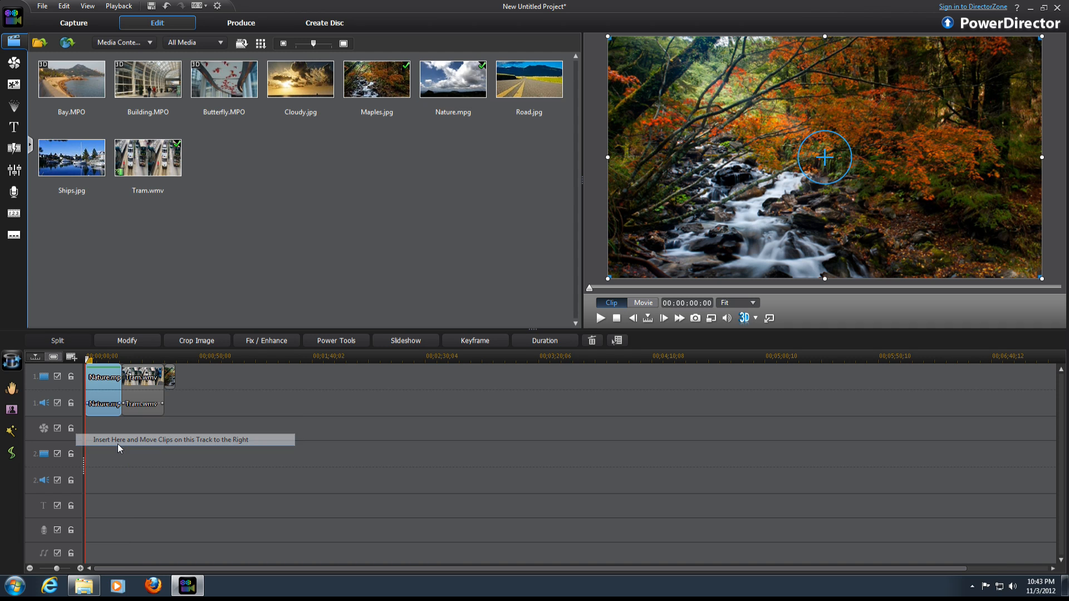
{"action": "left_click", "coordinate": [144, 377]}
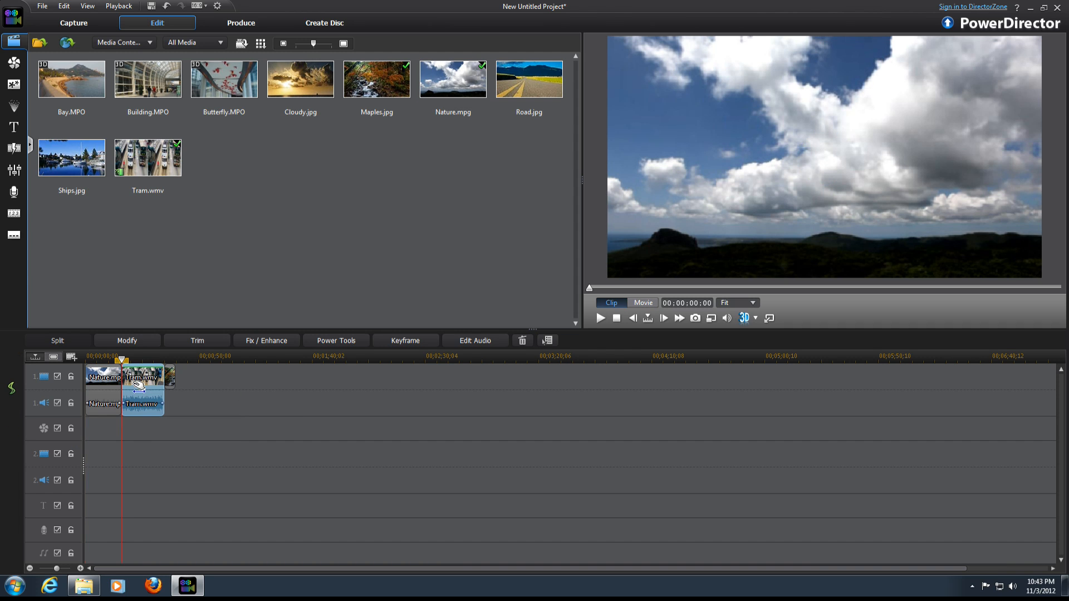
{"action": "left_click", "coordinate": [143, 377]}
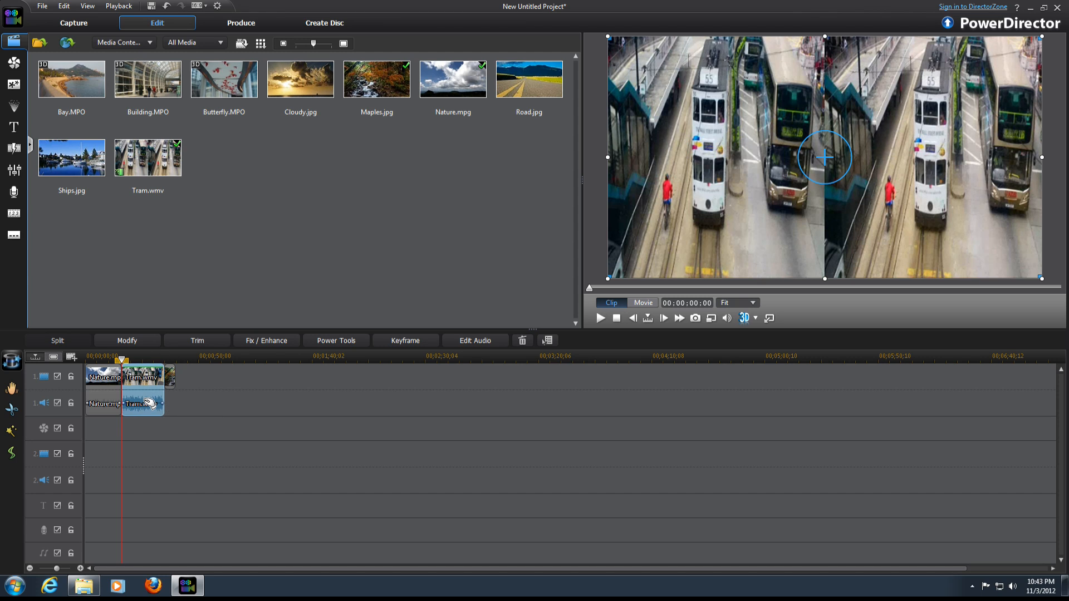
Remove the Tram.wmv clip from the timeline through its right-click Remove options
{"action": "right_click", "coordinate": [143, 404]}
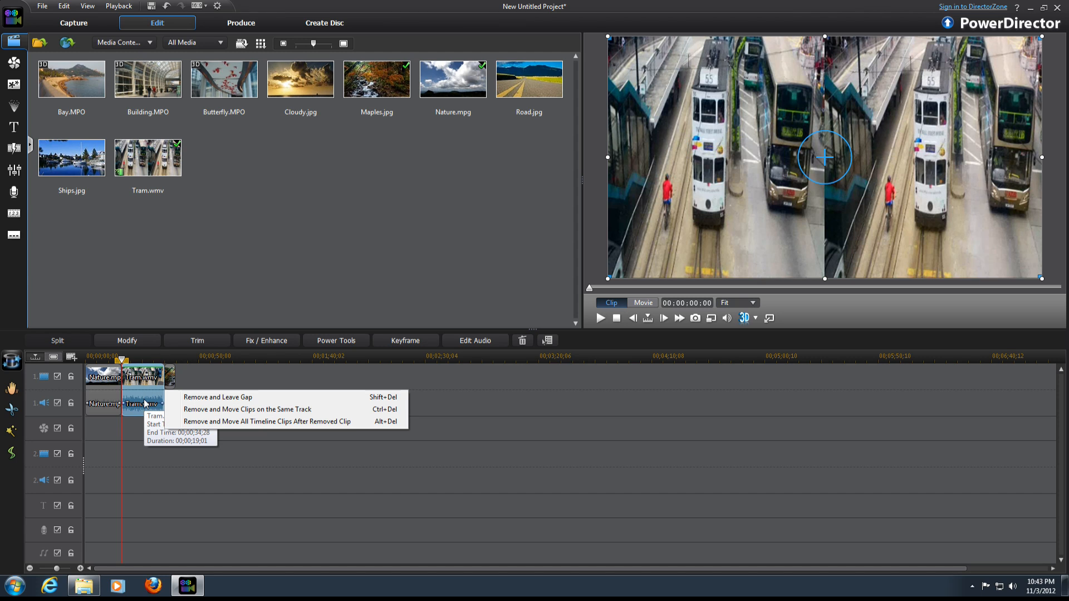
{"action": "mouse_move", "coordinate": [248, 409]}
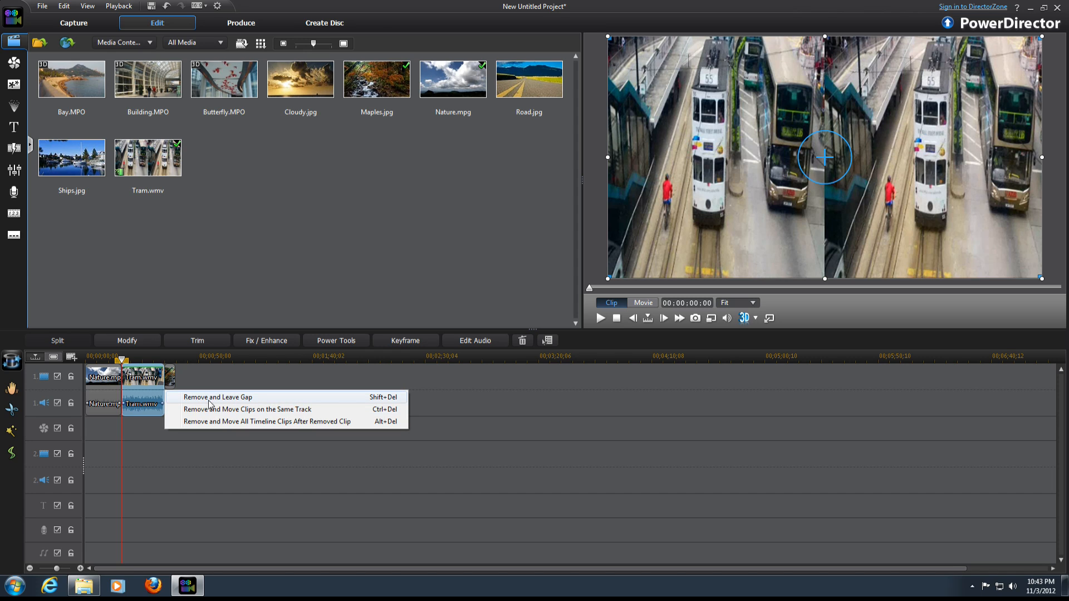
{"action": "mouse_move", "coordinate": [216, 402]}
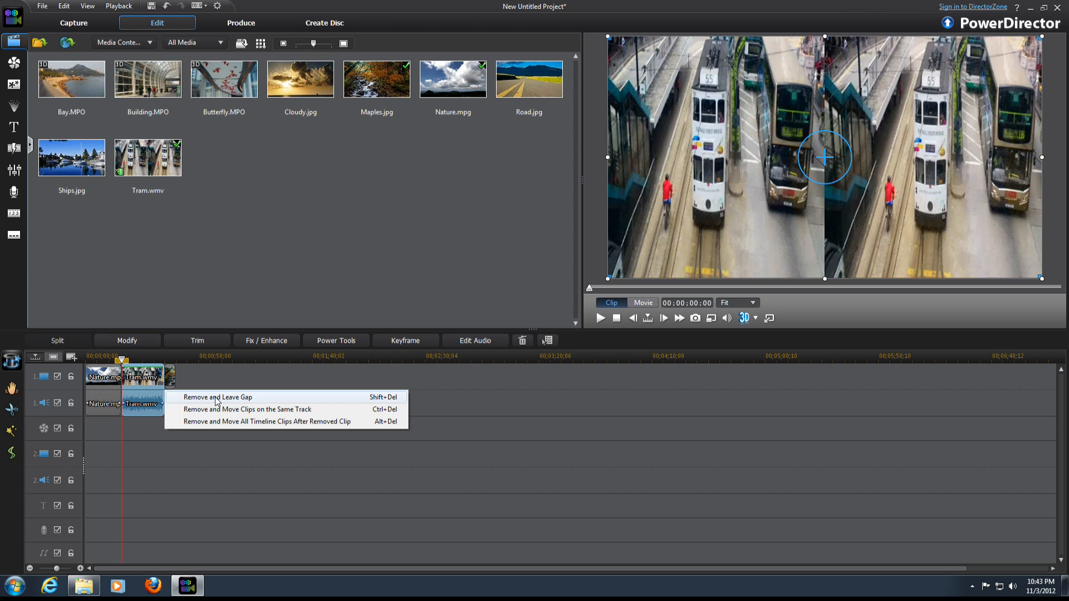
{"action": "mouse_move", "coordinate": [212, 426]}
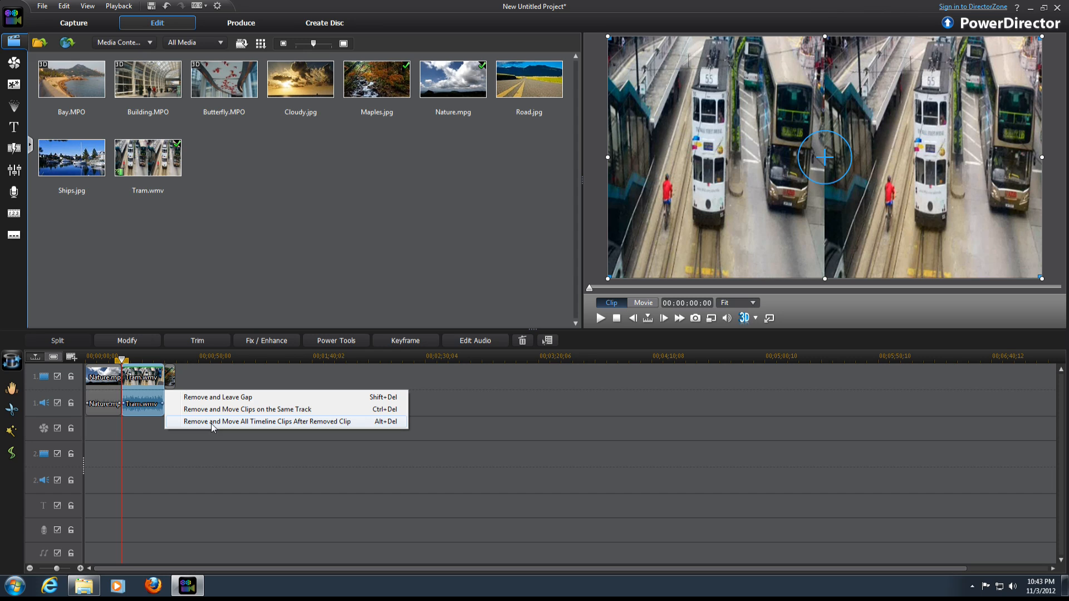
{"action": "left_click", "coordinate": [266, 422]}
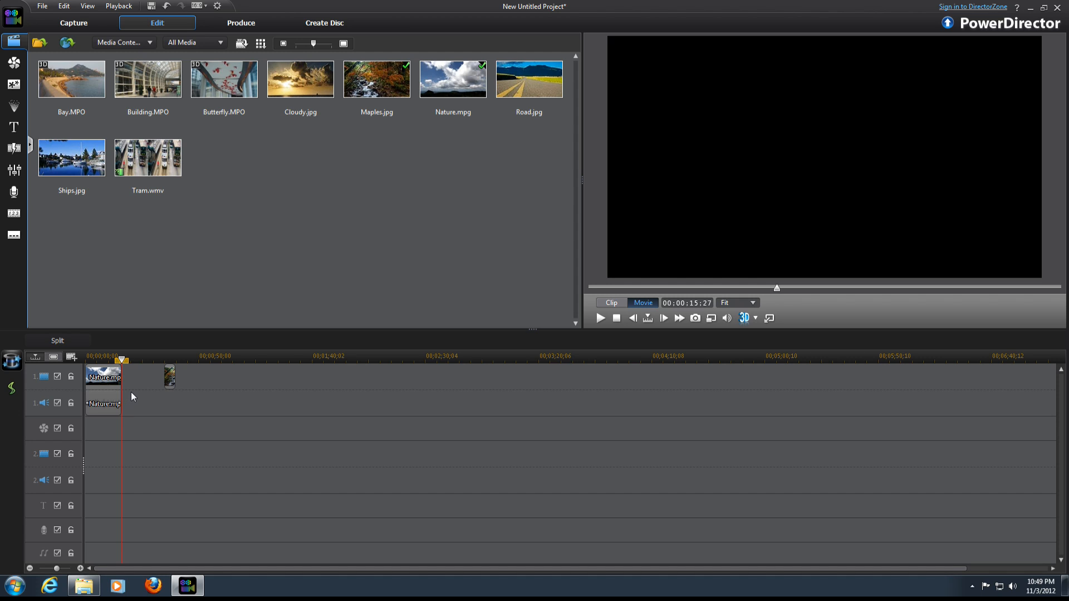
{"action": "left_click_drag", "start_coordinate": [121, 359], "coordinate": [130, 361]}
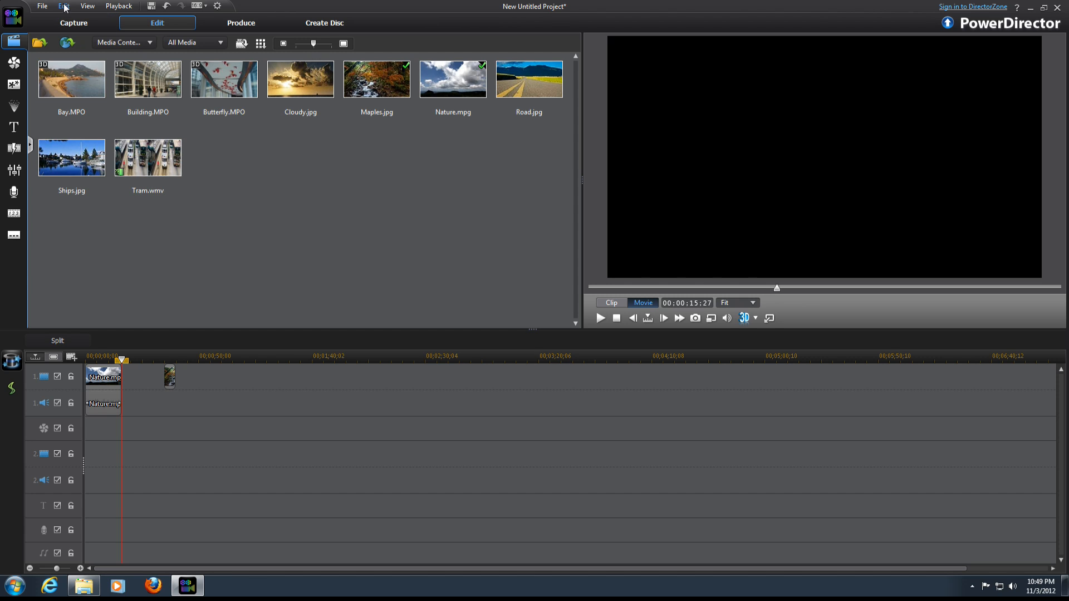
{"action": "left_click", "coordinate": [63, 6]}
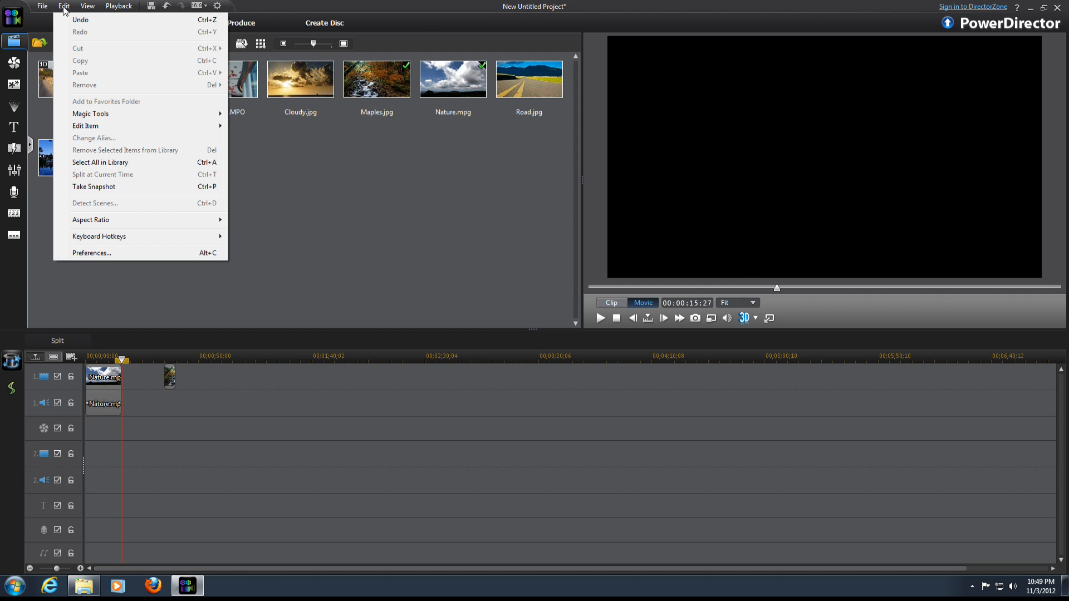
{"action": "mouse_move", "coordinate": [140, 220]}
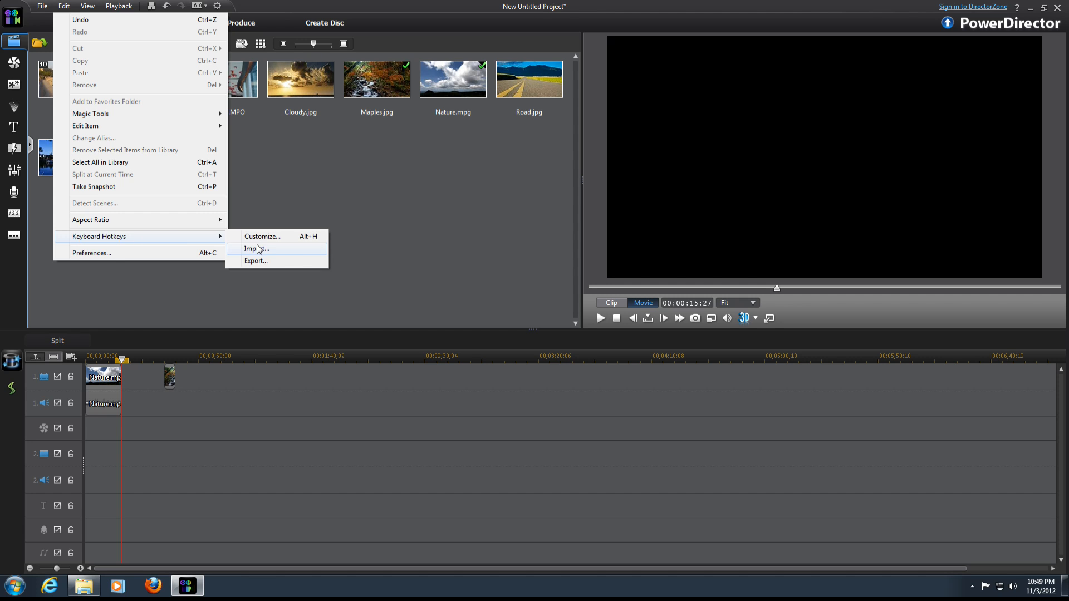
{"action": "left_click", "coordinate": [261, 237]}
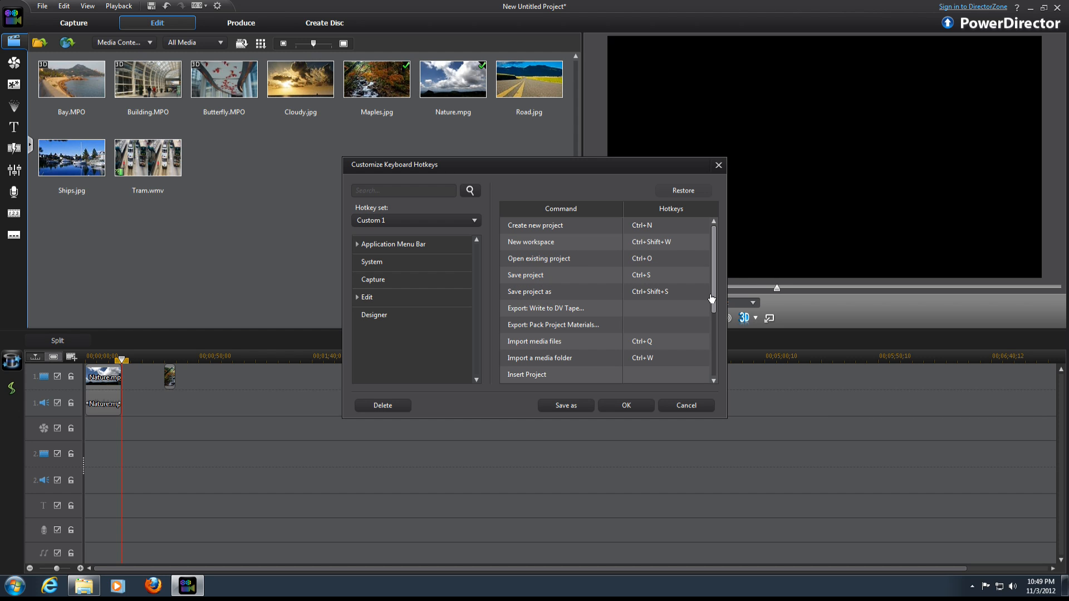
{"action": "scroll", "scroll_direction": "down", "scroll_amount": 3}
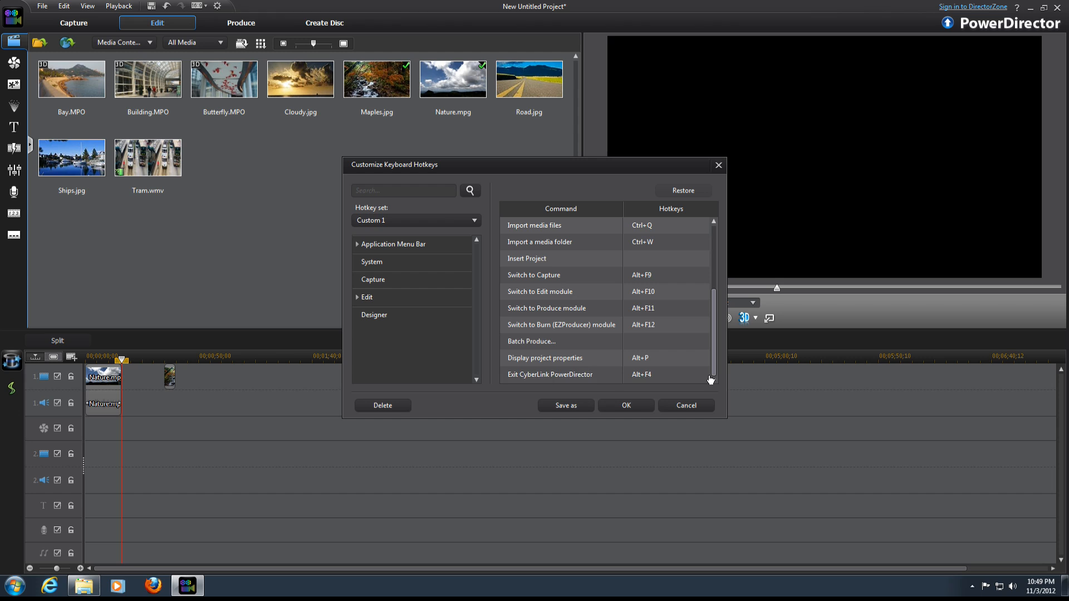
{"action": "mouse_move", "coordinate": [428, 244]}
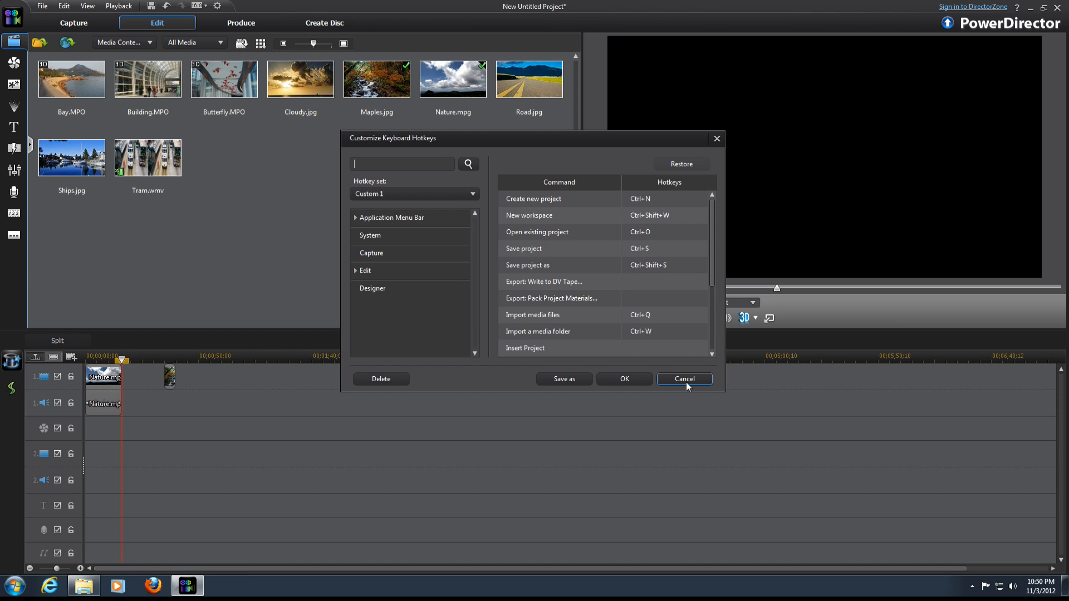
{"action": "left_click", "coordinate": [683, 379]}
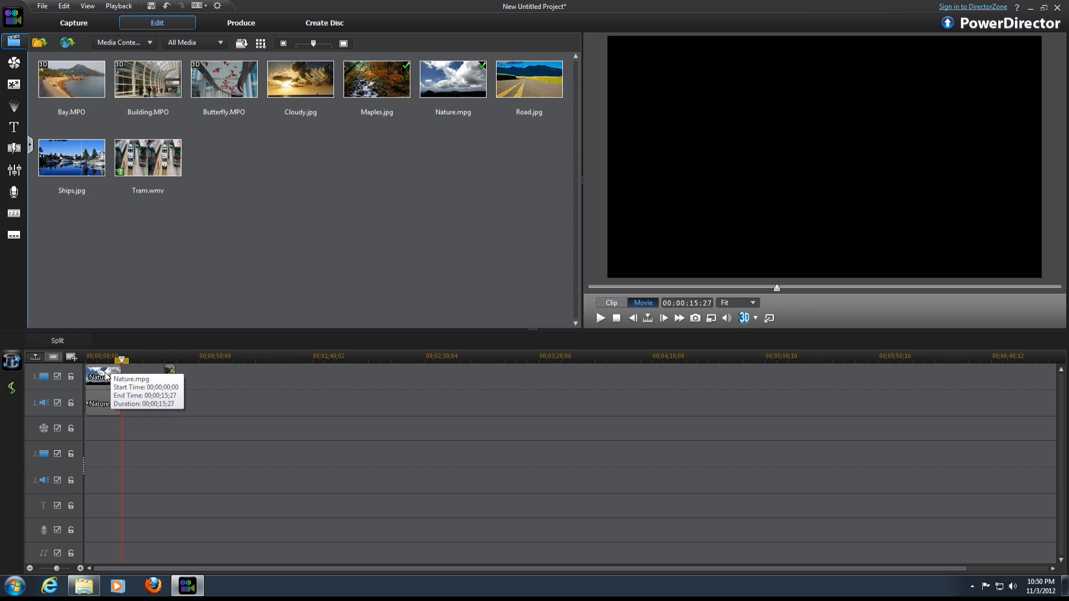
{"action": "mouse_move", "coordinate": [180, 461]}
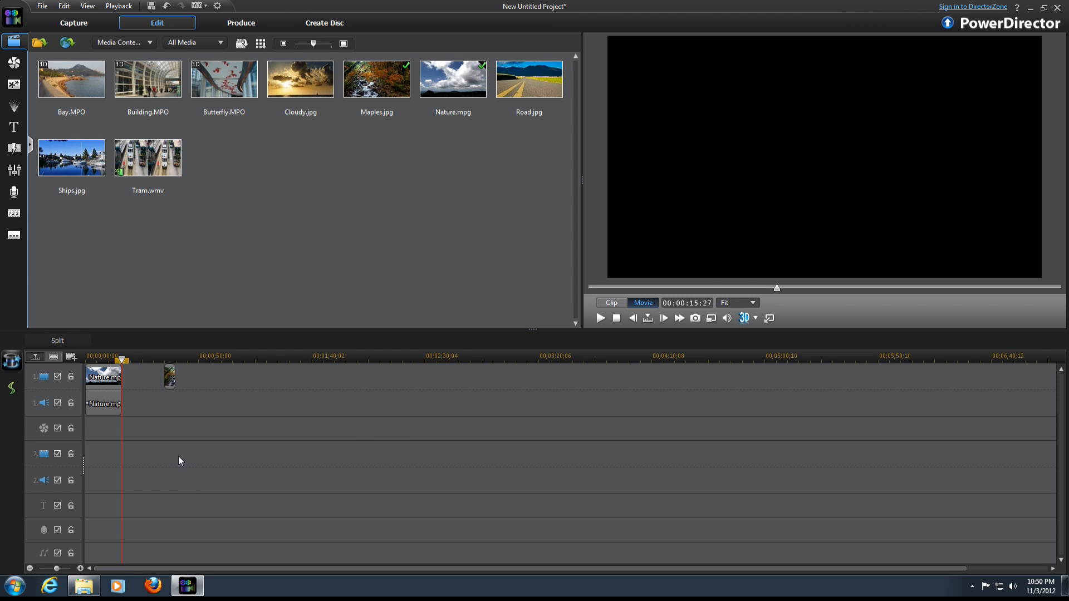
{"action": "mouse_move", "coordinate": [103, 377]}
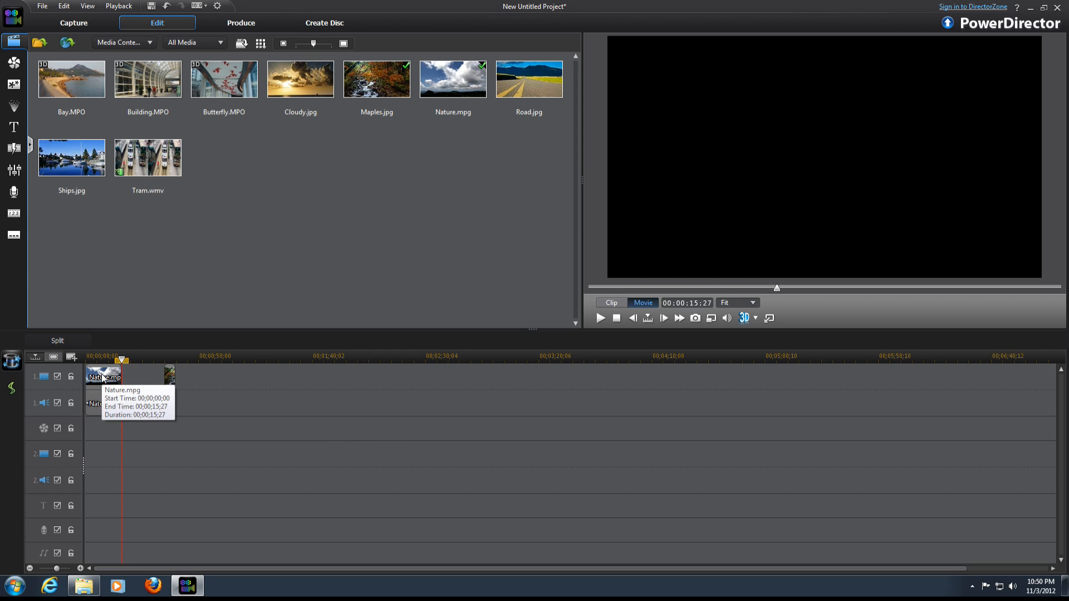
Select the Nature.mpg clip on the timeline to show it in the preview
{"action": "left_click", "coordinate": [102, 376]}
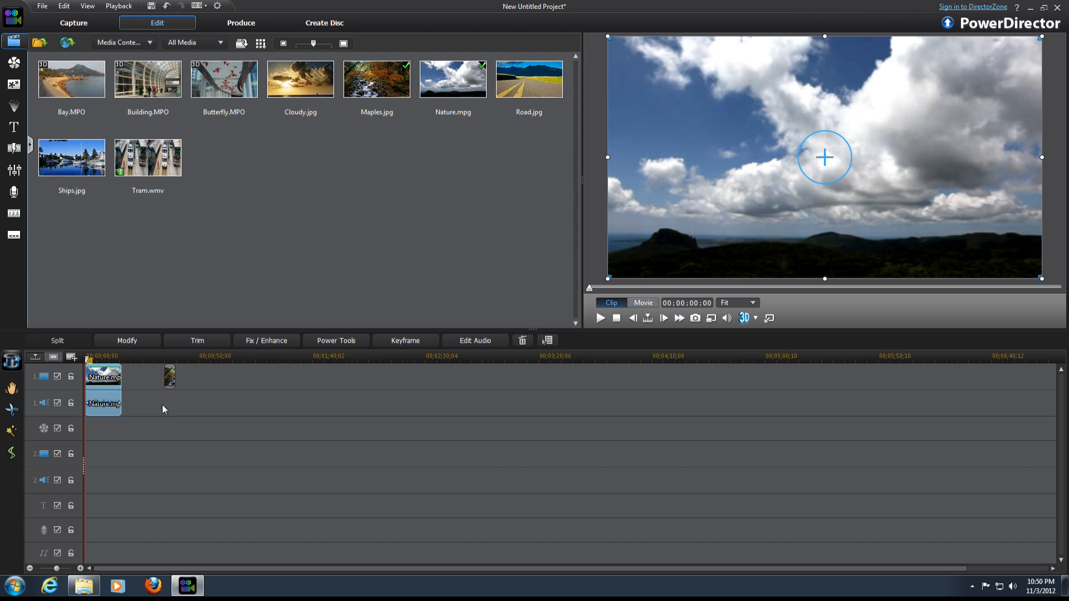
{"action": "mouse_move", "coordinate": [228, 402]}
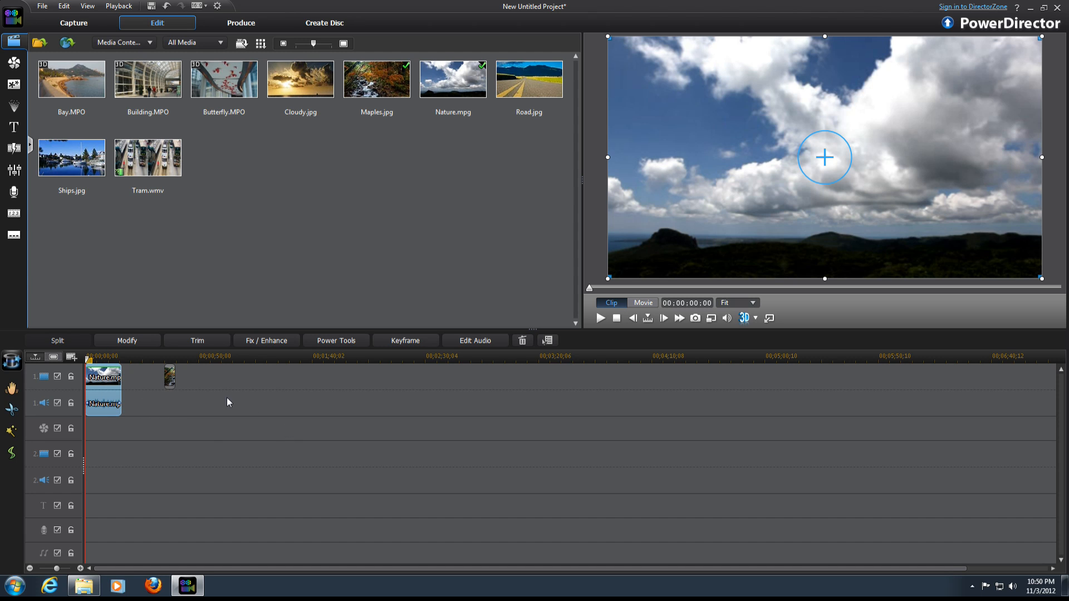
{"action": "mouse_move", "coordinate": [267, 341]}
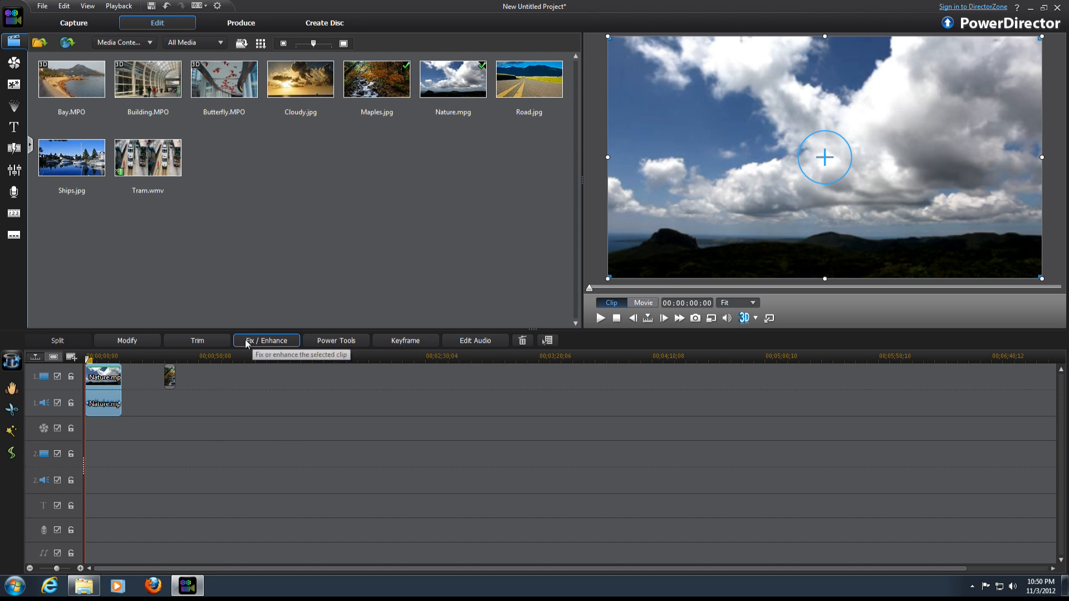
{"action": "mouse_move", "coordinate": [258, 344]}
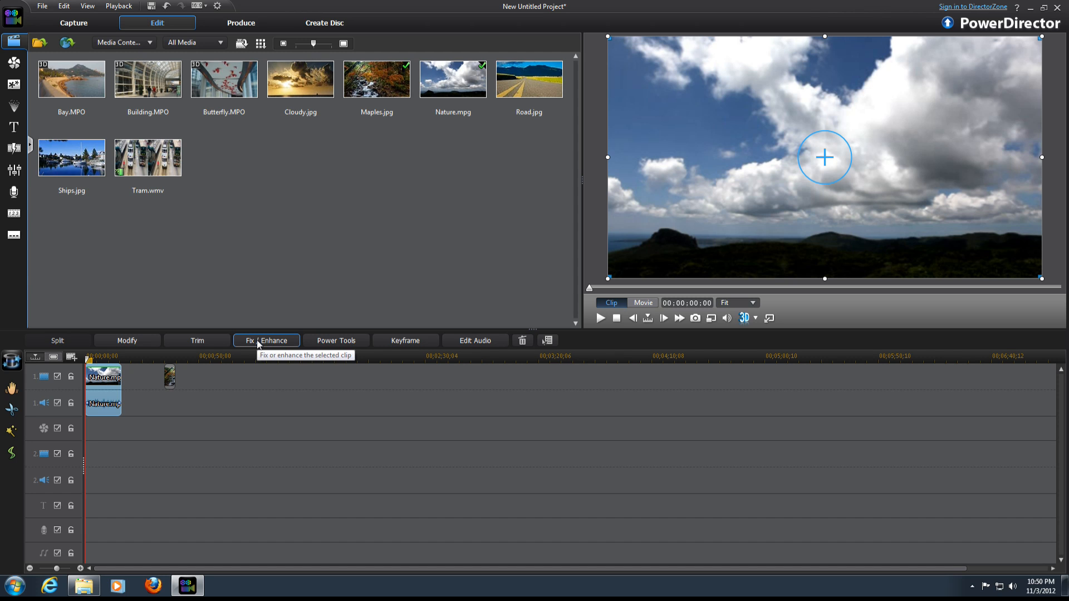
Enable Color Adjustment in Fix/Enhance for Nature.mpg and nudge Exposure up, then back down
{"action": "left_click", "coordinate": [267, 340]}
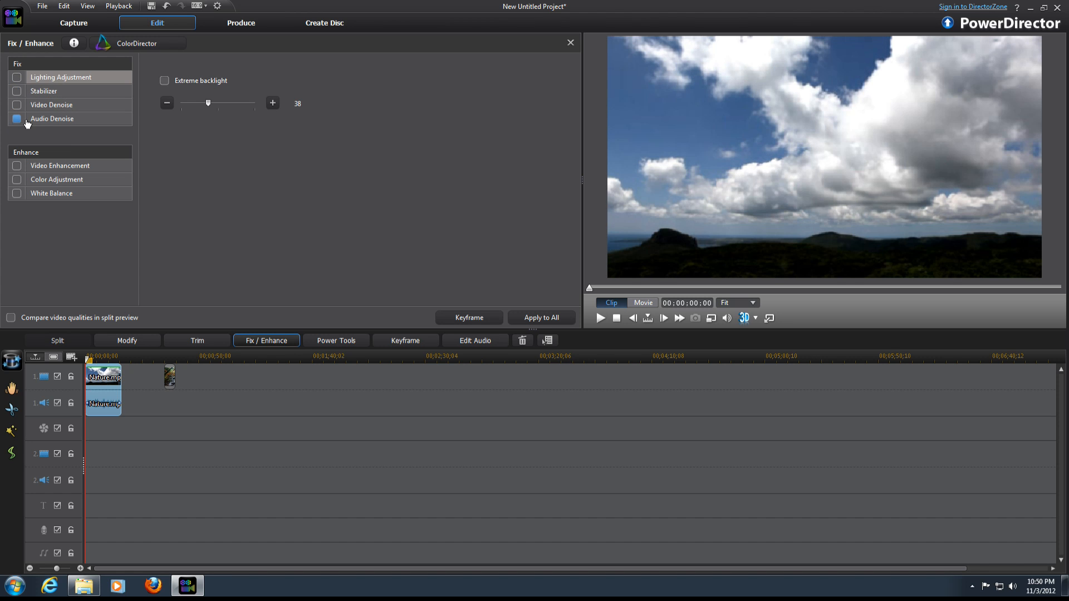
{"action": "left_click", "coordinate": [16, 166]}
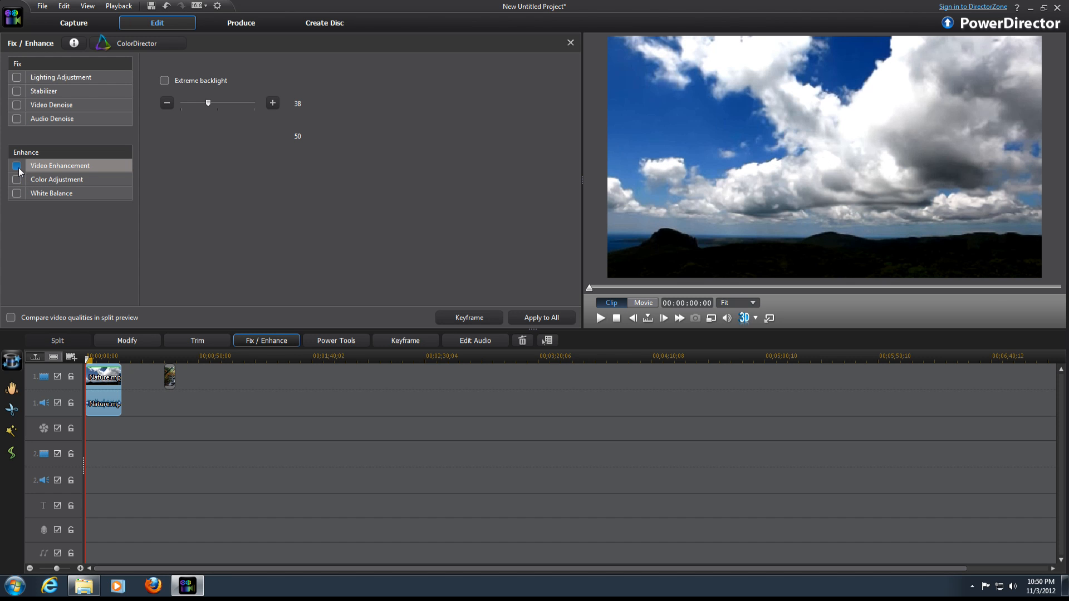
{"action": "left_click", "coordinate": [16, 166]}
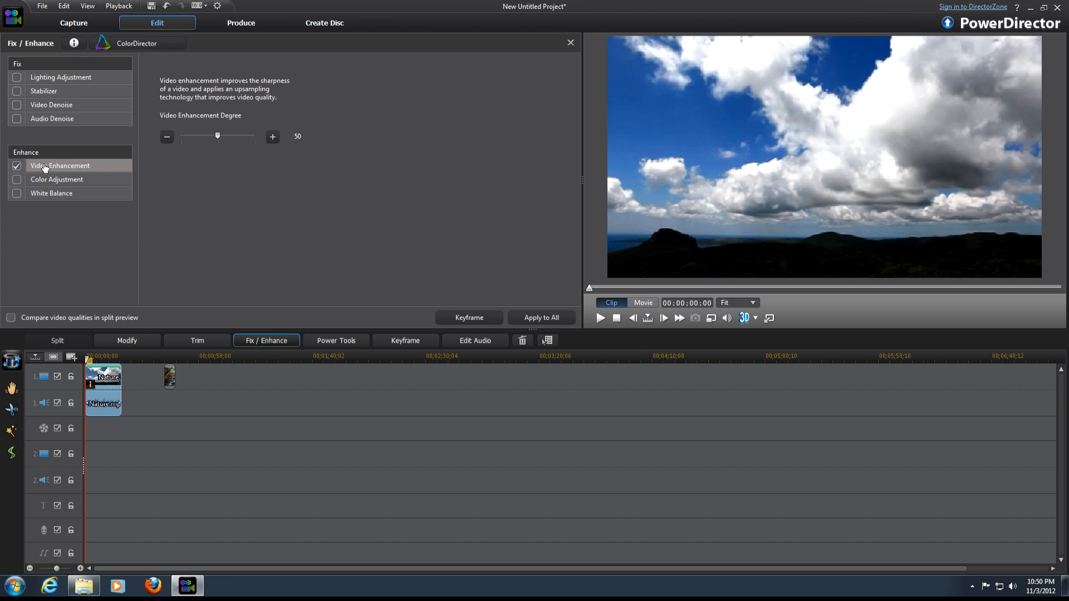
{"action": "left_click", "coordinate": [56, 180]}
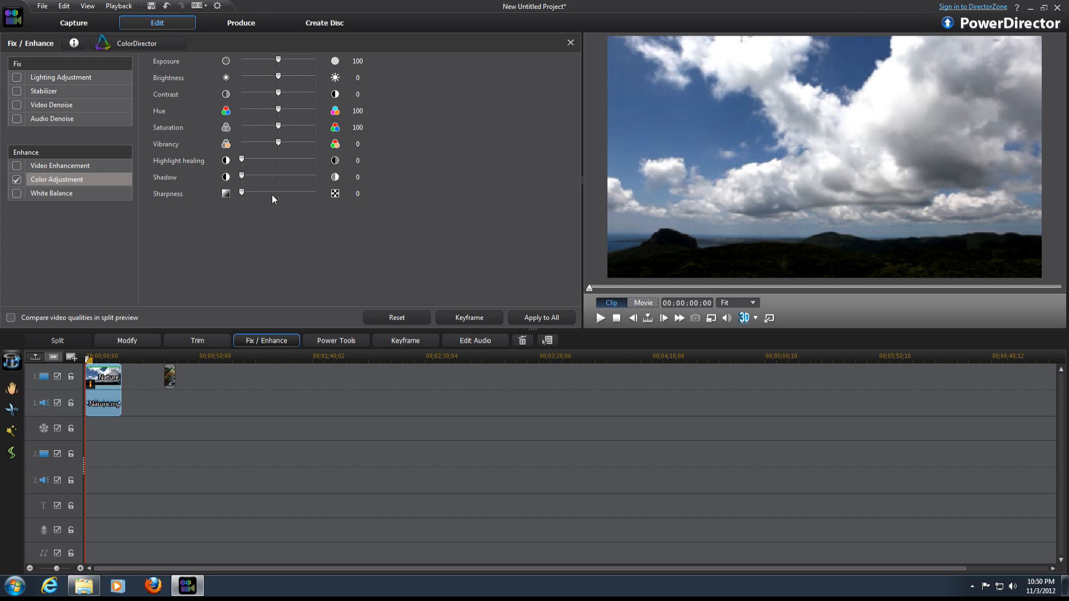
{"action": "left_click_drag", "start_coordinate": [277, 61], "coordinate": [287, 61]}
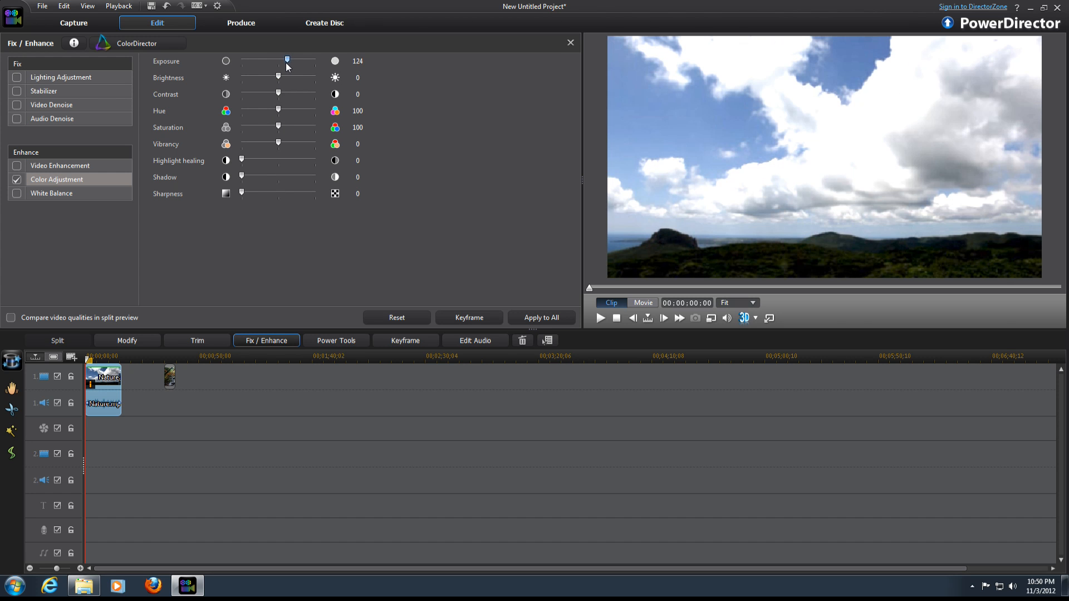
{"action": "left_click_drag", "start_coordinate": [287, 61], "coordinate": [278, 61]}
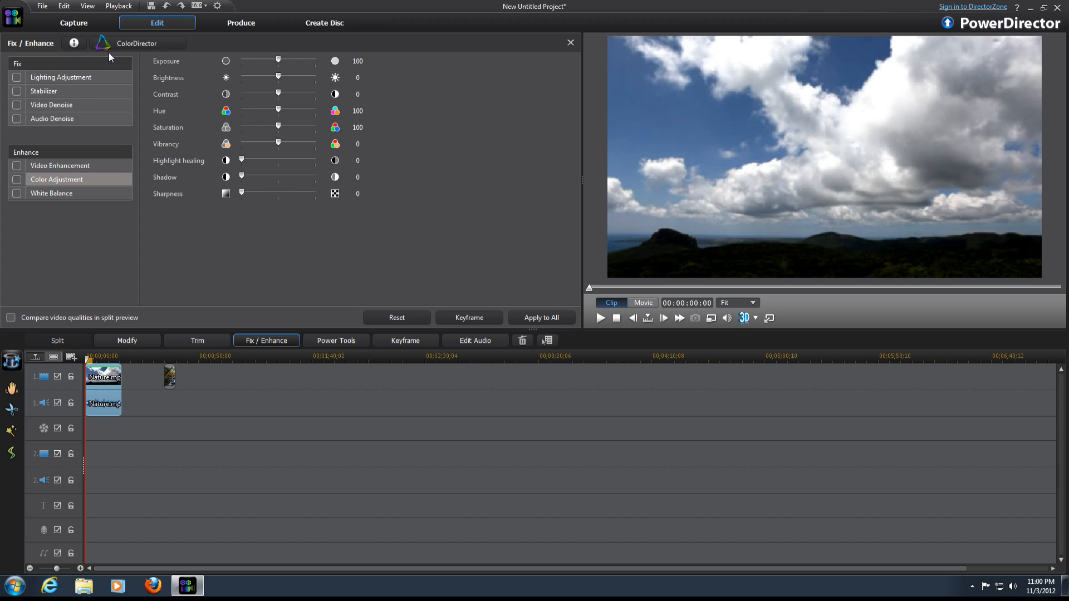
{"action": "mouse_move", "coordinate": [137, 44]}
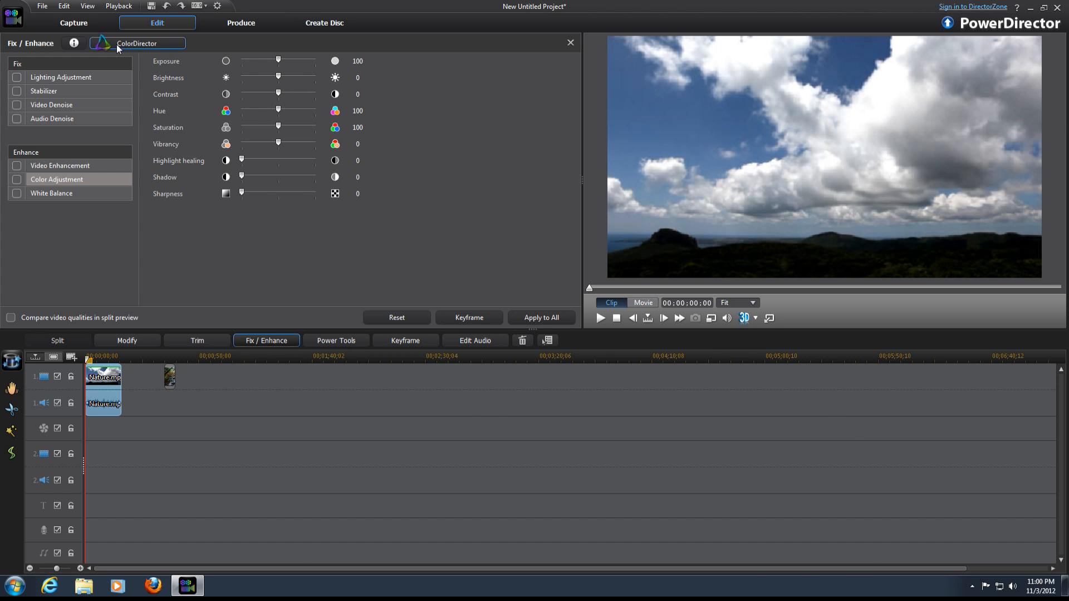
Open Nature.mpg in ColorDirector and lower White Balance Temperature to -43
{"action": "left_click", "coordinate": [1045, 6]}
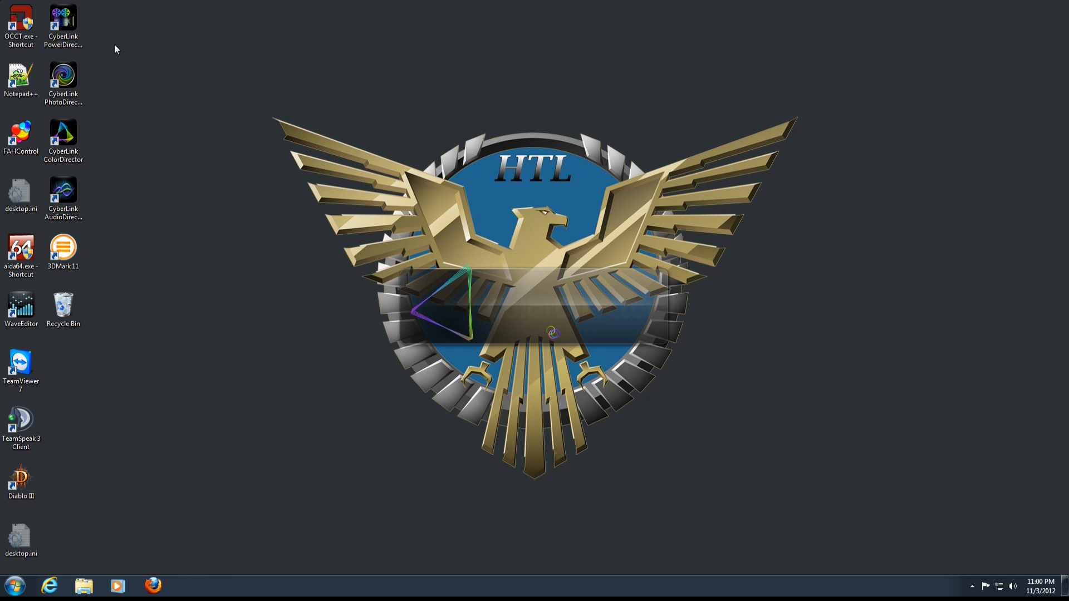
{"action": "double_click", "coordinate": [63, 133]}
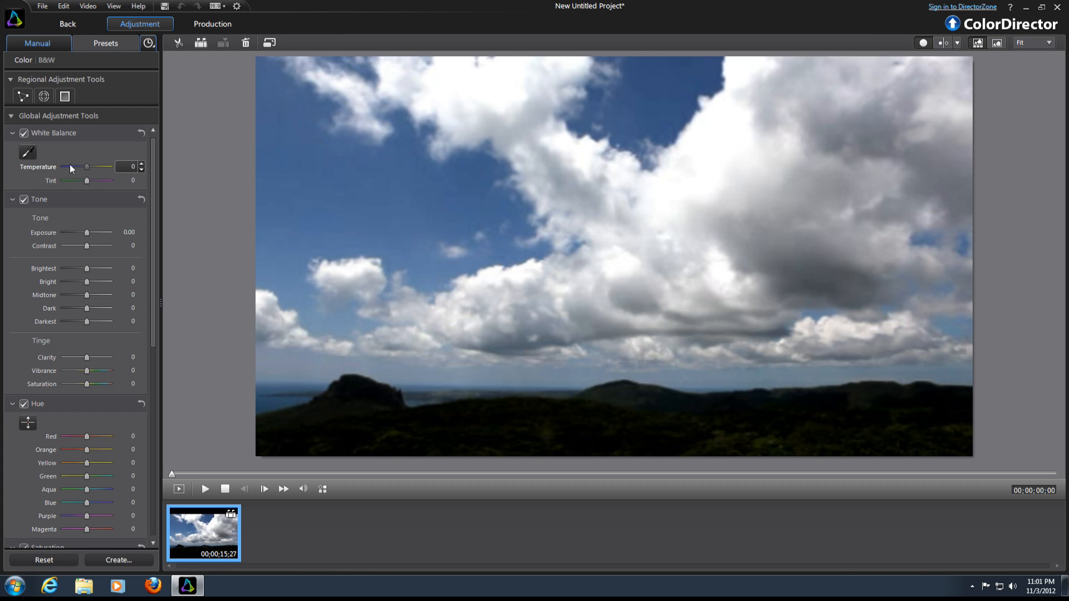
{"action": "left_click_drag", "start_coordinate": [87, 167], "coordinate": [75, 167]}
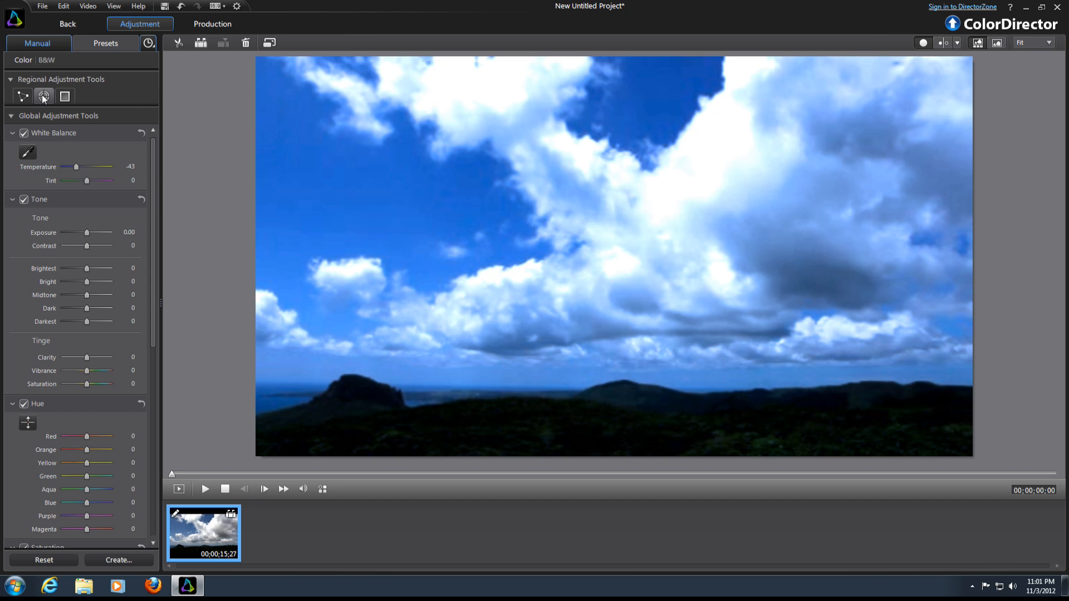
Brush a regional mask over the top-centre cloud and set its Temperature to 50
{"action": "left_click", "coordinate": [44, 95]}
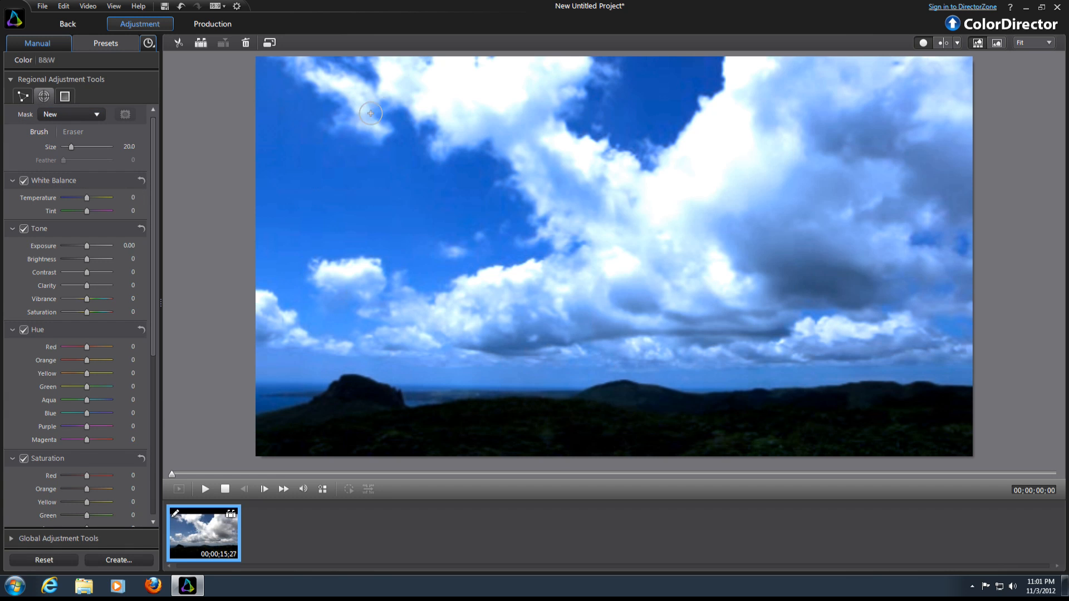
{"action": "mouse_move", "coordinate": [335, 394]}
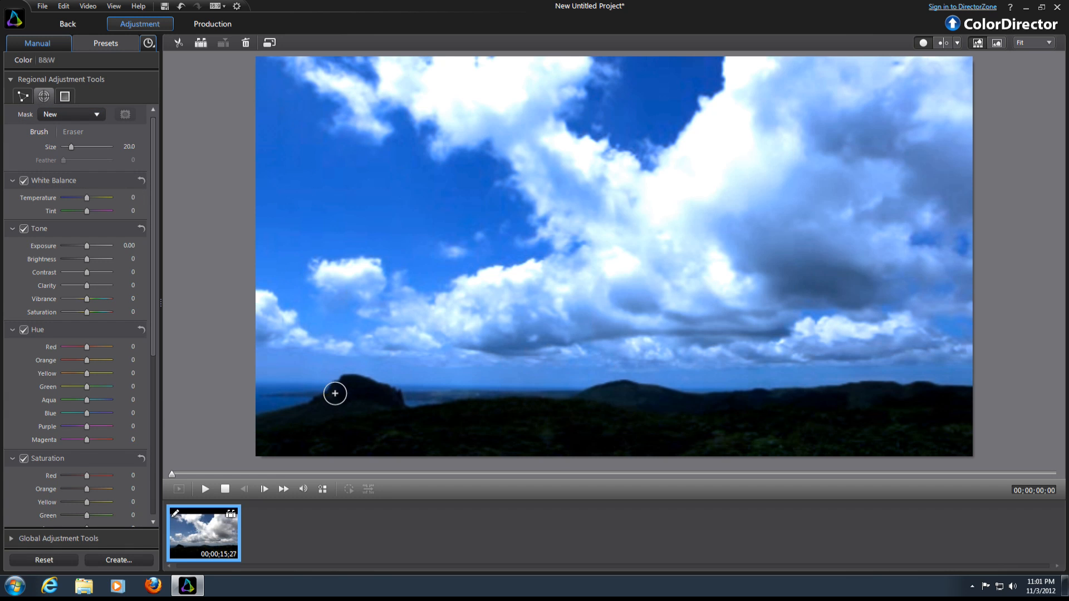
{"action": "left_click_drag", "start_coordinate": [335, 393], "coordinate": [680, 159]}
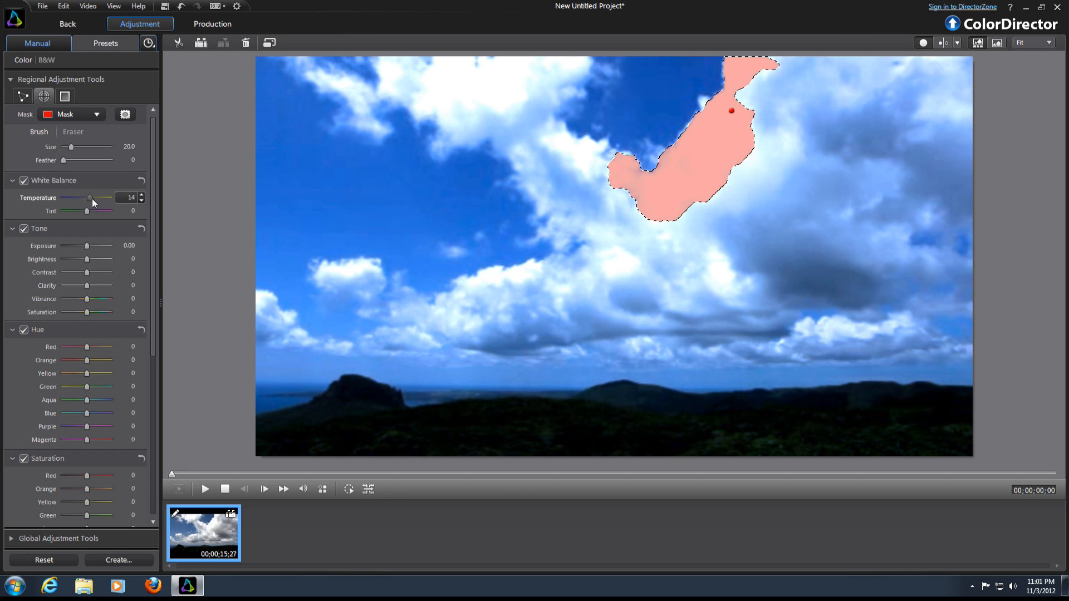
{"action": "left_click_drag", "start_coordinate": [88, 197], "coordinate": [103, 197]}
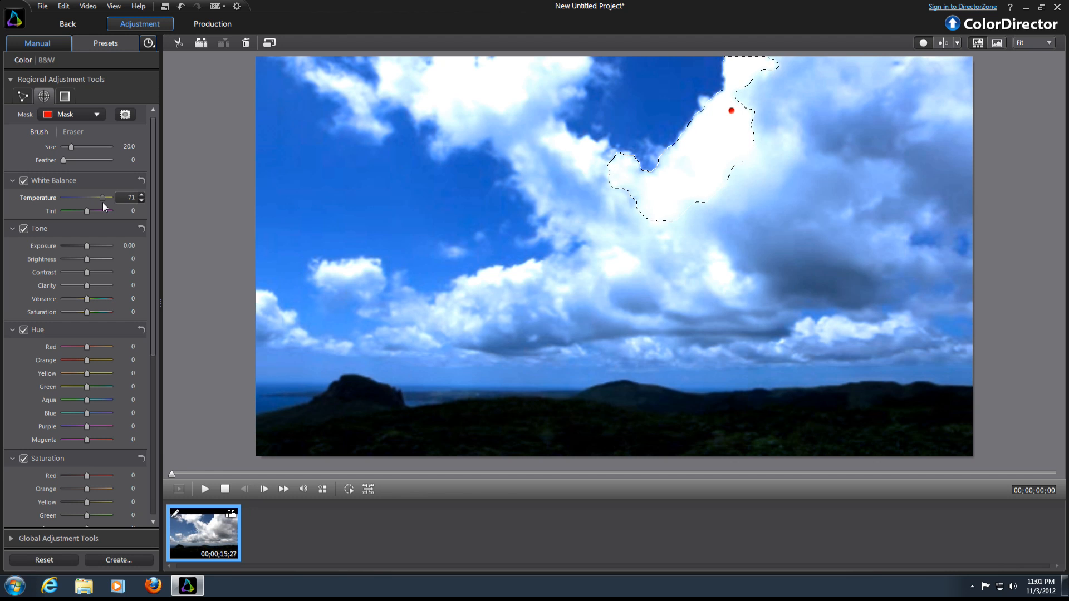
{"action": "left_click_drag", "start_coordinate": [102, 198], "coordinate": [87, 197]}
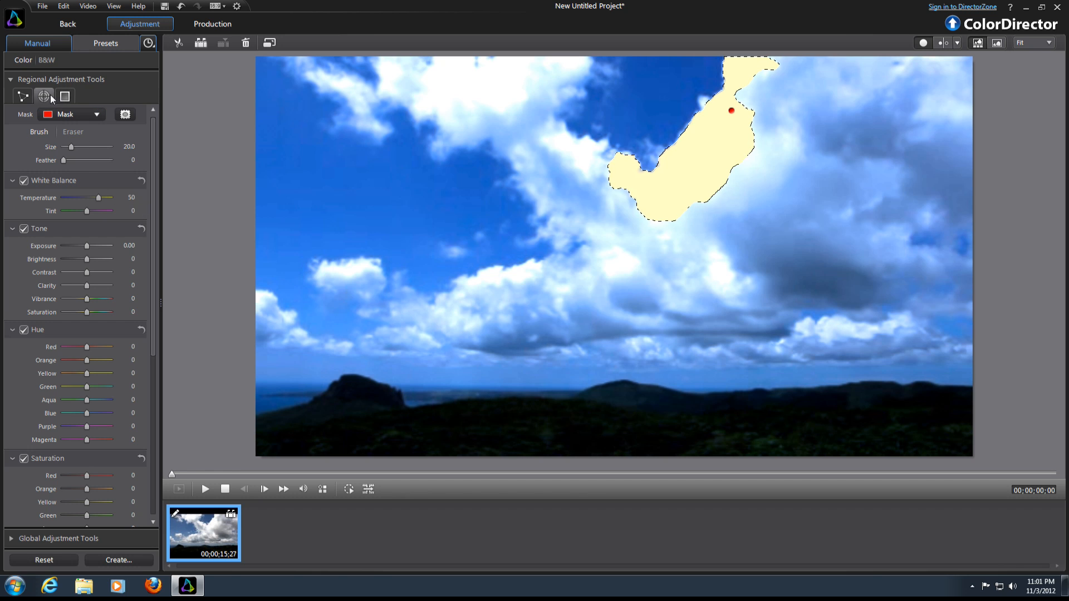
Draw a level gradient mask confined to the upper sky
{"action": "left_click", "coordinate": [44, 95]}
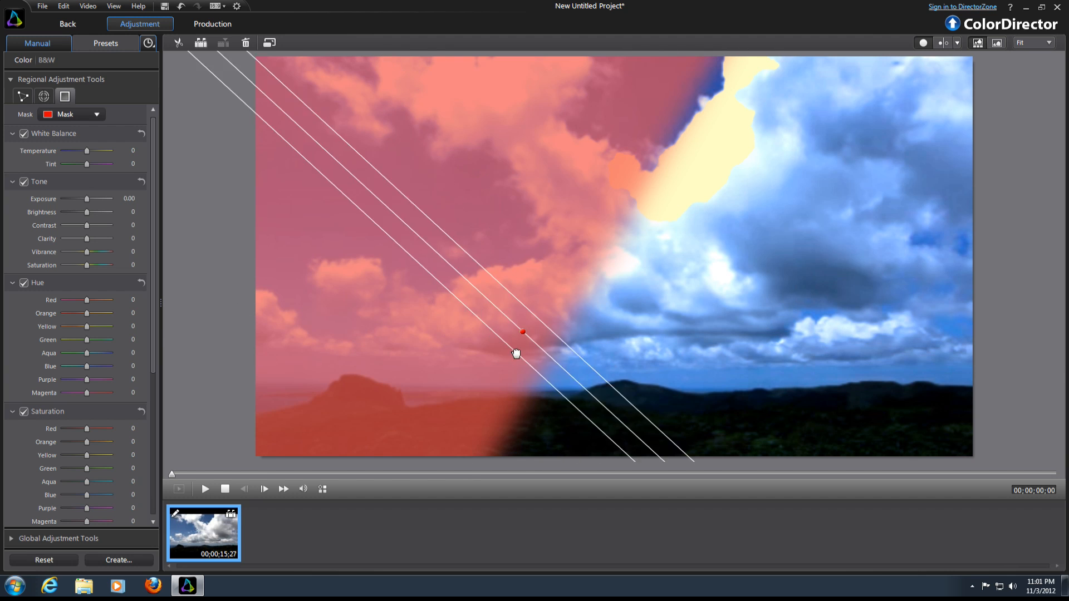
{"action": "left_click_drag", "start_coordinate": [523, 332], "coordinate": [537, 335]}
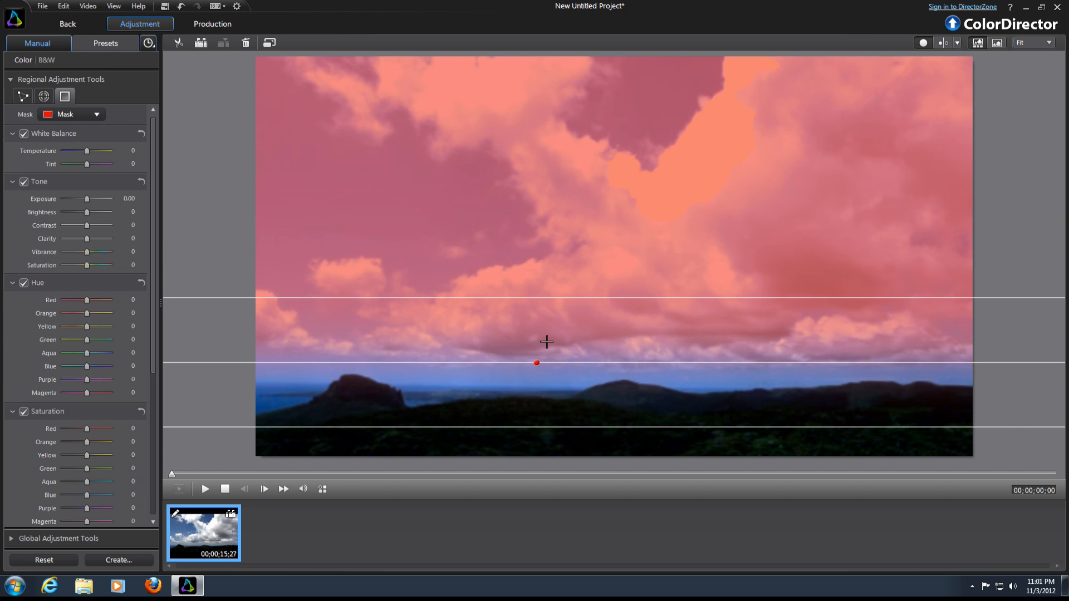
{"action": "left_click_drag", "start_coordinate": [536, 363], "coordinate": [545, 283]}
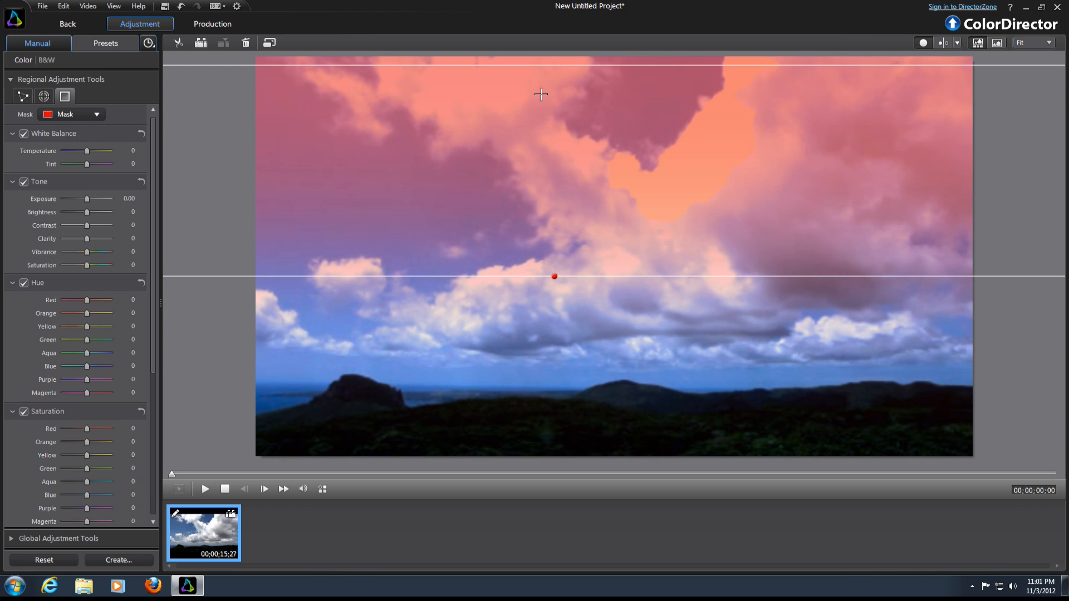
{"action": "left_click_drag", "start_coordinate": [554, 276], "coordinate": [560, 166]}
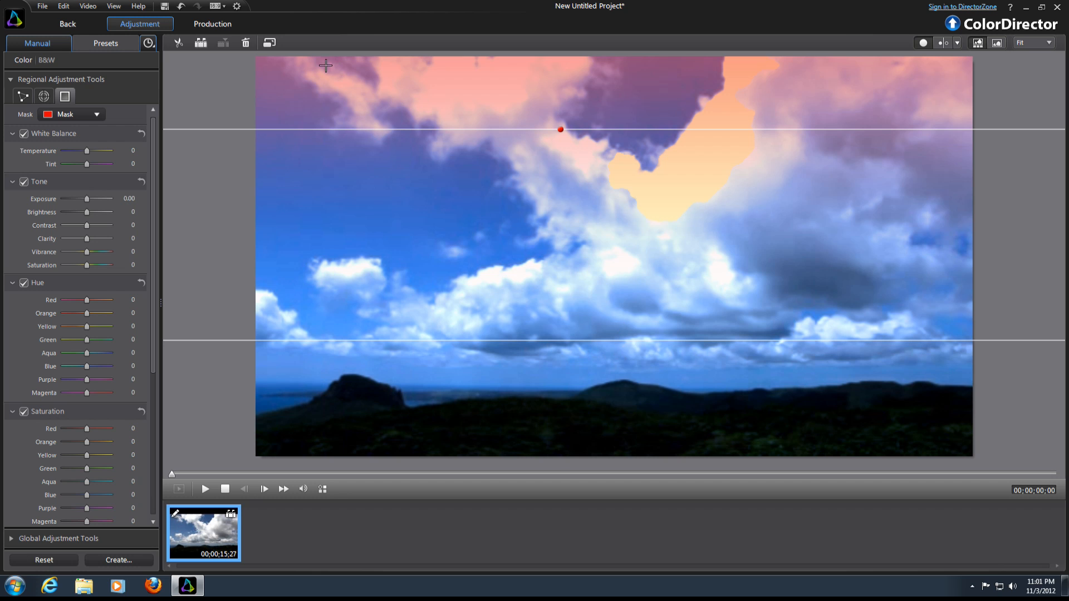
{"action": "left_click_drag", "start_coordinate": [85, 164], "coordinate": [87, 163]}
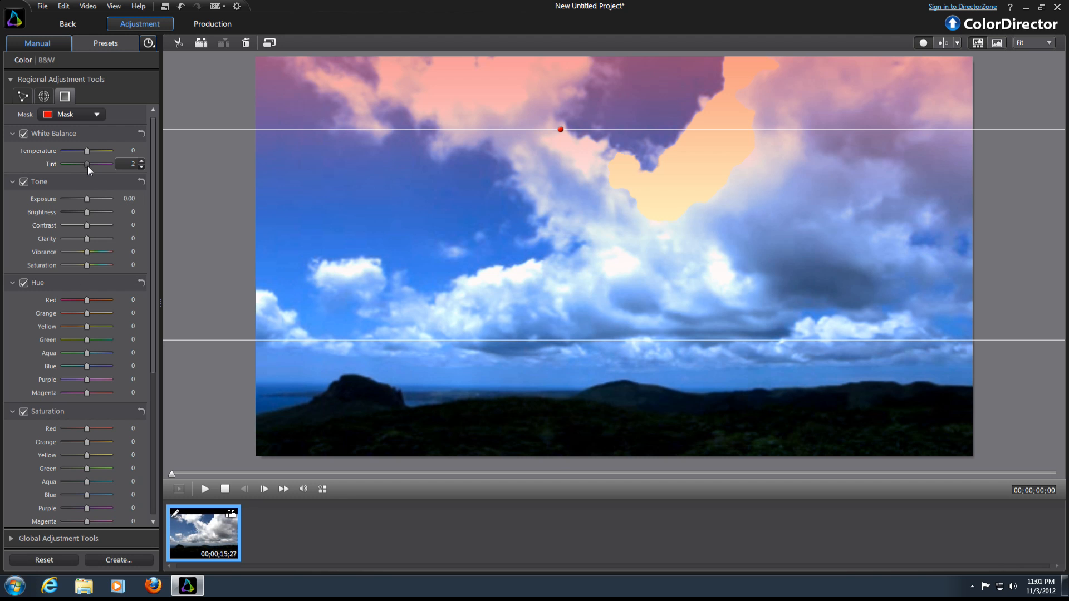
Push the masked sky's Tint to 100, then play and stop the clip
{"action": "left_click_drag", "start_coordinate": [87, 165], "coordinate": [108, 165]}
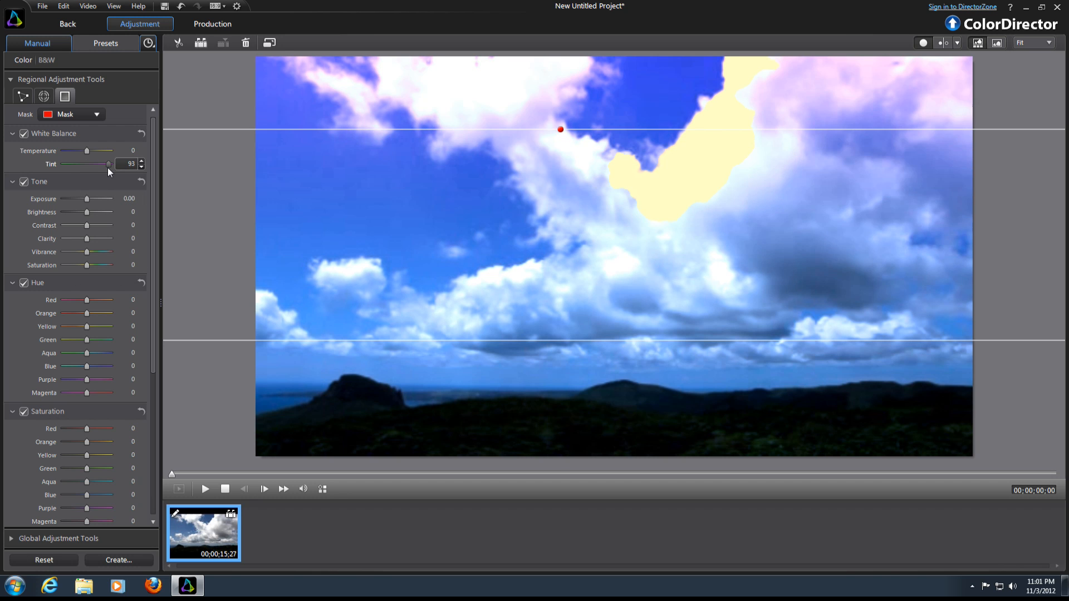
{"action": "left_click_drag", "start_coordinate": [108, 164], "coordinate": [110, 164]}
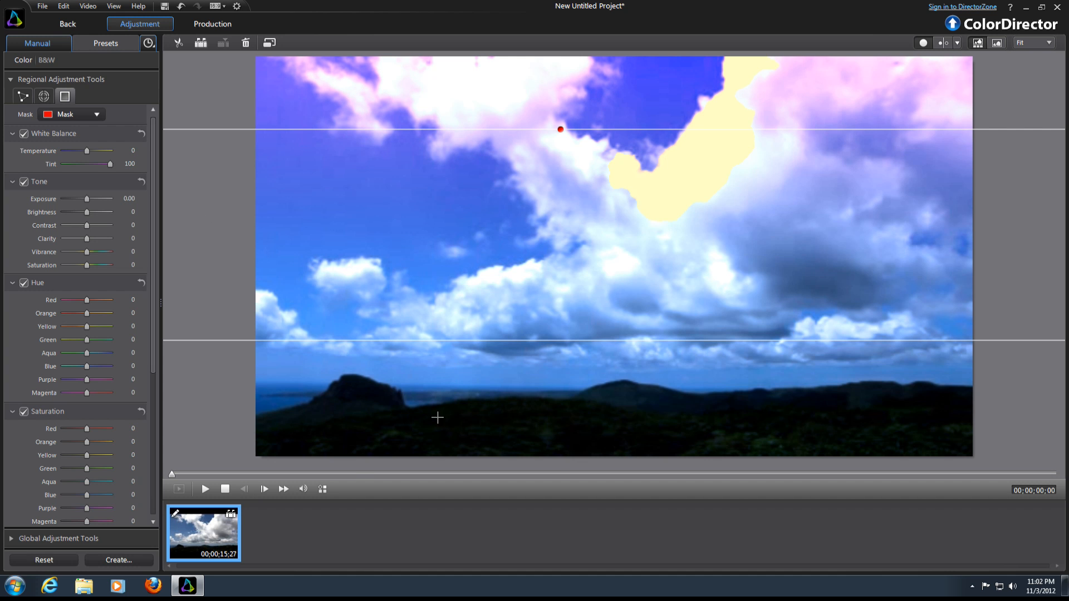
{"action": "left_click", "coordinate": [204, 488]}
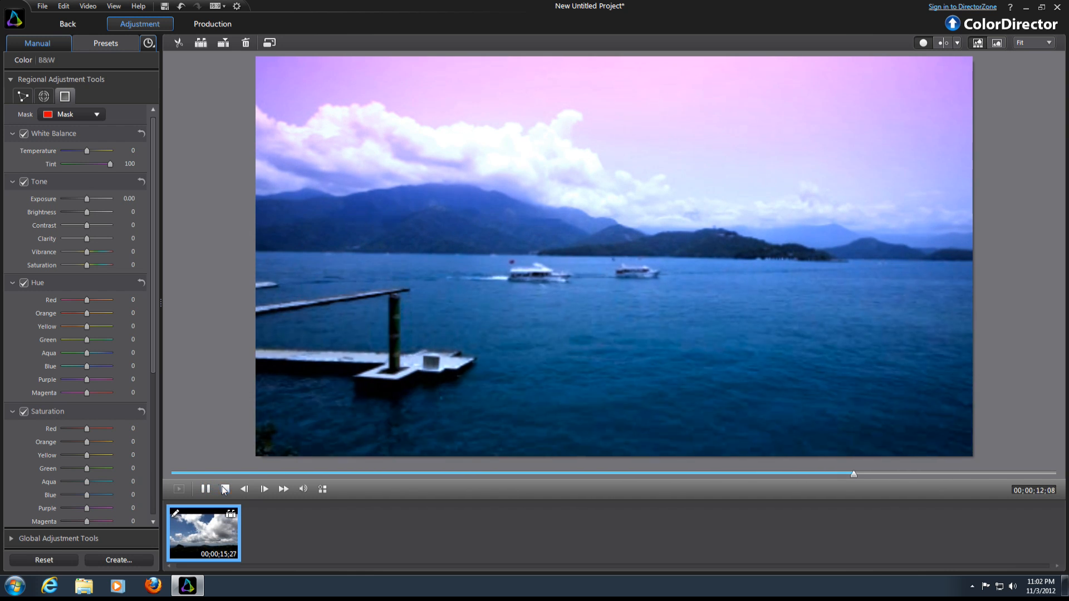
{"action": "left_click", "coordinate": [225, 489]}
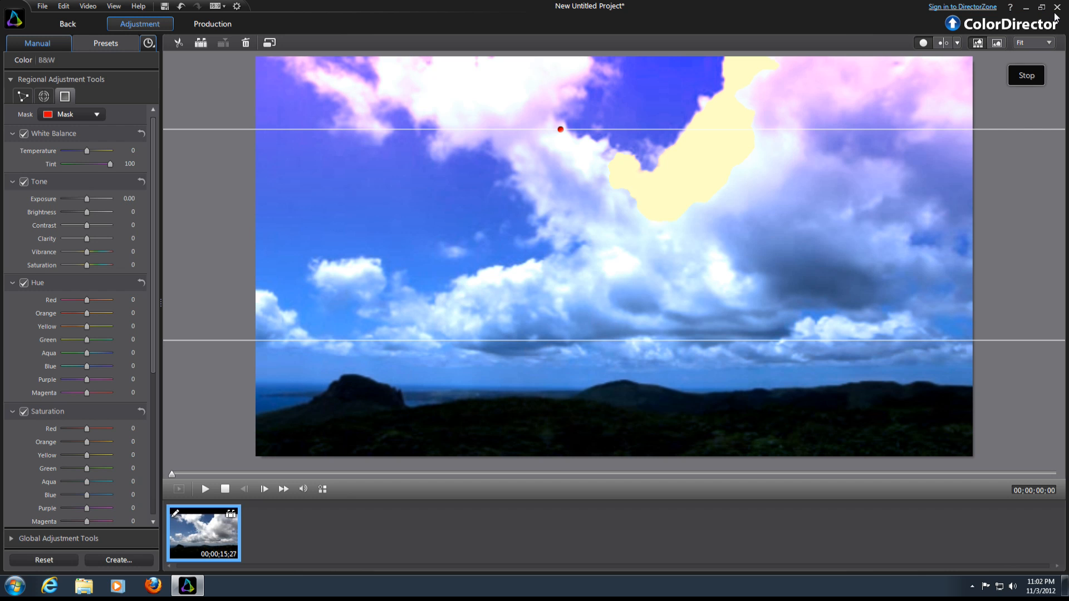
{"action": "mouse_move", "coordinate": [711, 249]}
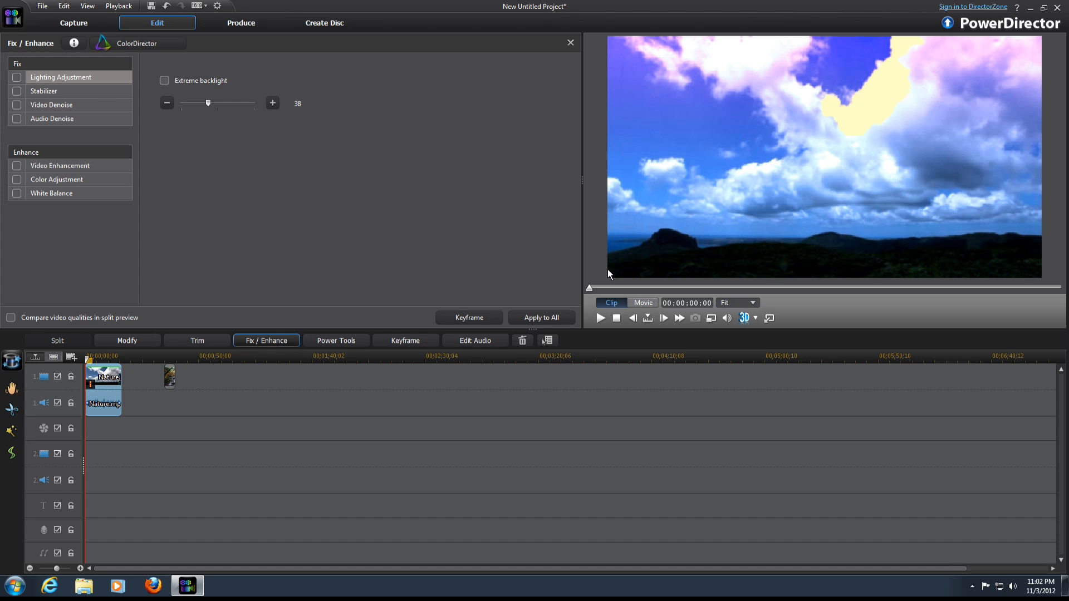
{"action": "mouse_move", "coordinate": [702, 107]}
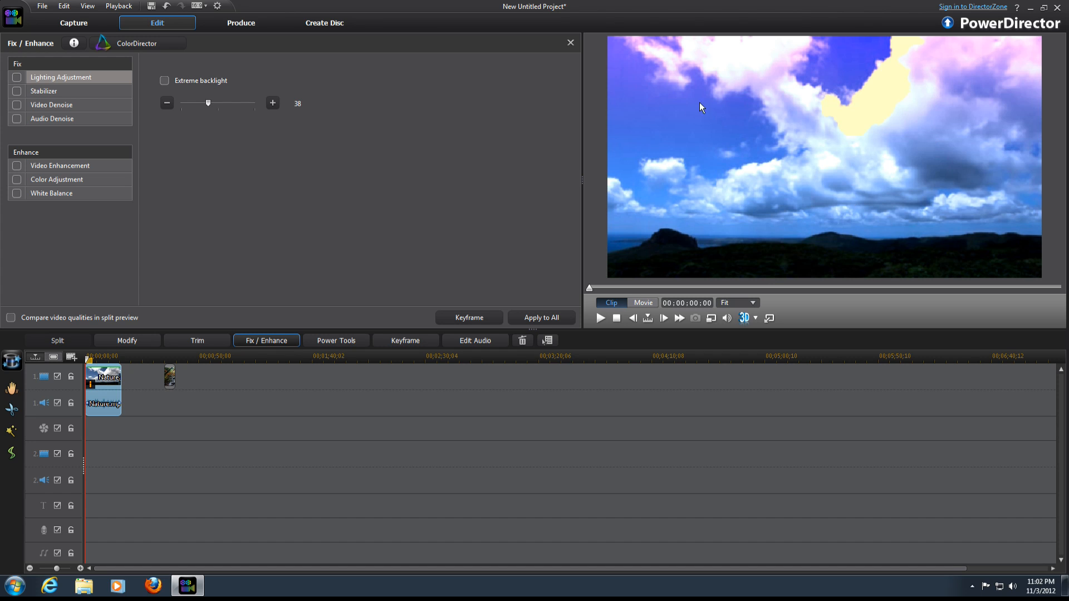
{"action": "mouse_move", "coordinate": [983, 84]}
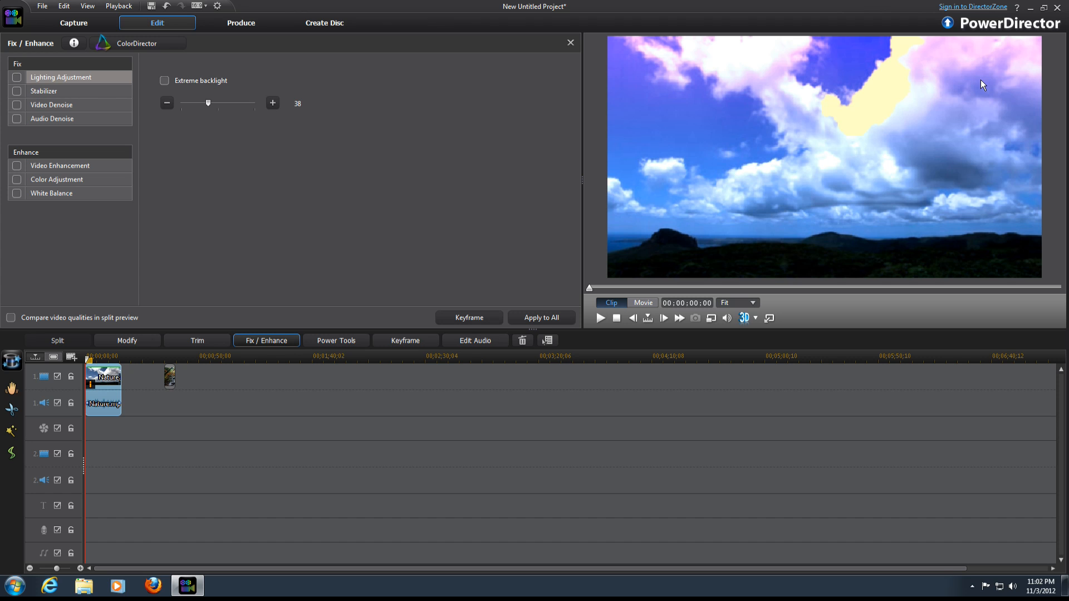
{"action": "mouse_move", "coordinate": [106, 393]}
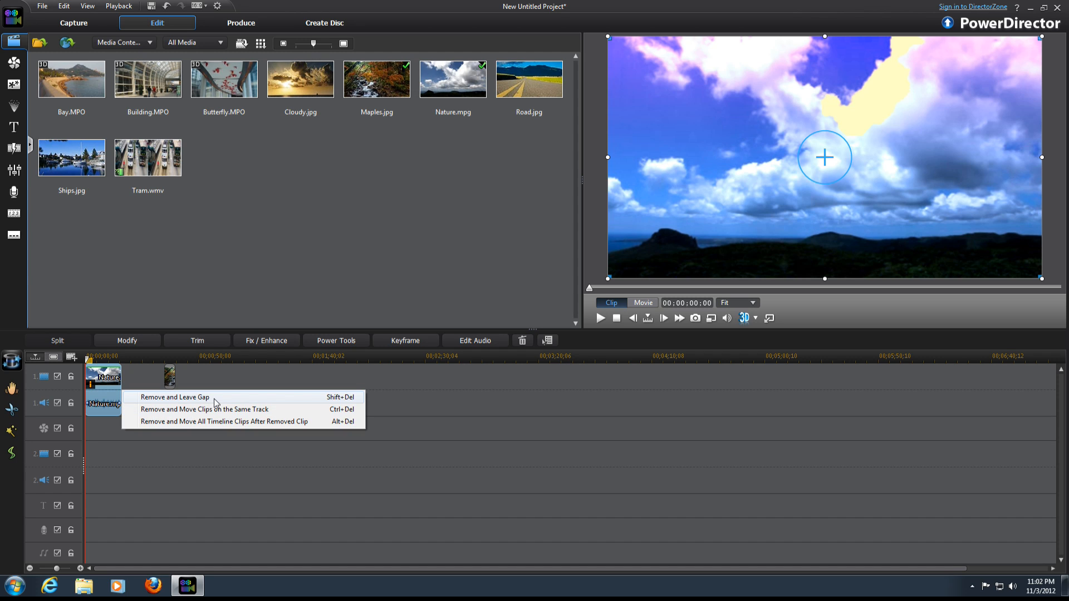
Remove the graded sky clip, leaving a gap, and drag a fresh Nature.mpg onto track 1
{"action": "left_click", "coordinate": [203, 409]}
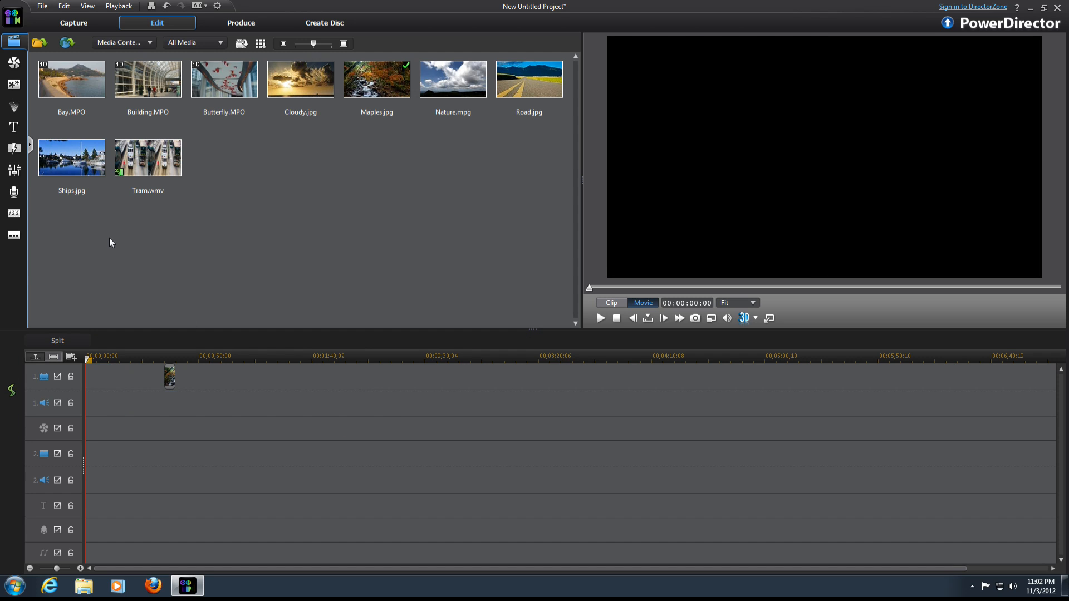
{"action": "left_click_drag", "start_coordinate": [453, 78], "coordinate": [102, 377]}
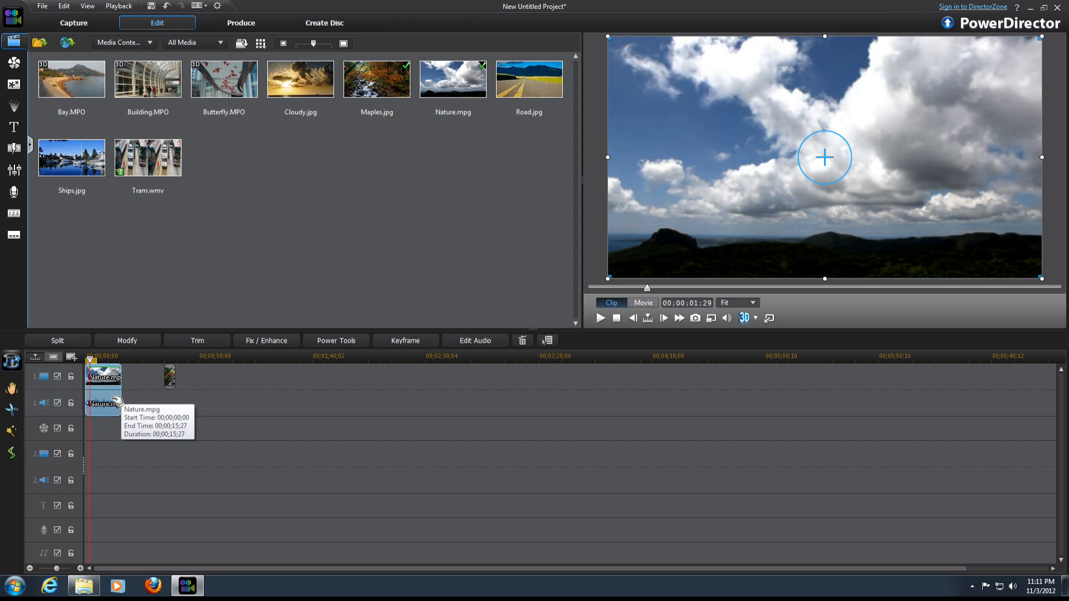
Drop NewBlue Art Effects on the Effect Track, preview them, then delete the effect clip
{"action": "left_click", "coordinate": [13, 82]}
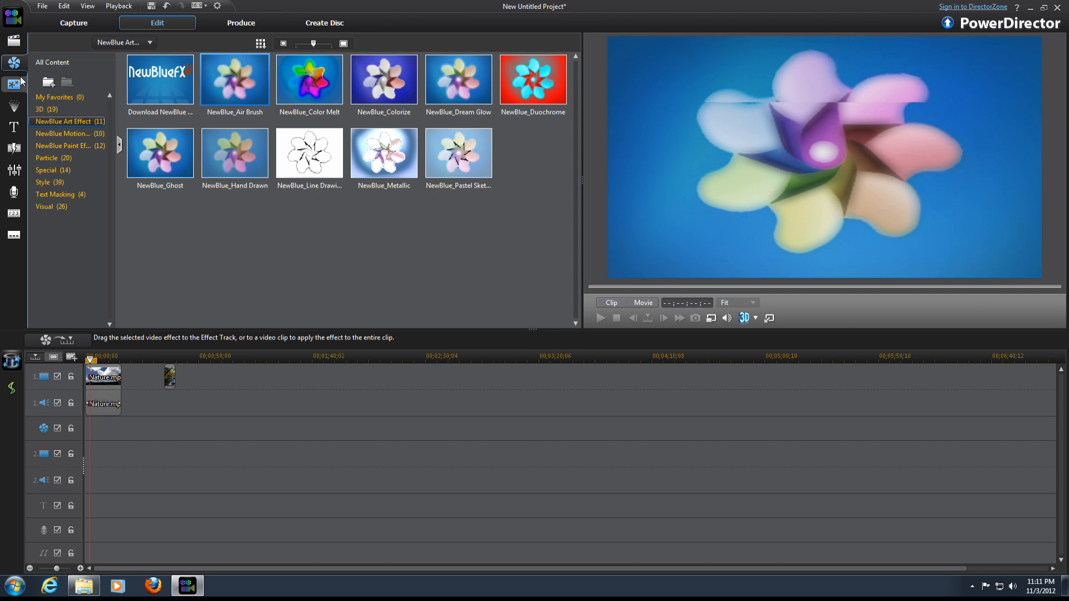
{"action": "left_click", "coordinate": [309, 152]}
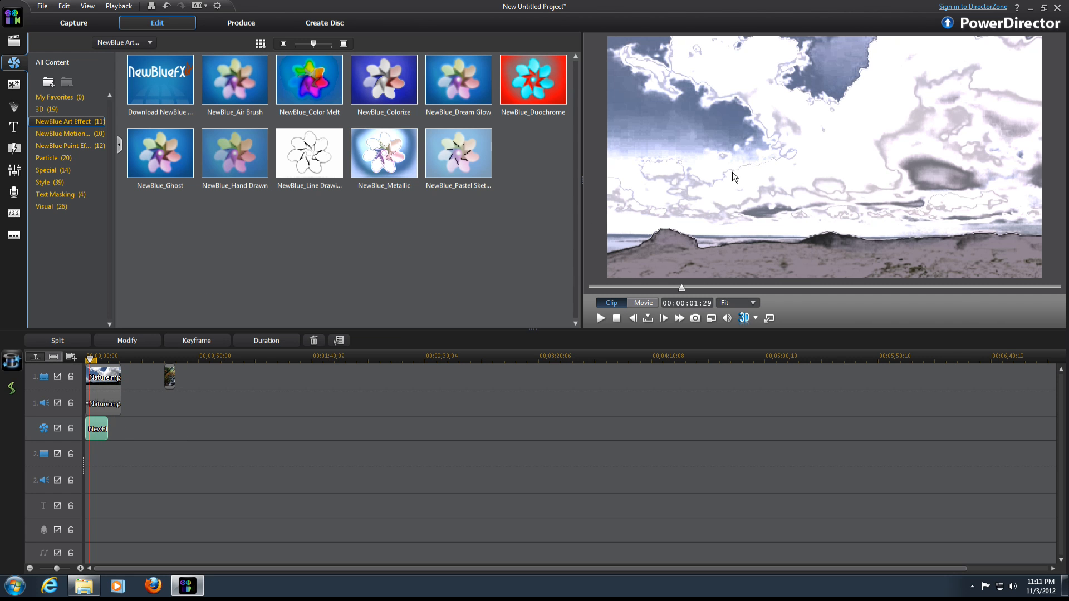
{"action": "left_click", "coordinate": [599, 318]}
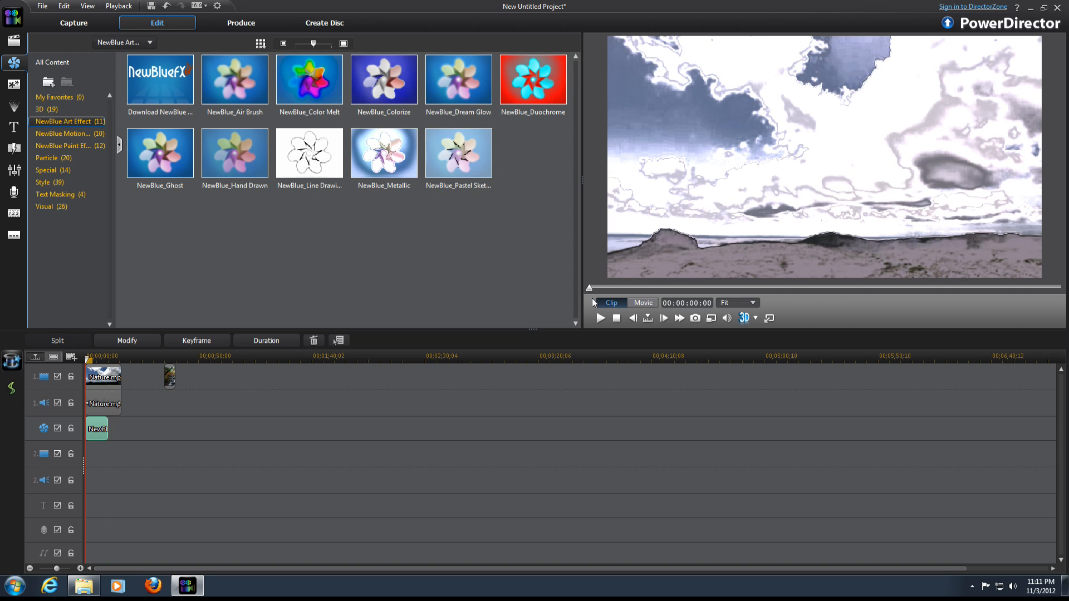
{"action": "mouse_move", "coordinate": [134, 404]}
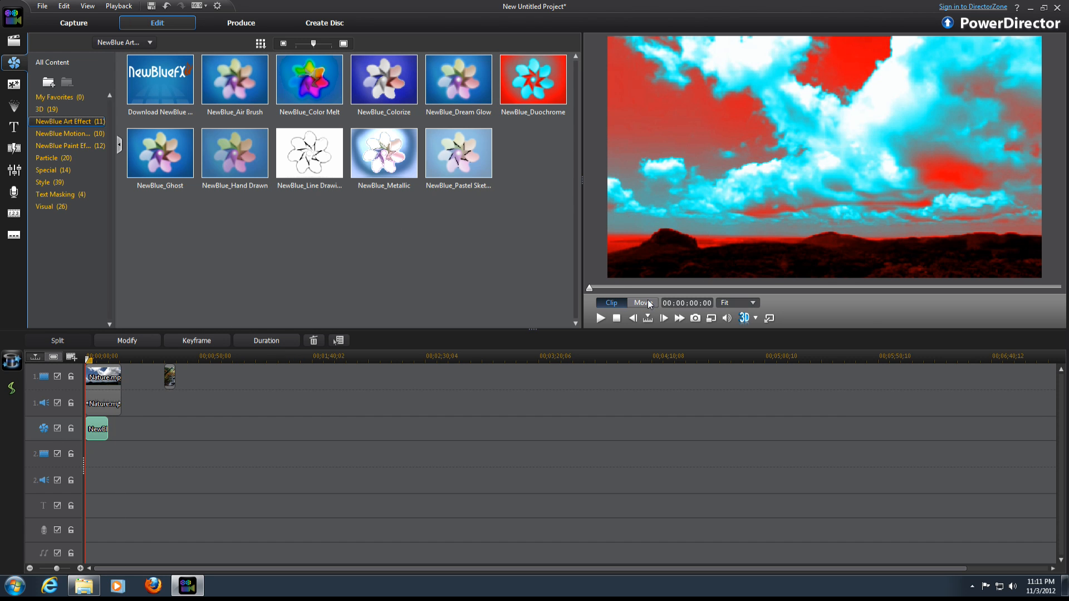
{"action": "left_click", "coordinate": [599, 318]}
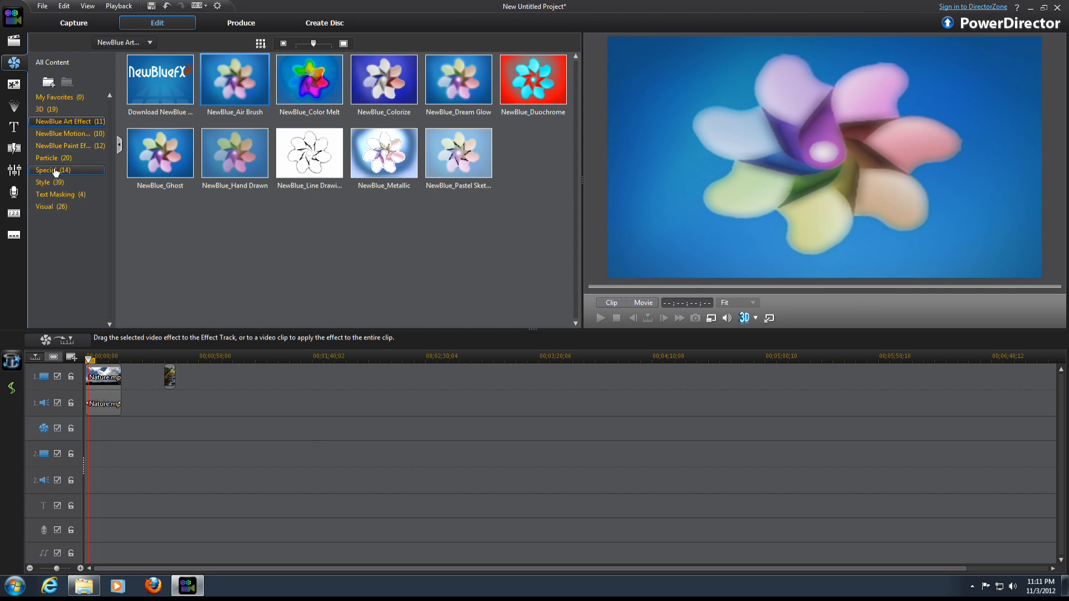
Preview the Bubble particle effect on the Effect Track, remove it, and open PiP Objects
{"action": "left_click", "coordinate": [46, 159]}
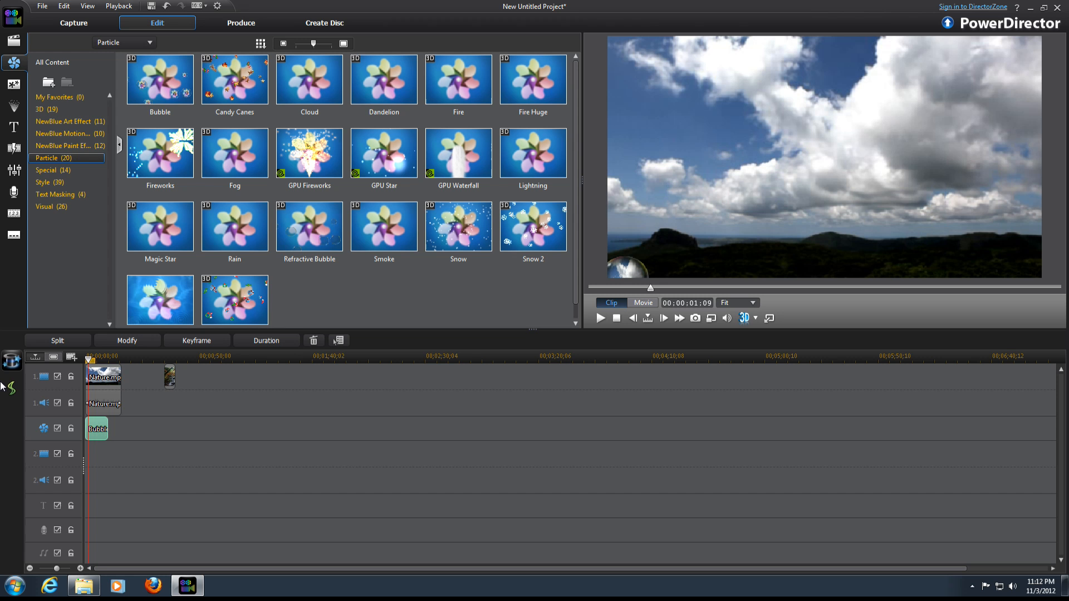
{"action": "left_click", "coordinate": [600, 318]}
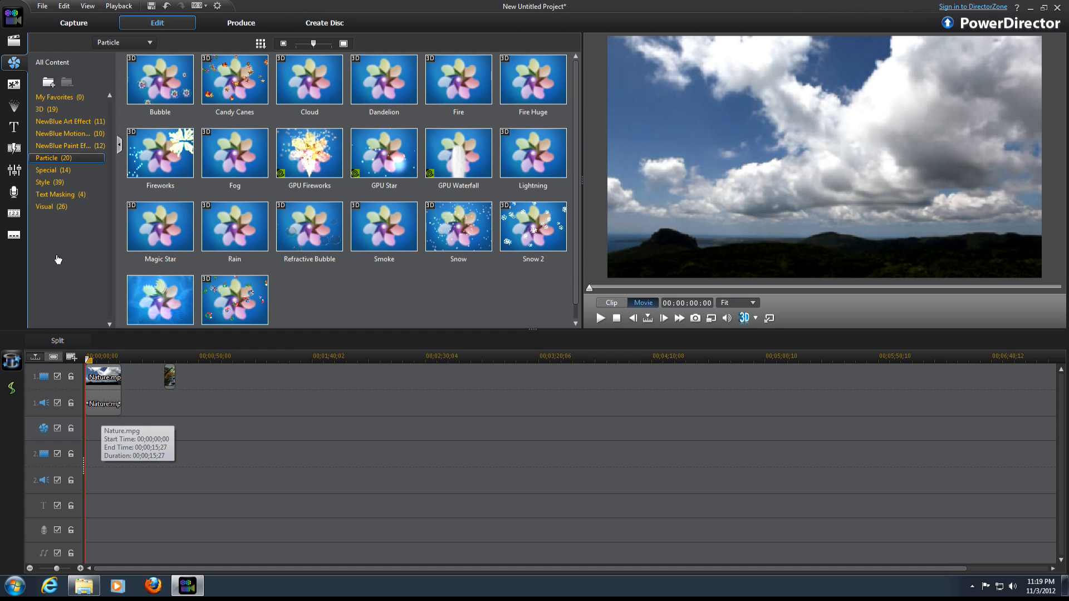
{"action": "left_click", "coordinate": [14, 106]}
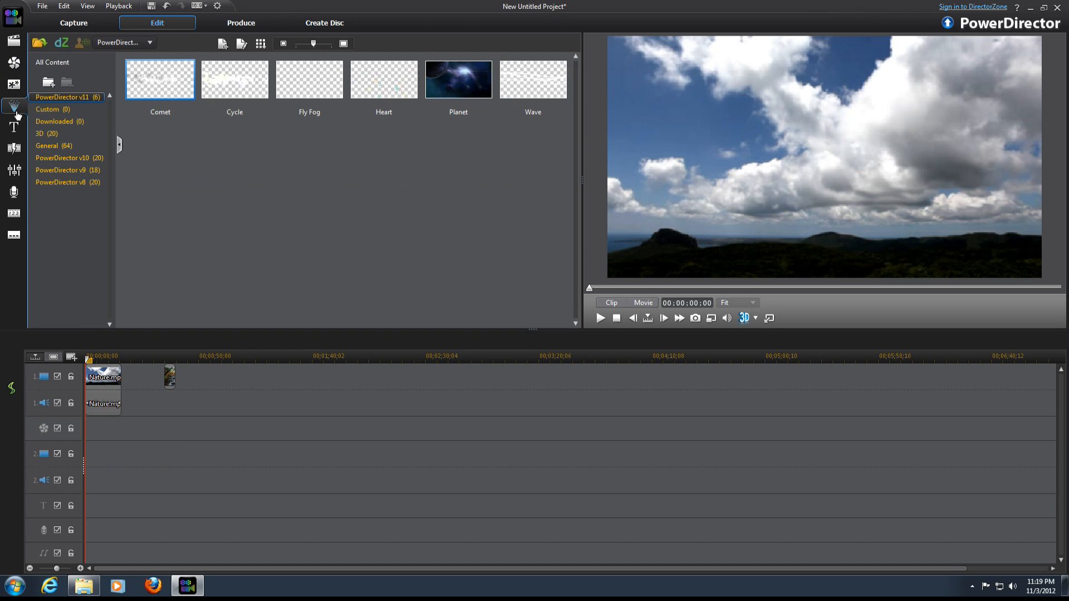
Place the Planet object at the start of track 1, preview it, and return to effects
{"action": "left_click", "coordinate": [458, 79]}
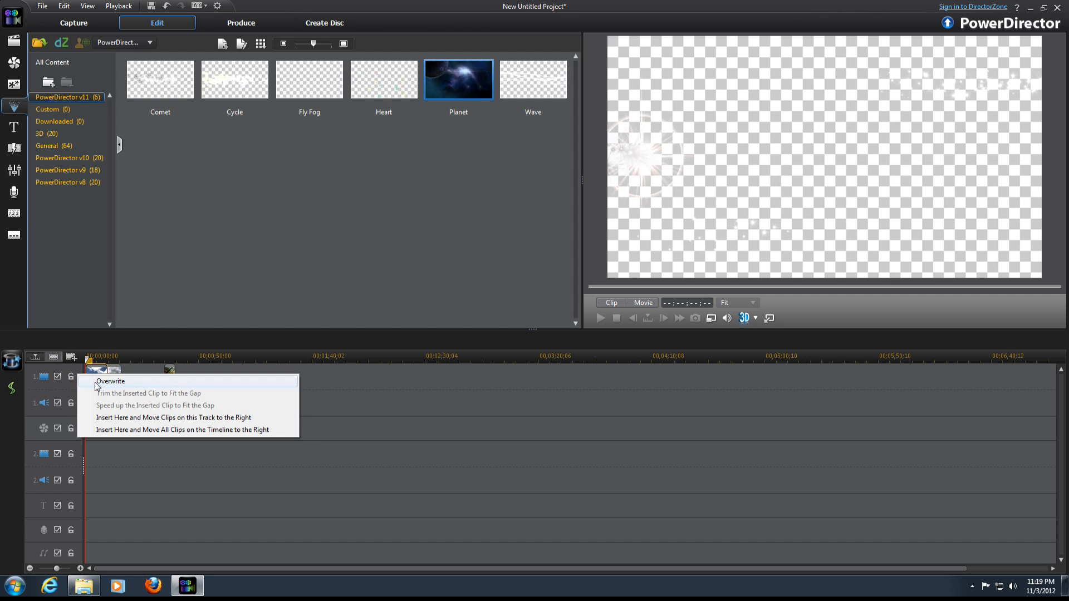
{"action": "left_click", "coordinate": [110, 381]}
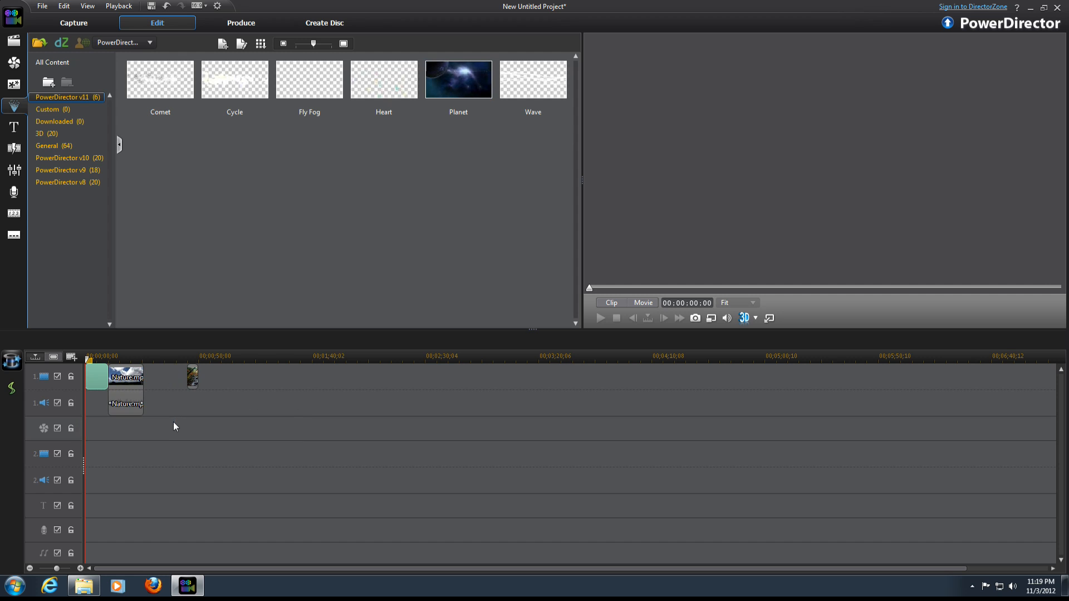
{"action": "left_click", "coordinate": [97, 376]}
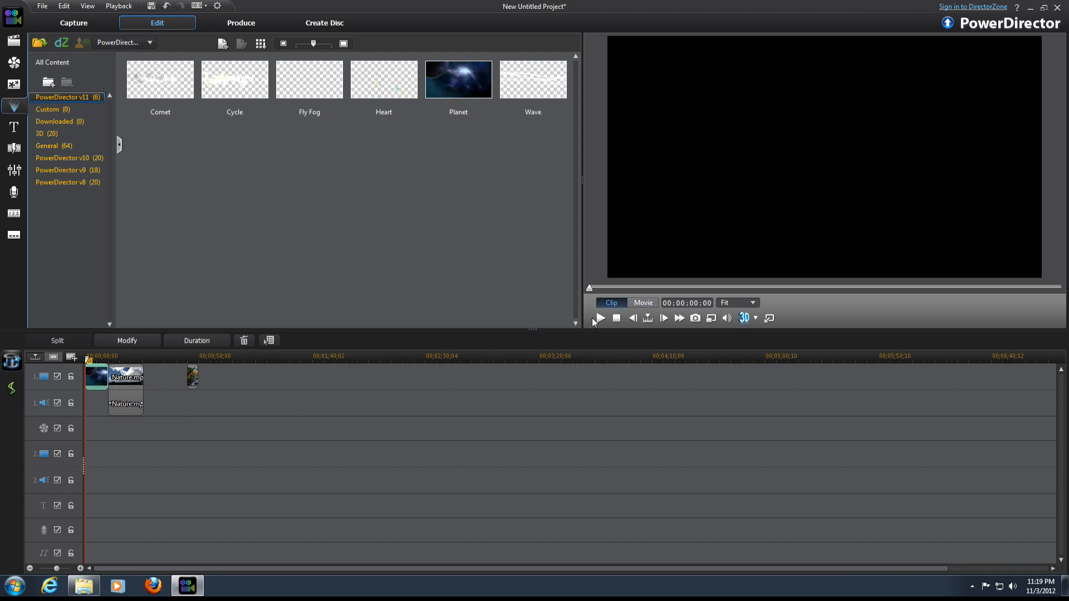
{"action": "left_click", "coordinate": [600, 318]}
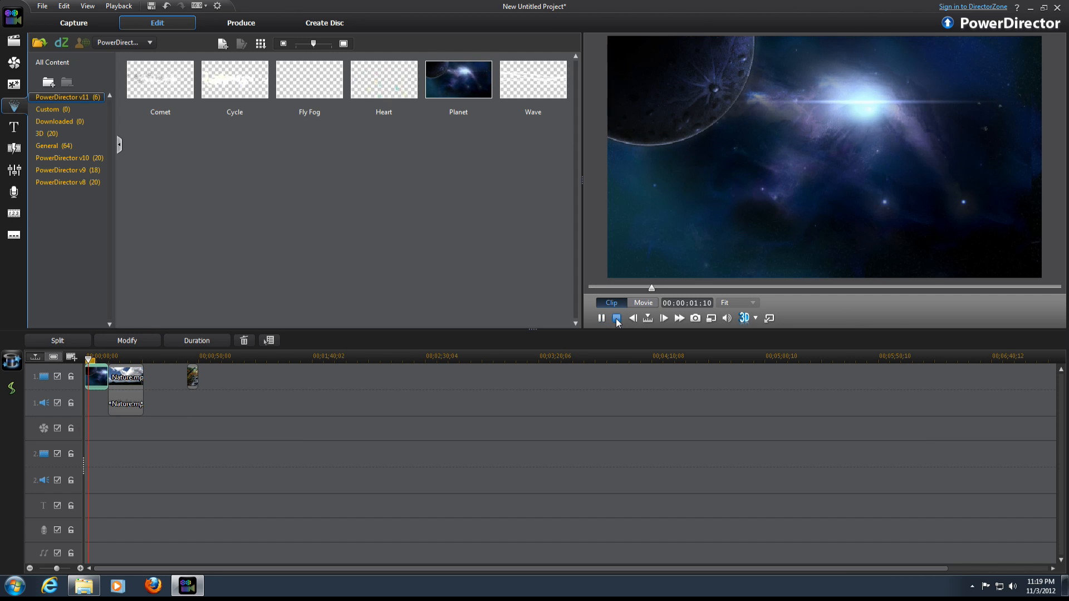
{"action": "left_click", "coordinate": [616, 318]}
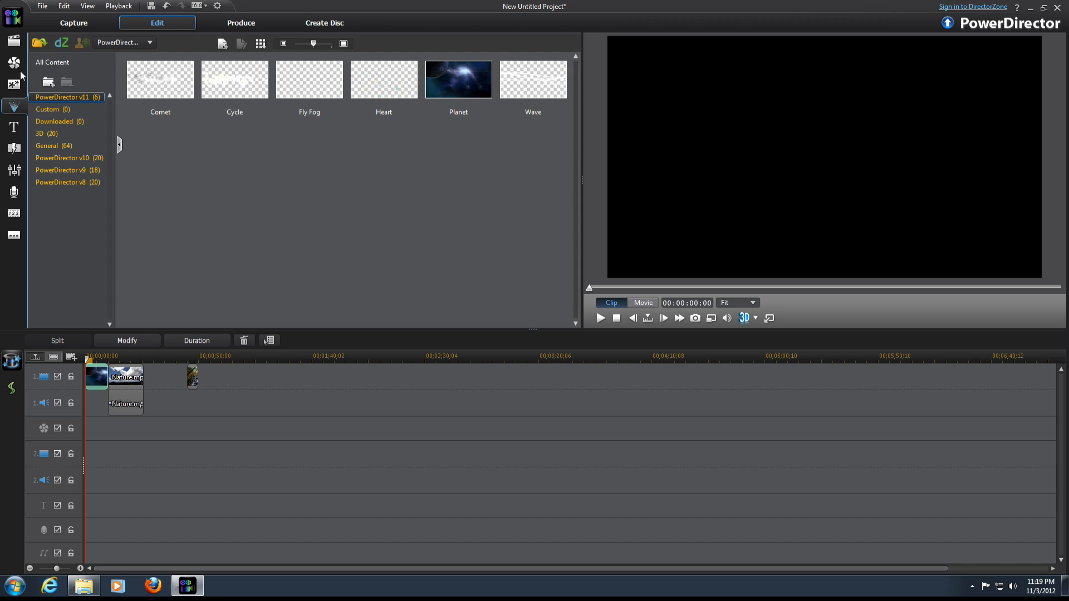
{"action": "left_click", "coordinate": [13, 63]}
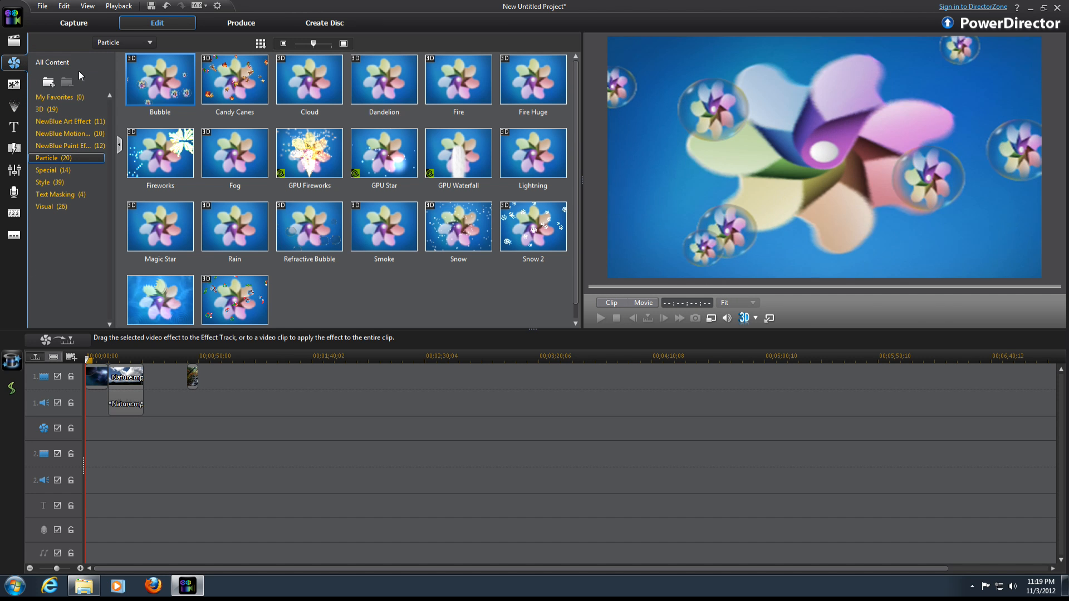
{"action": "mouse_move", "coordinate": [323, 152]}
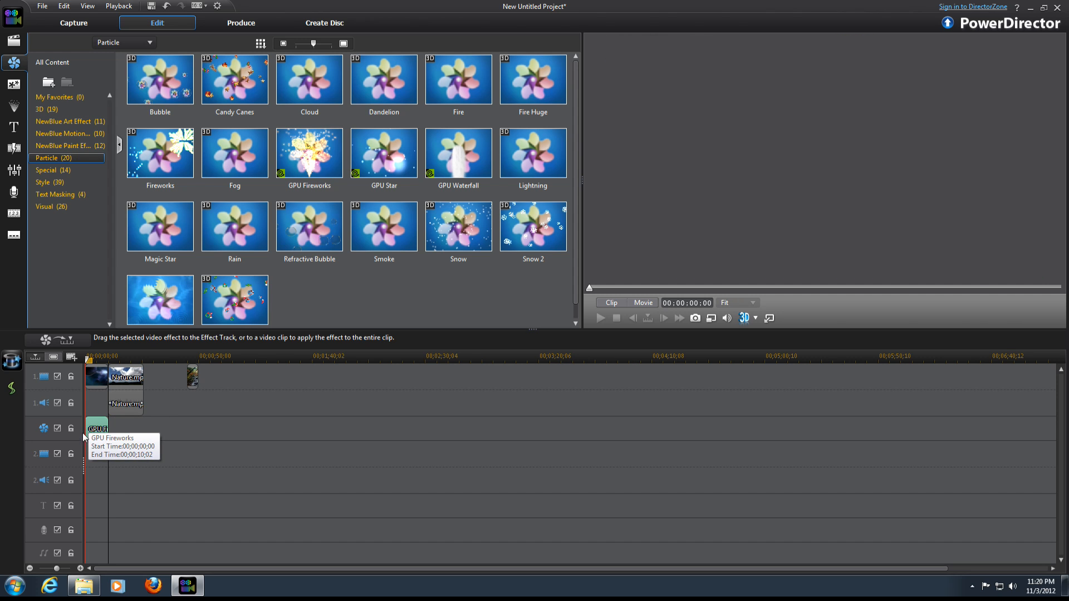
{"action": "left_click", "coordinate": [96, 428]}
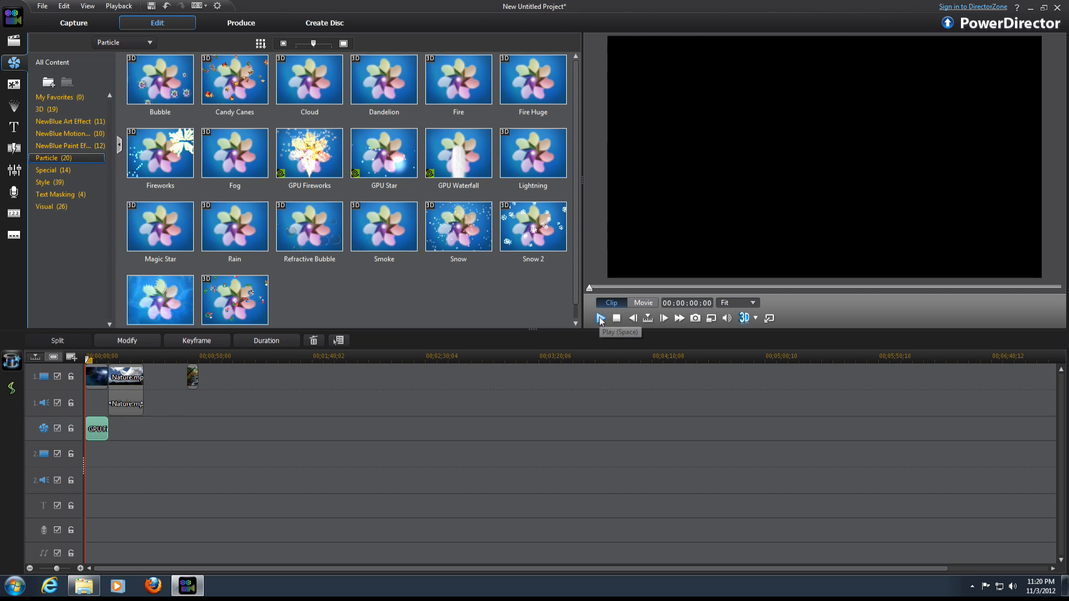
{"action": "left_click", "coordinate": [601, 319]}
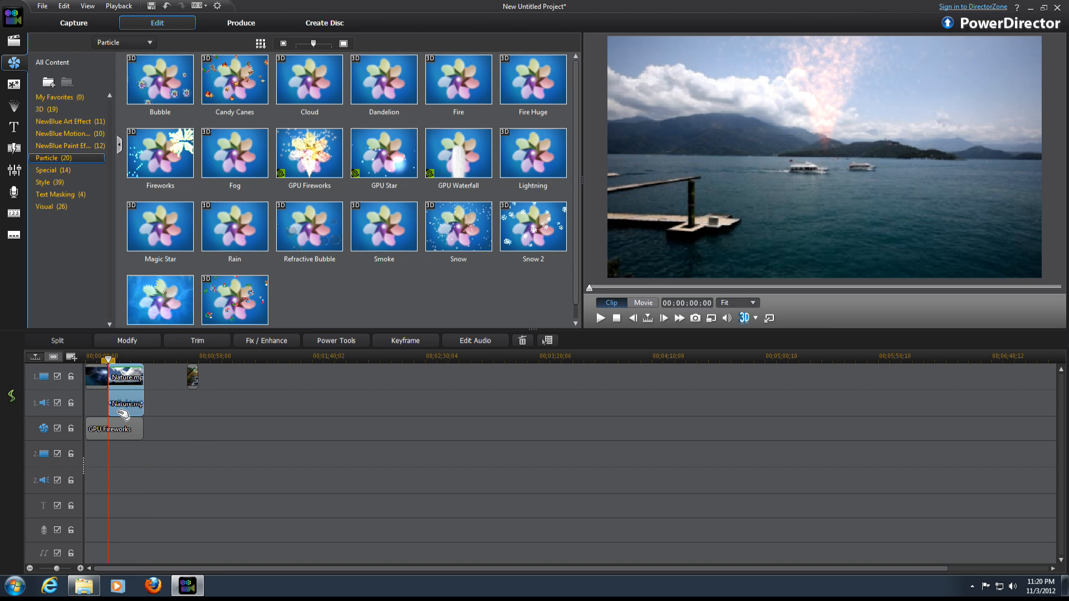
{"action": "left_click", "coordinate": [600, 318]}
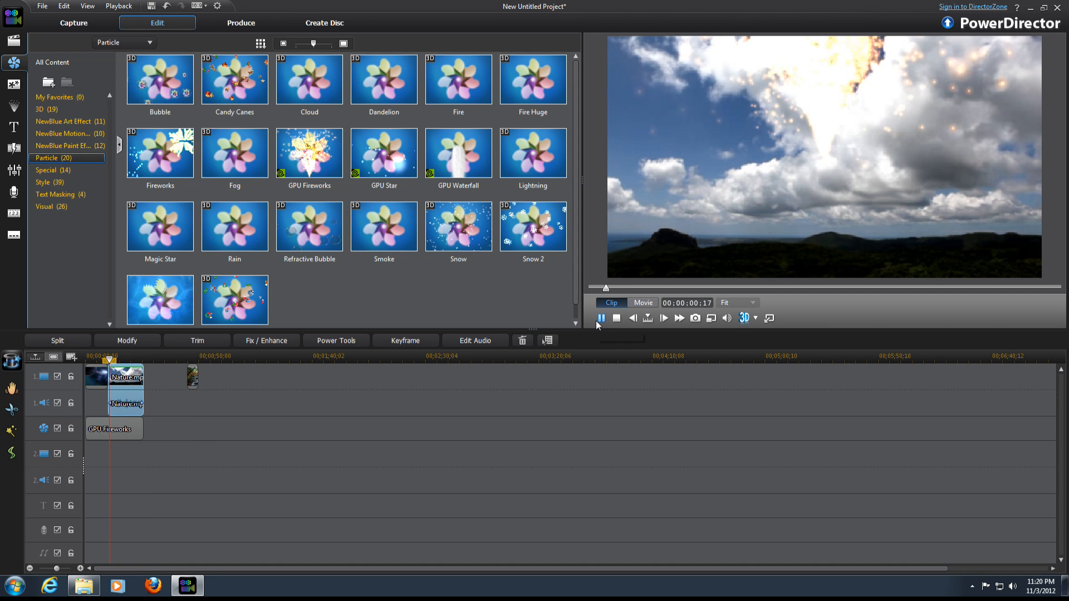
{"action": "left_click", "coordinate": [615, 318]}
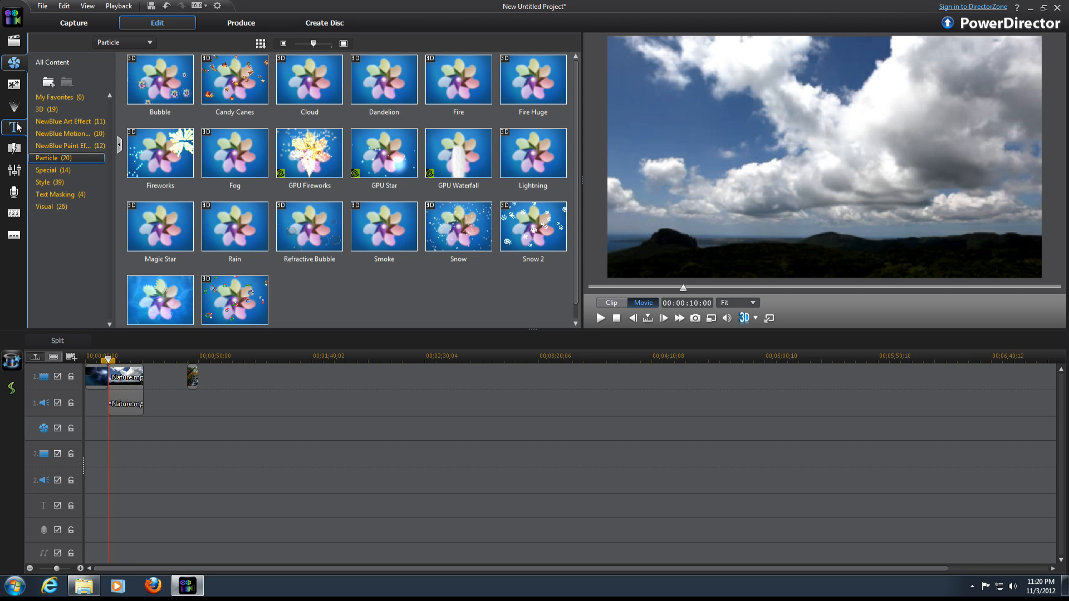
Insert the Interaction_01 title at the start of track 1, pushing existing clips right
{"action": "left_click", "coordinate": [13, 128]}
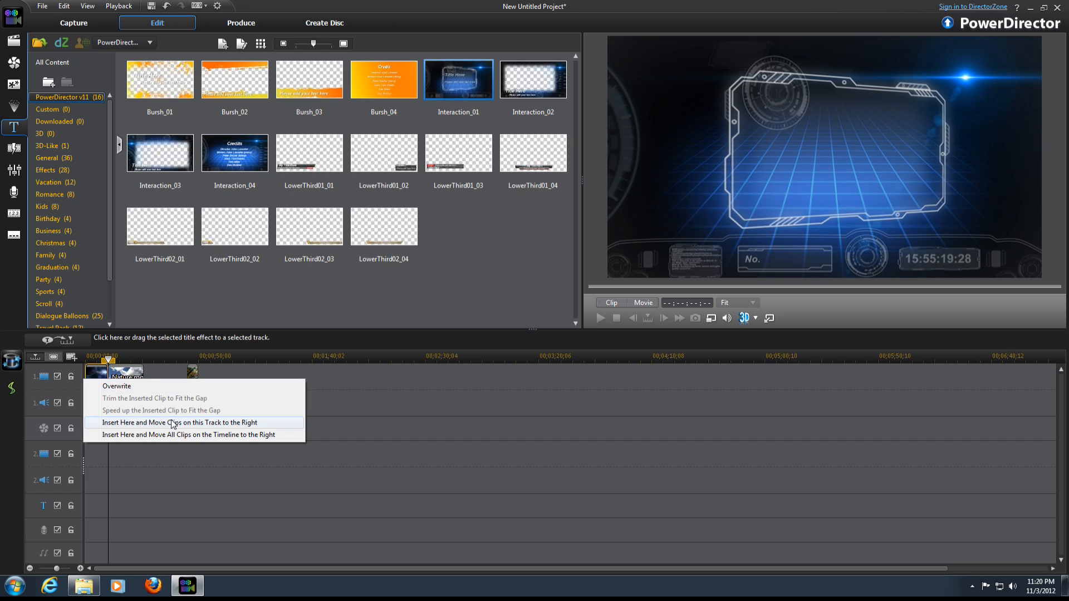
{"action": "left_click", "coordinate": [179, 422]}
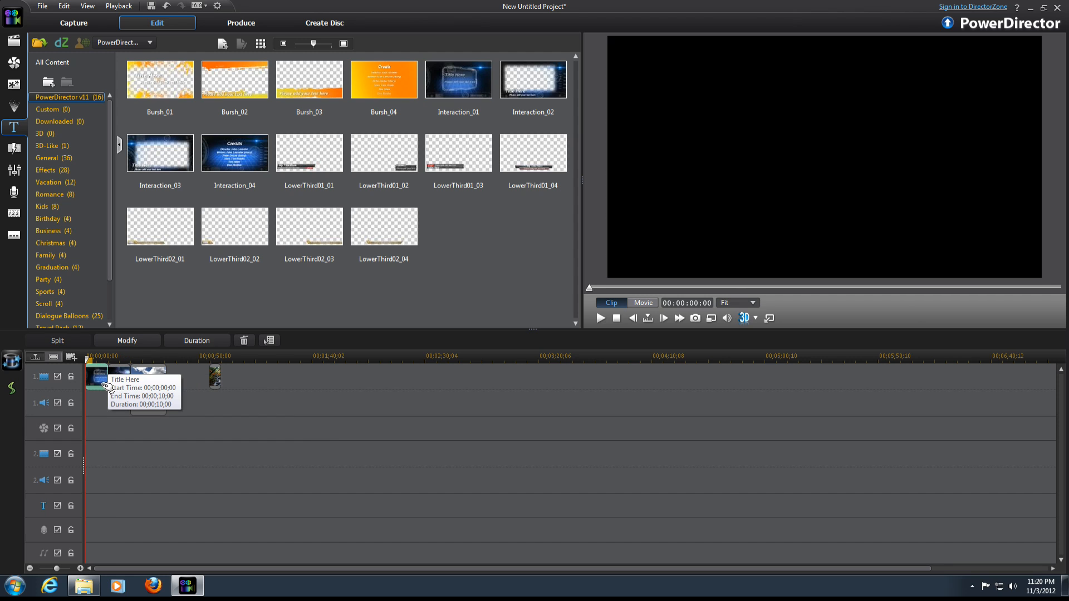
{"action": "double_click", "coordinate": [97, 376]}
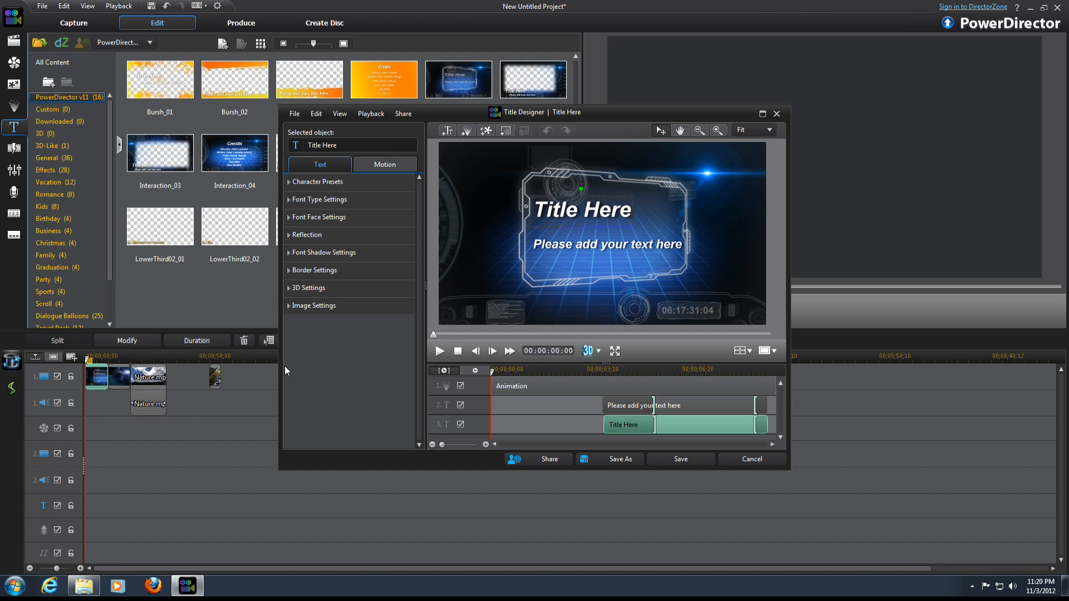
Retype the title heading as HiTechLegion in a rounded Arial font and save it
{"action": "left_click", "coordinate": [597, 210]}
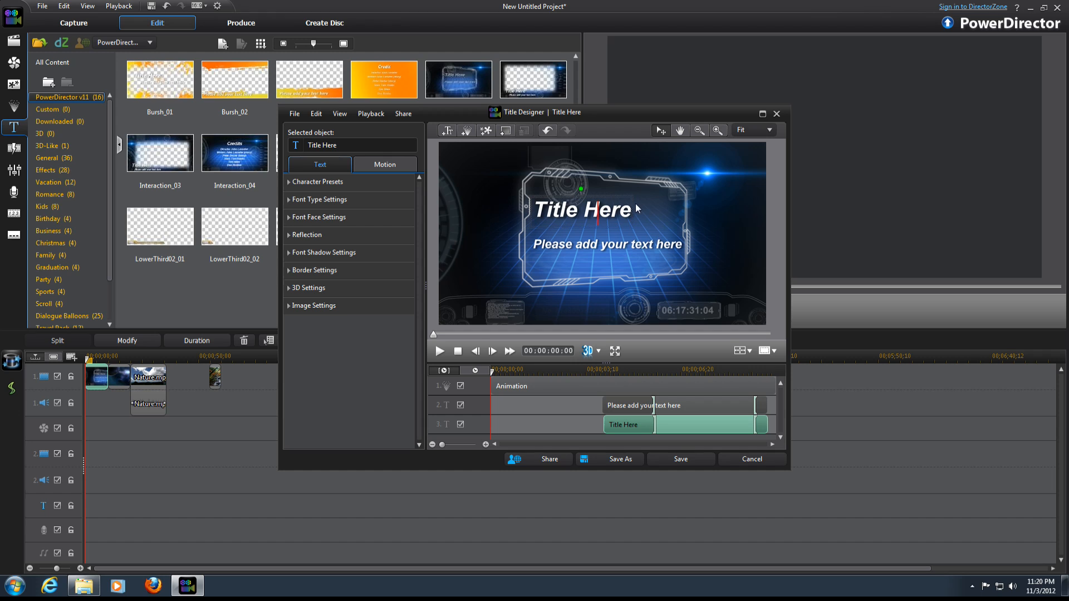
{"action": "double_click", "coordinate": [580, 210]}
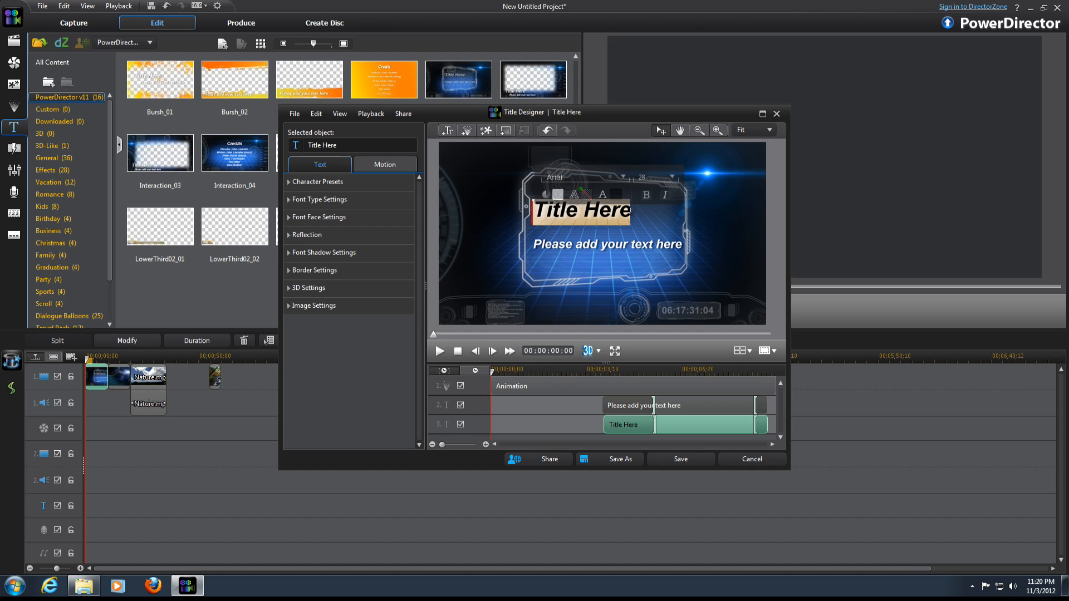
{"action": "type", "text": "HiTechLegion"}
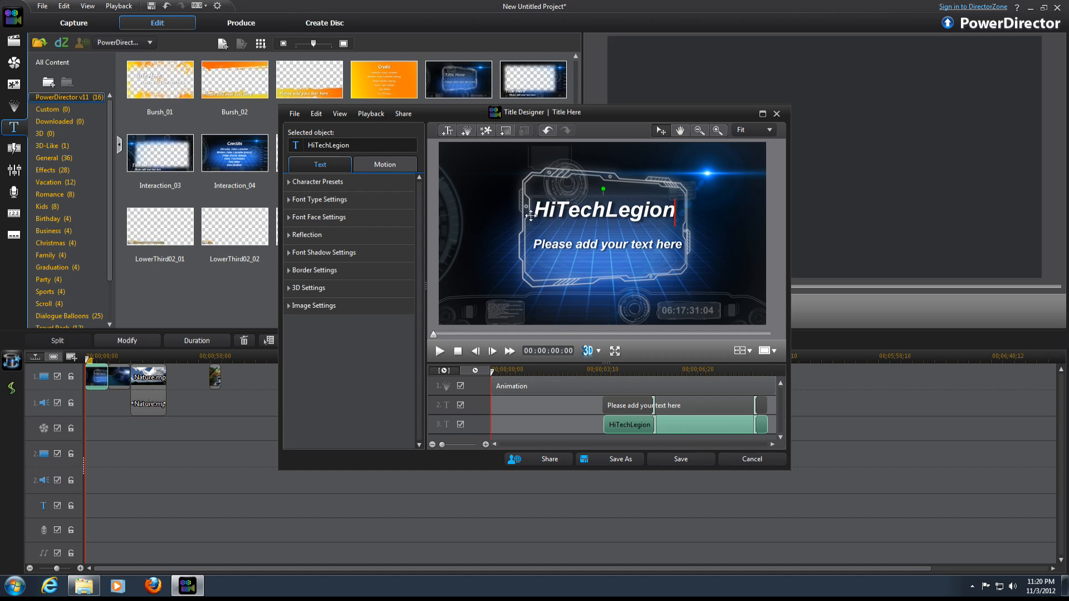
{"action": "left_click", "coordinate": [319, 199]}
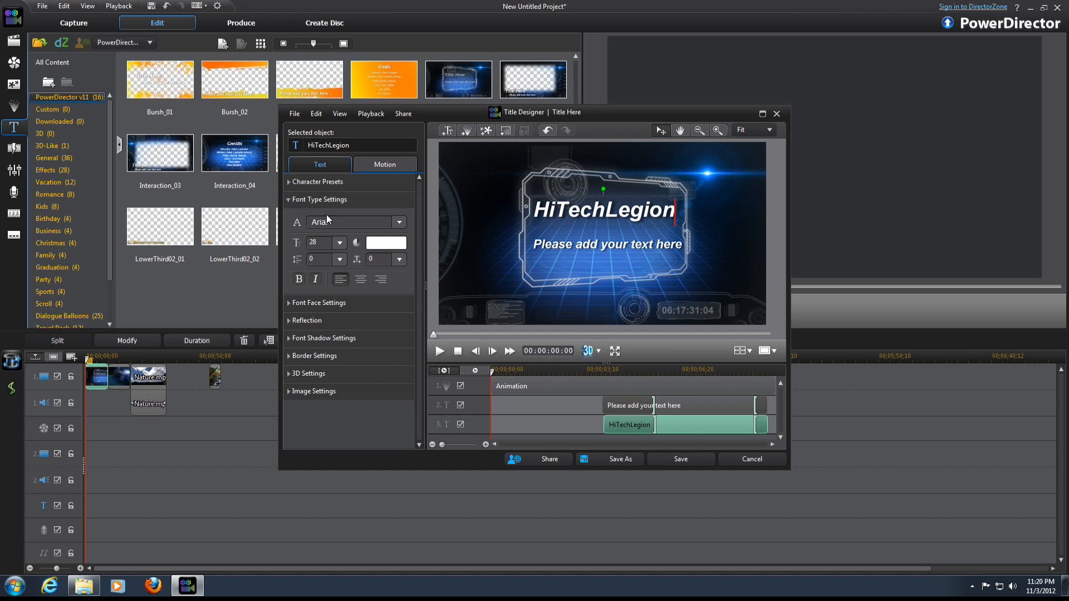
{"action": "left_click", "coordinate": [349, 222]}
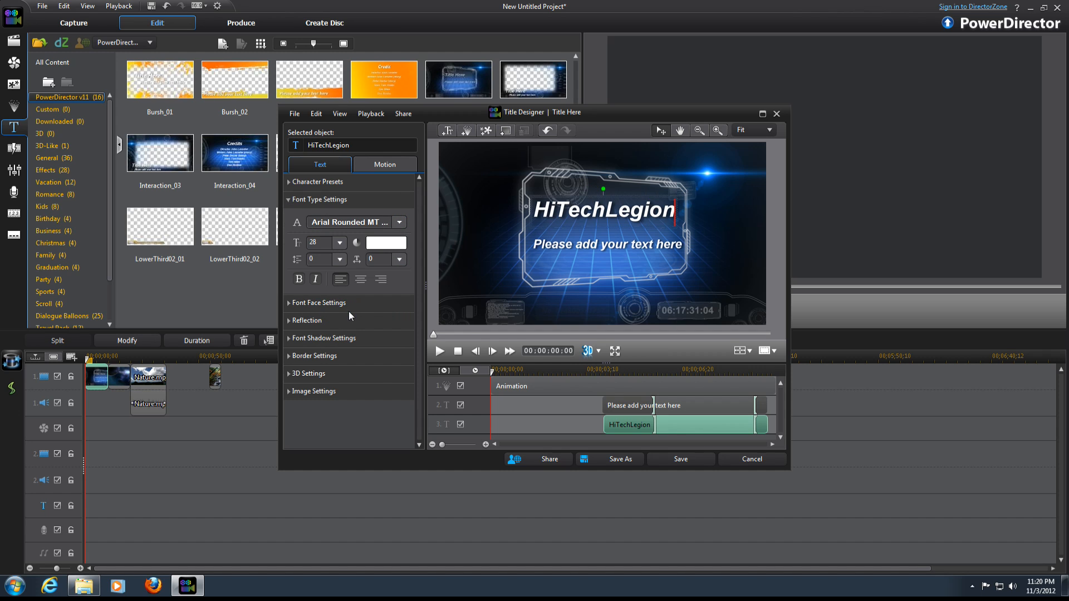
{"action": "left_click", "coordinate": [319, 303]}
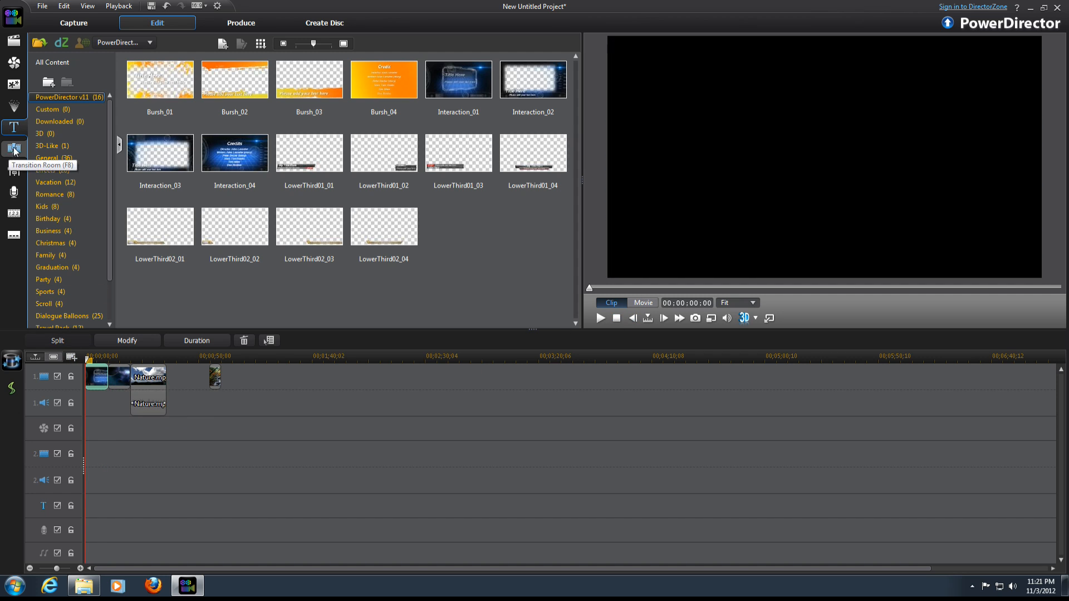
In the Transition Room, add a transition between early clips and play the opening space clip
{"action": "left_click", "coordinate": [13, 148]}
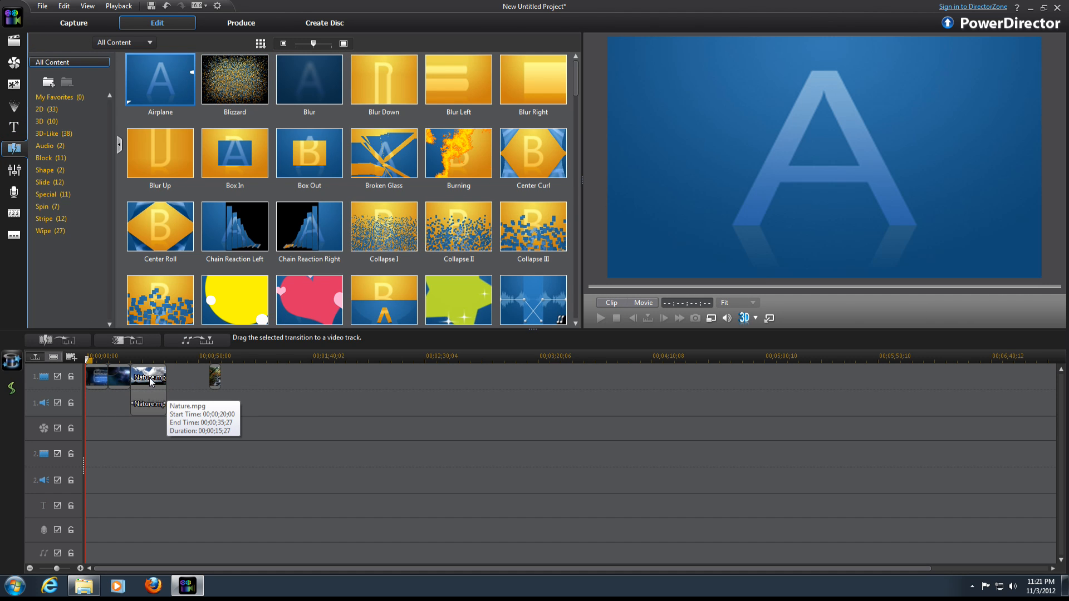
{"action": "left_click", "coordinate": [97, 377]}
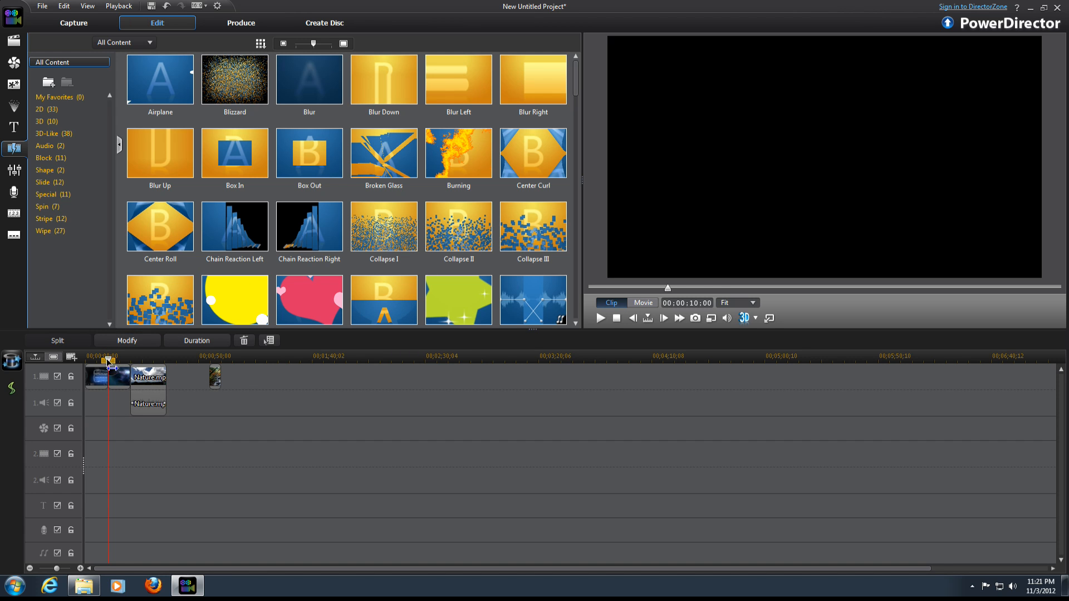
{"action": "left_click", "coordinate": [148, 377]}
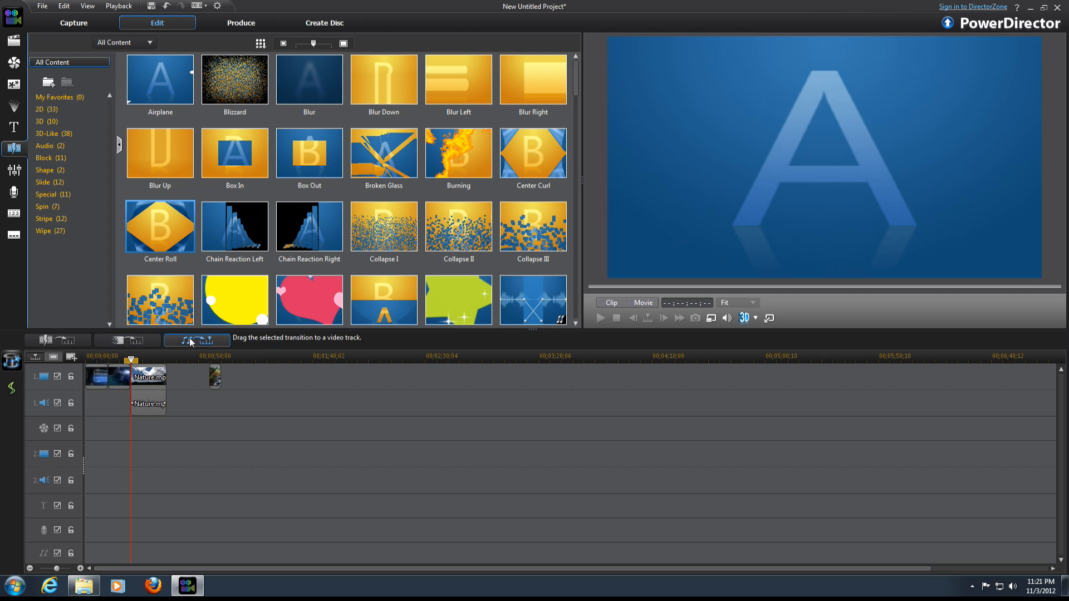
{"action": "left_click", "coordinate": [159, 225]}
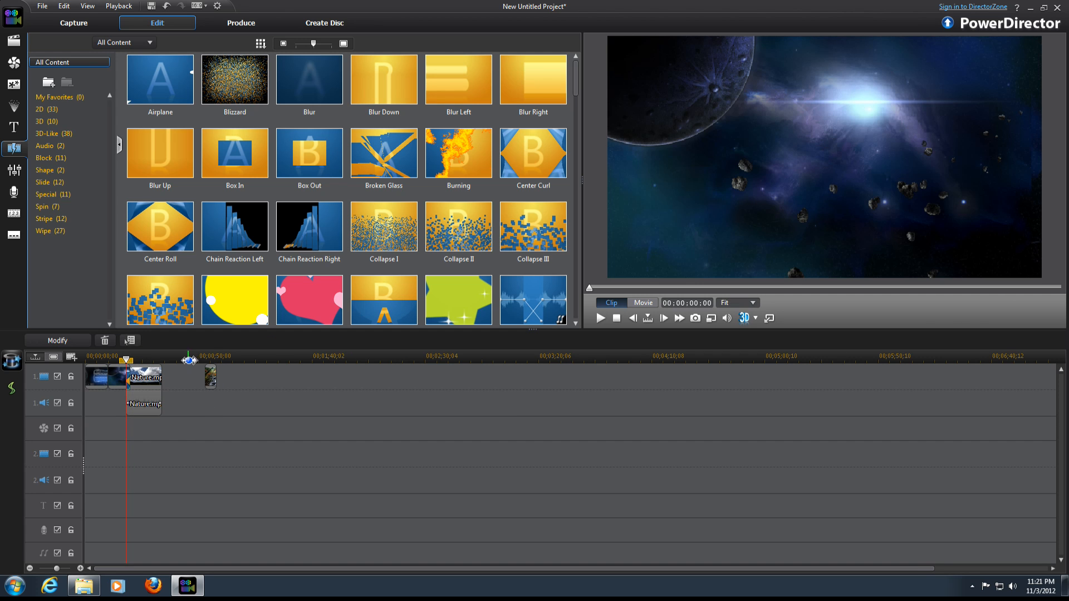
{"action": "left_click", "coordinate": [600, 318]}
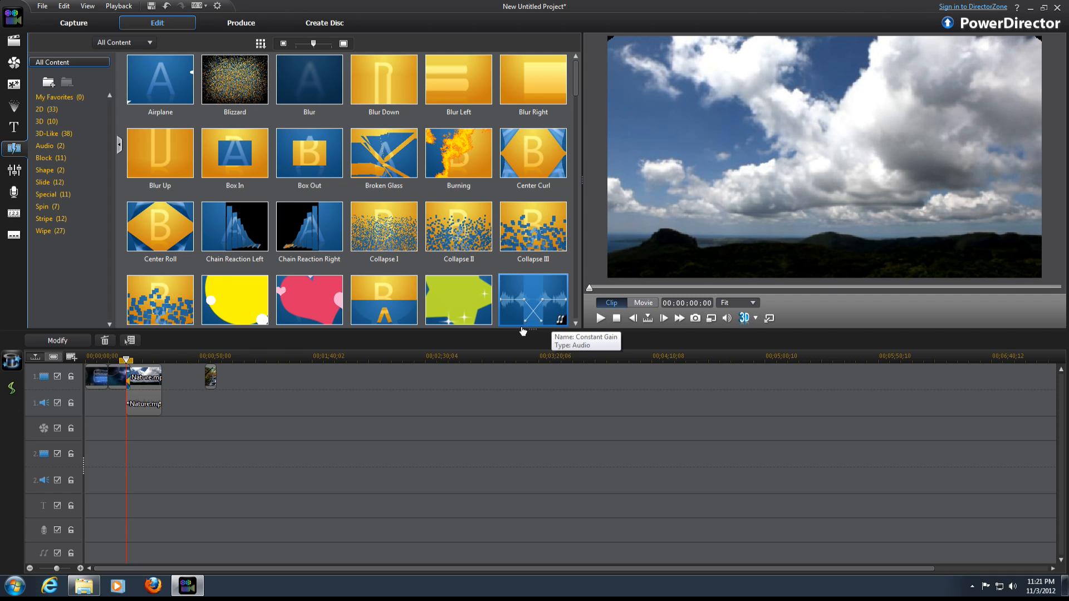
{"action": "mouse_move", "coordinate": [122, 380]}
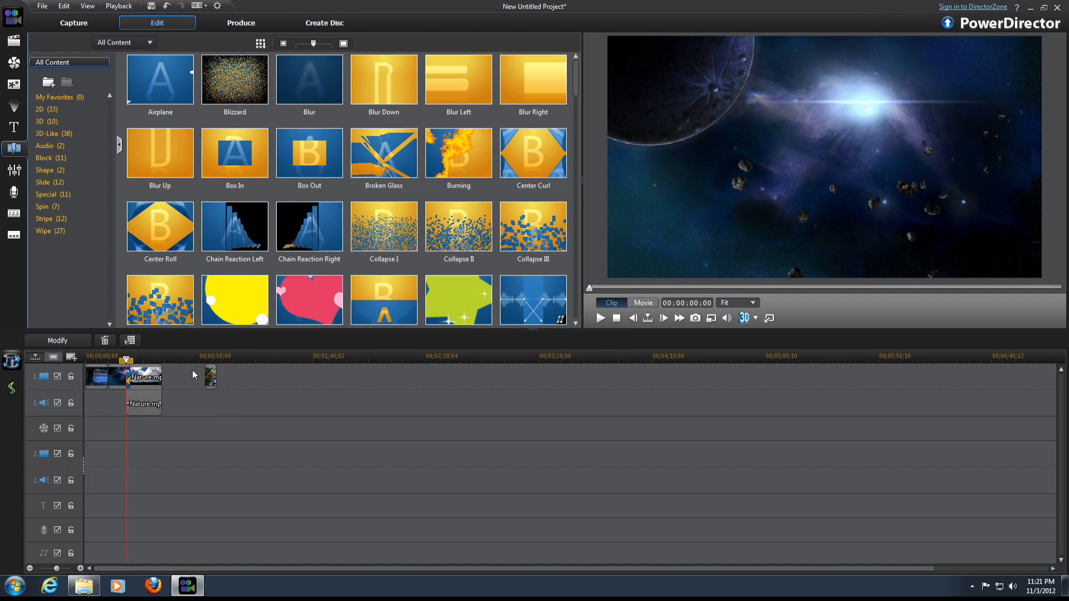
{"action": "left_click", "coordinate": [599, 319]}
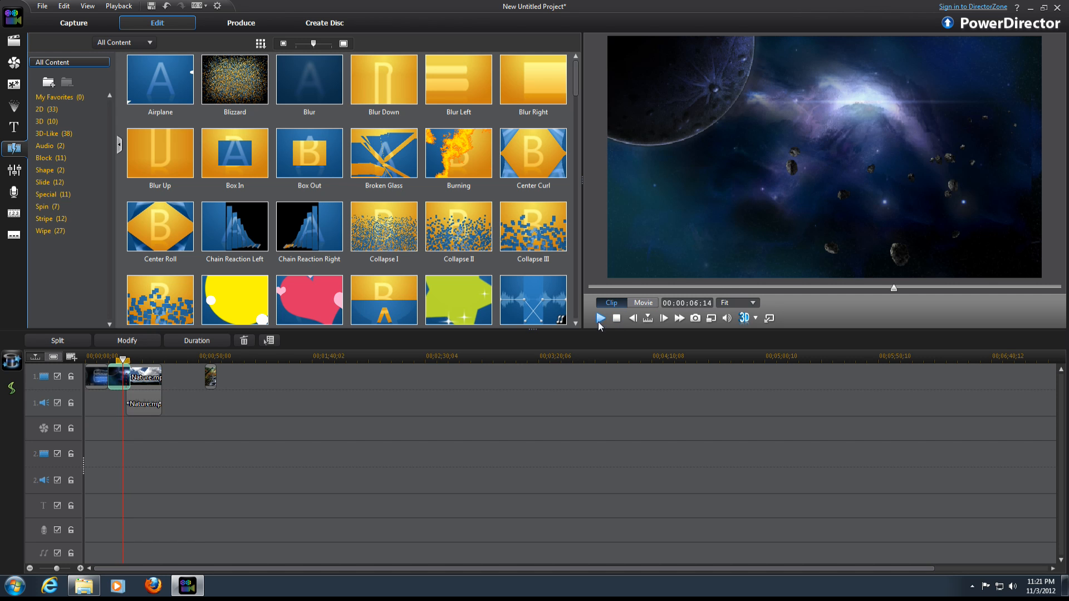
{"action": "left_click", "coordinate": [600, 319]}
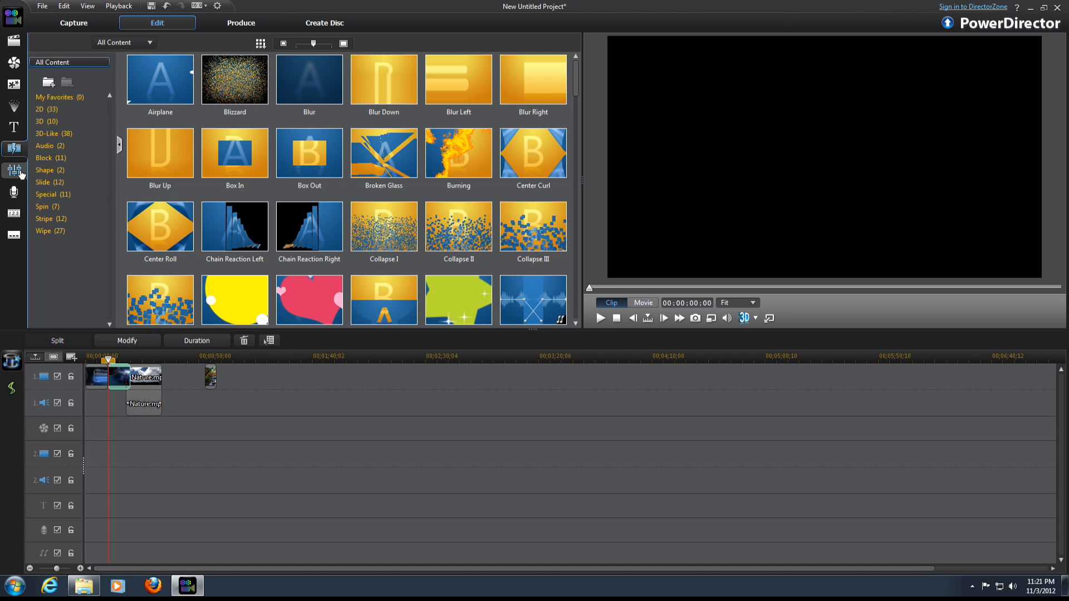
In the Audio Mixing Room, move the Audio 1 fader from 28 up to 41
{"action": "left_click", "coordinate": [14, 192]}
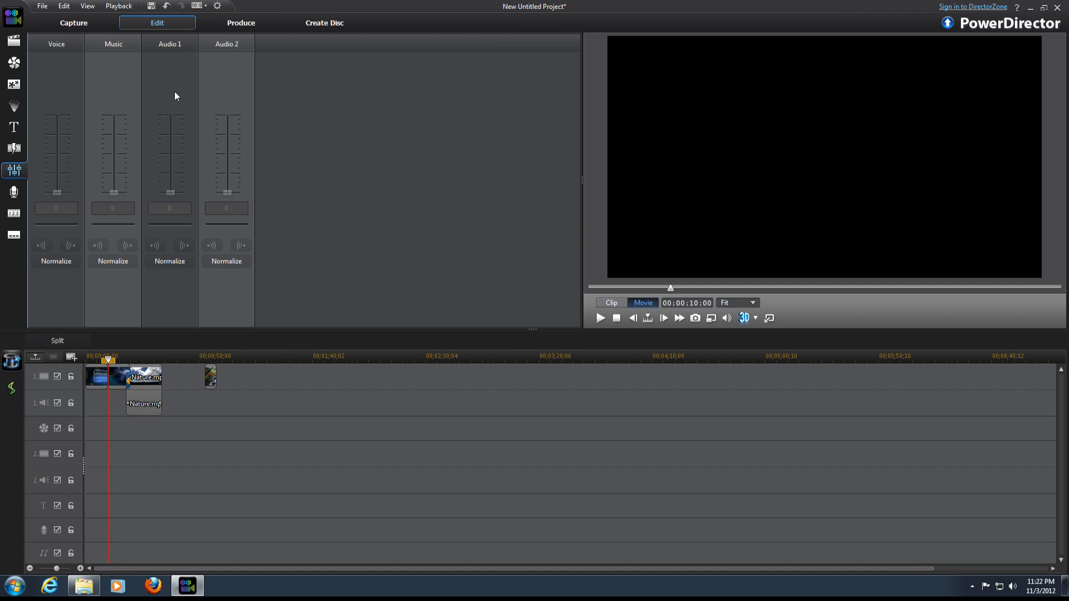
{"action": "mouse_move", "coordinate": [149, 408]}
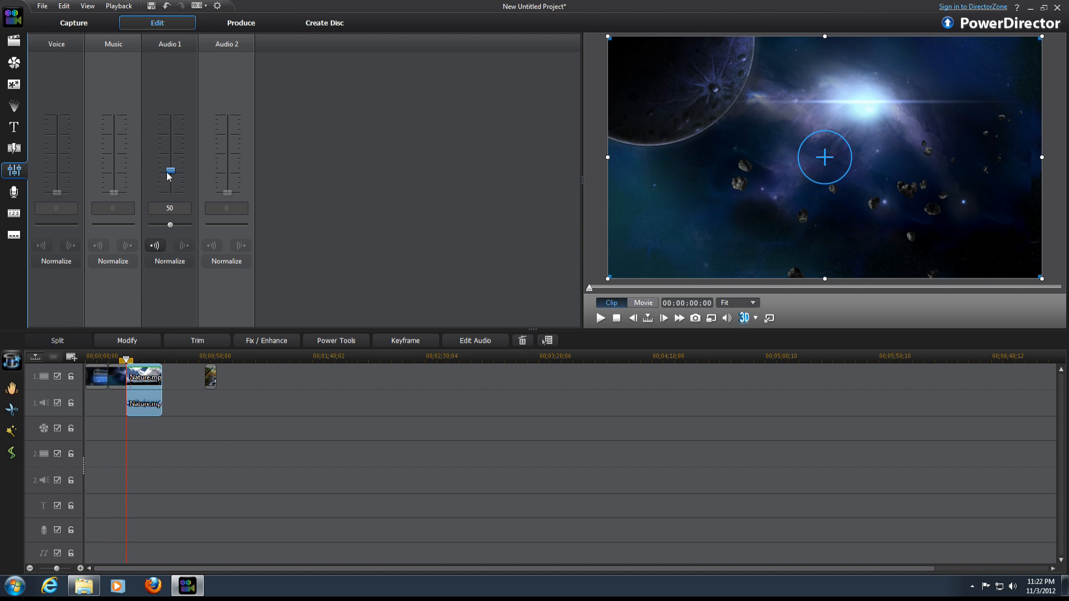
{"action": "left_click_drag", "start_coordinate": [169, 169], "coordinate": [169, 161]}
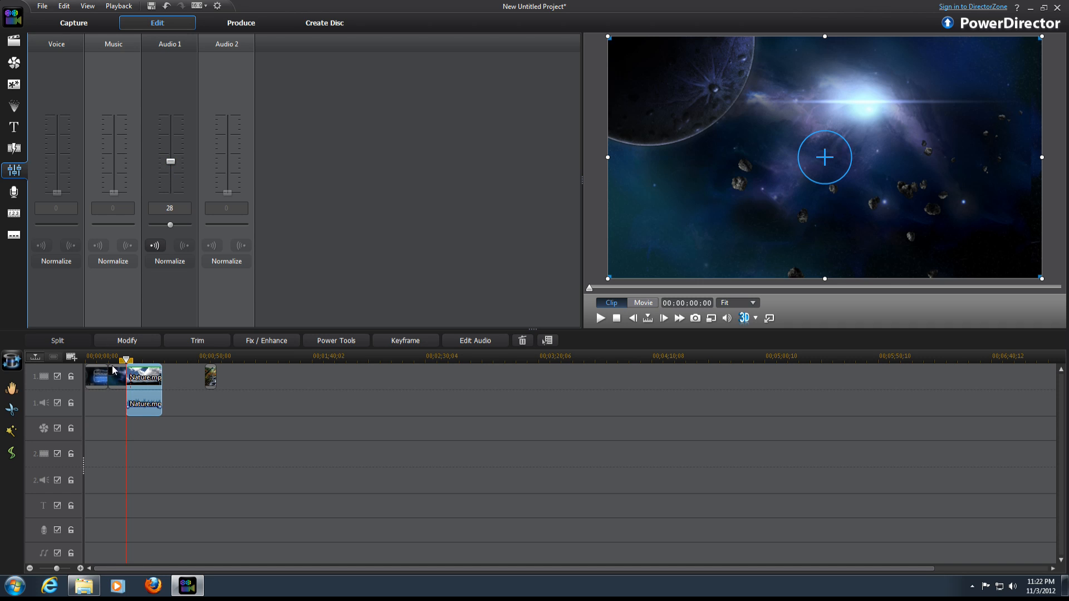
{"action": "left_click_drag", "start_coordinate": [169, 224], "coordinate": [169, 224]}
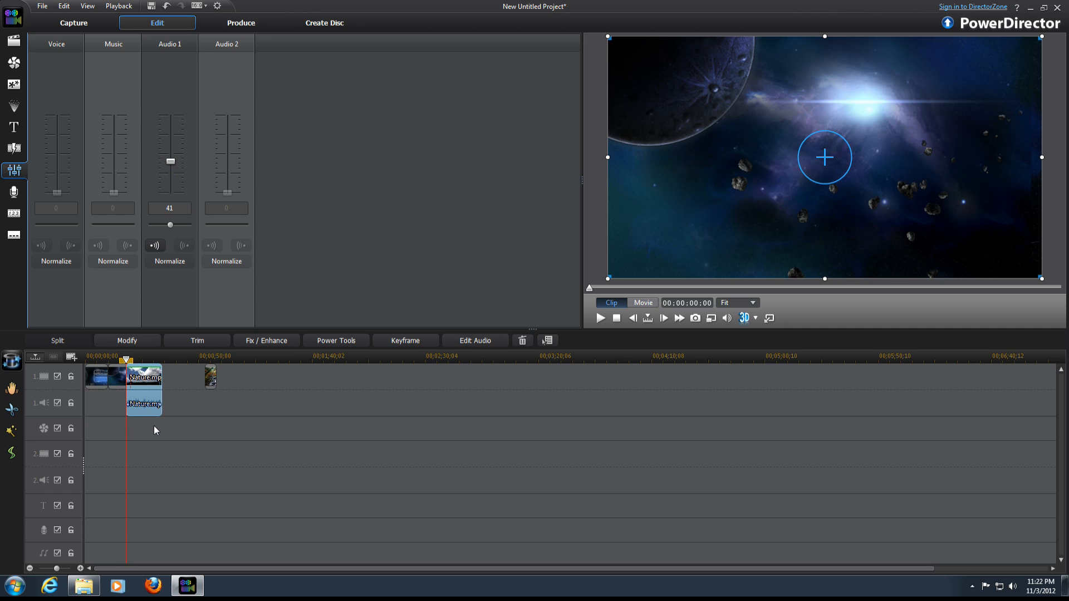
{"action": "mouse_move", "coordinate": [225, 97]}
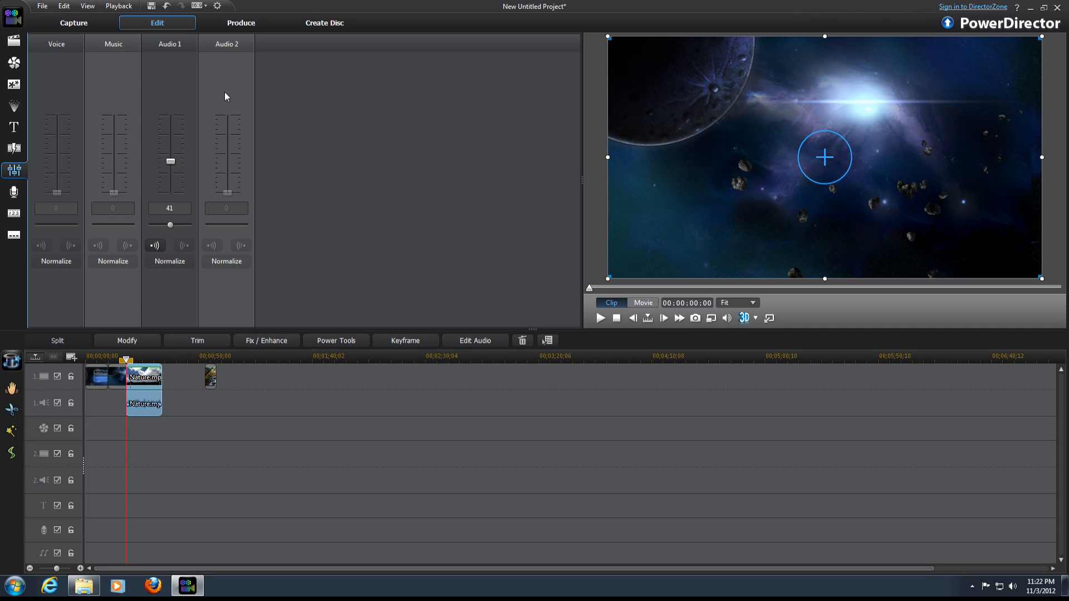
{"action": "mouse_move", "coordinate": [208, 308]}
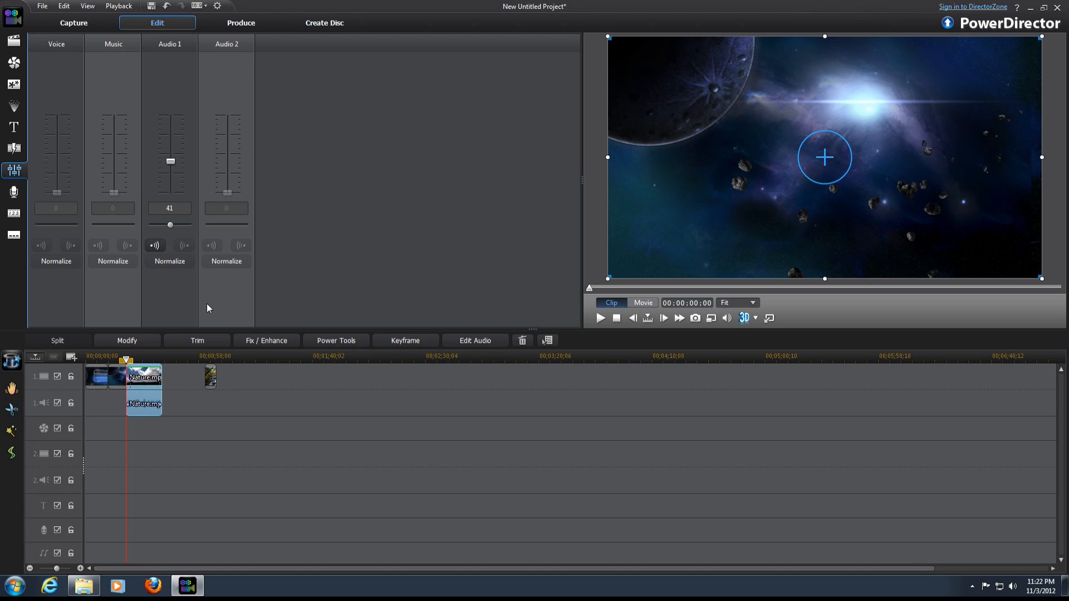
{"action": "mouse_move", "coordinate": [161, 270]}
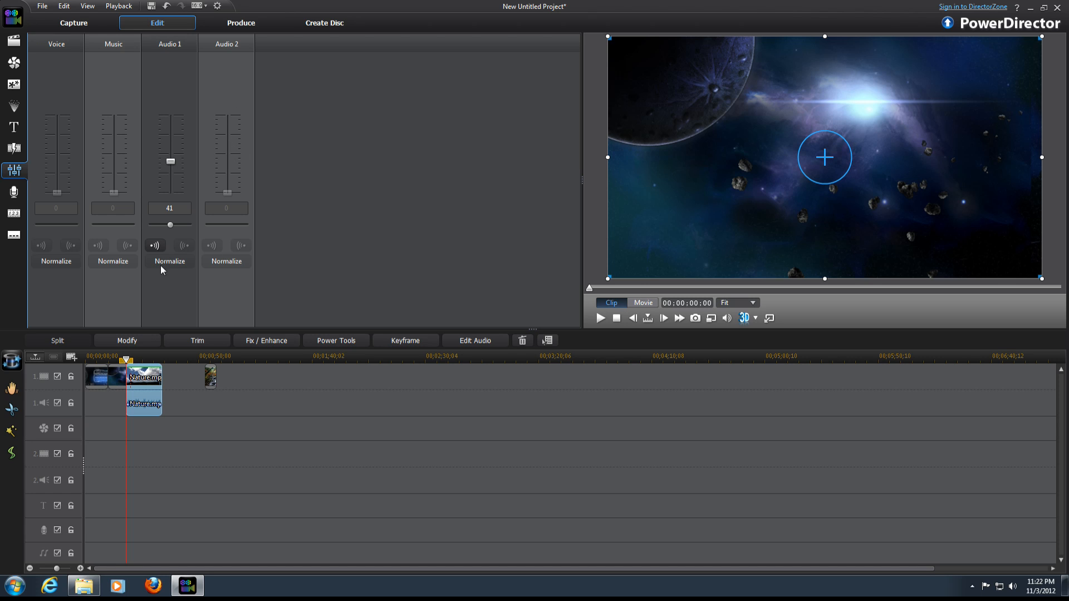
{"action": "mouse_move", "coordinate": [30, 59]}
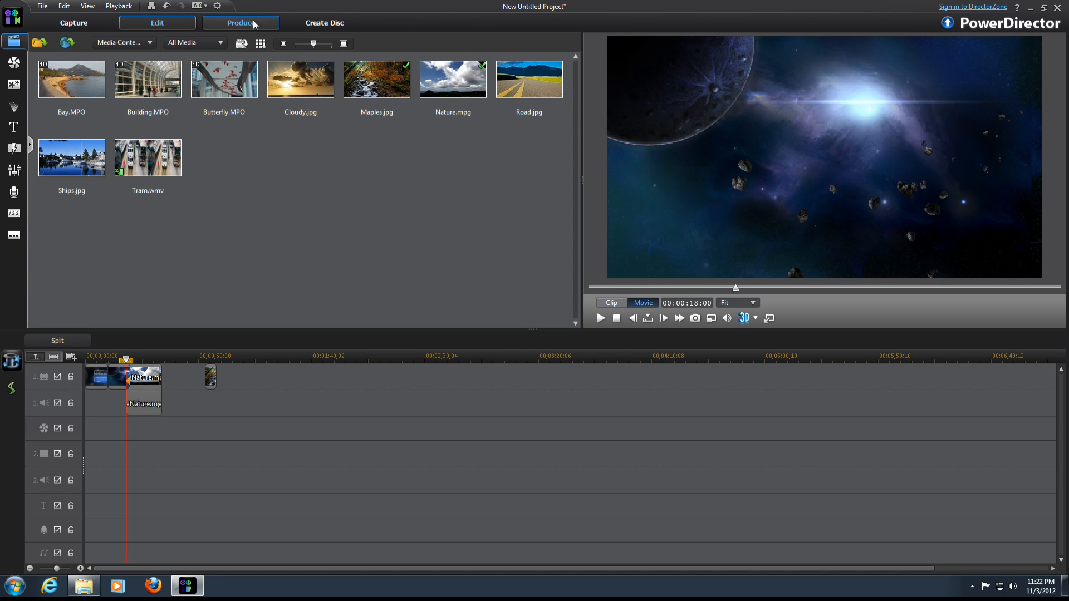
{"action": "mouse_move", "coordinate": [240, 22]}
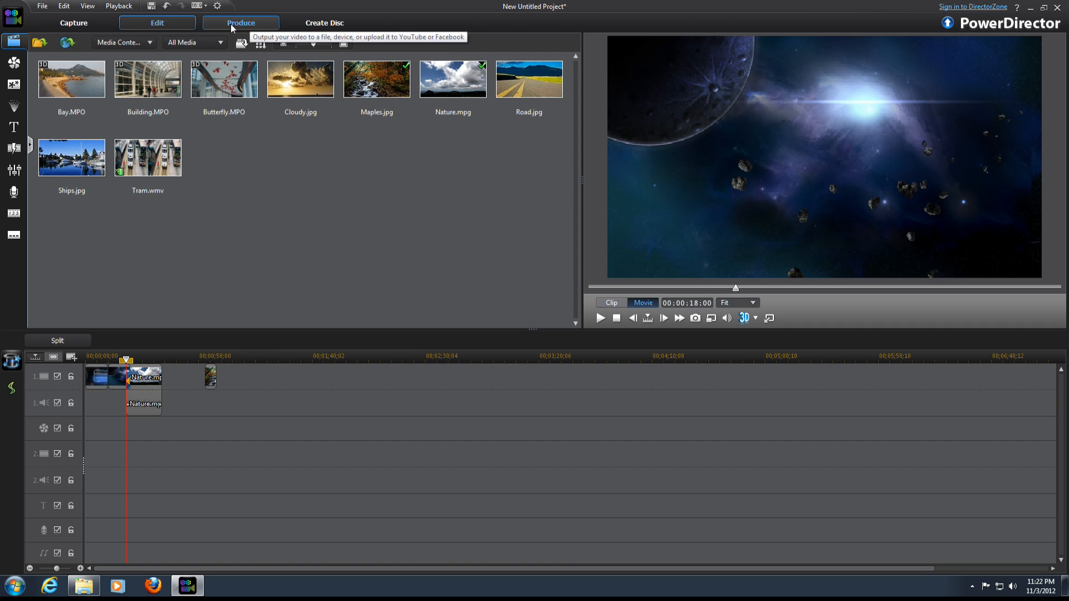
Browse the Device and Online tabs, then pick MPEG-4 1920x1080/30p (13 Mbps) under Standard 2D
{"action": "left_click", "coordinate": [240, 22]}
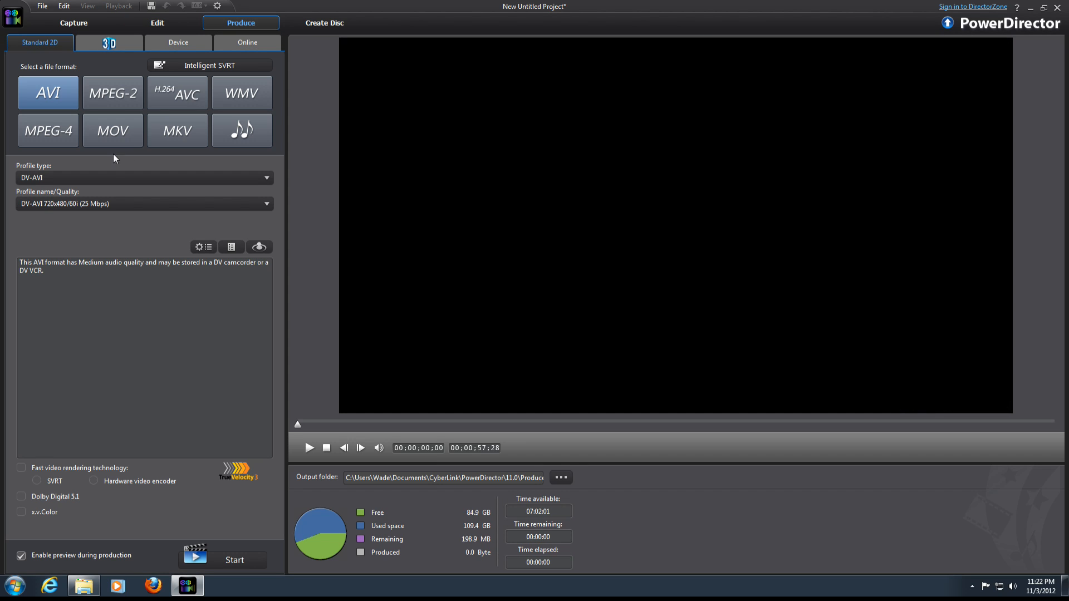
{"action": "mouse_move", "coordinate": [25, 160]}
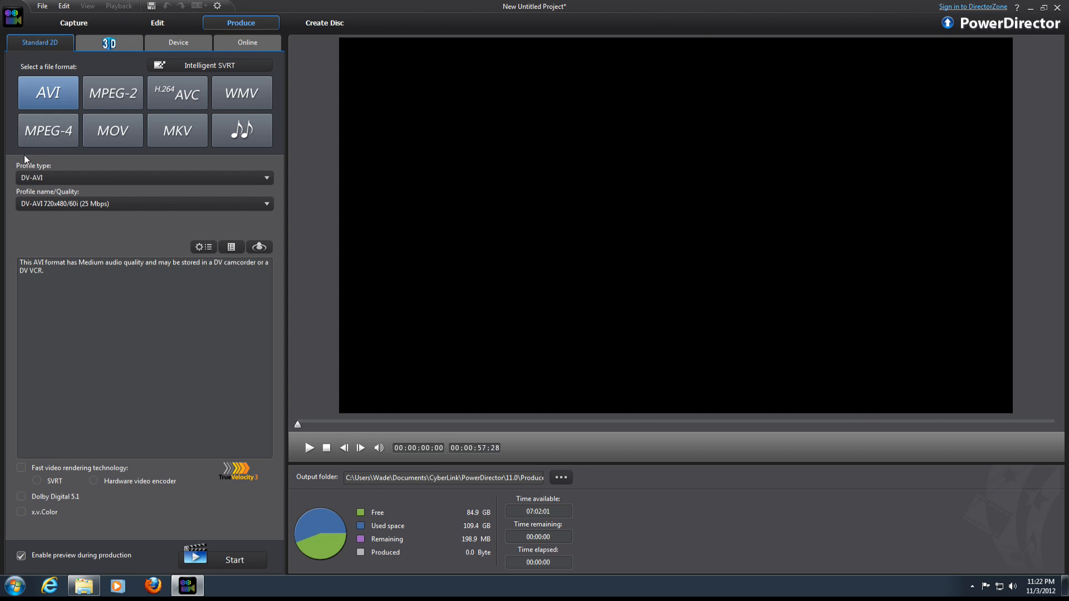
{"action": "mouse_move", "coordinate": [40, 42]}
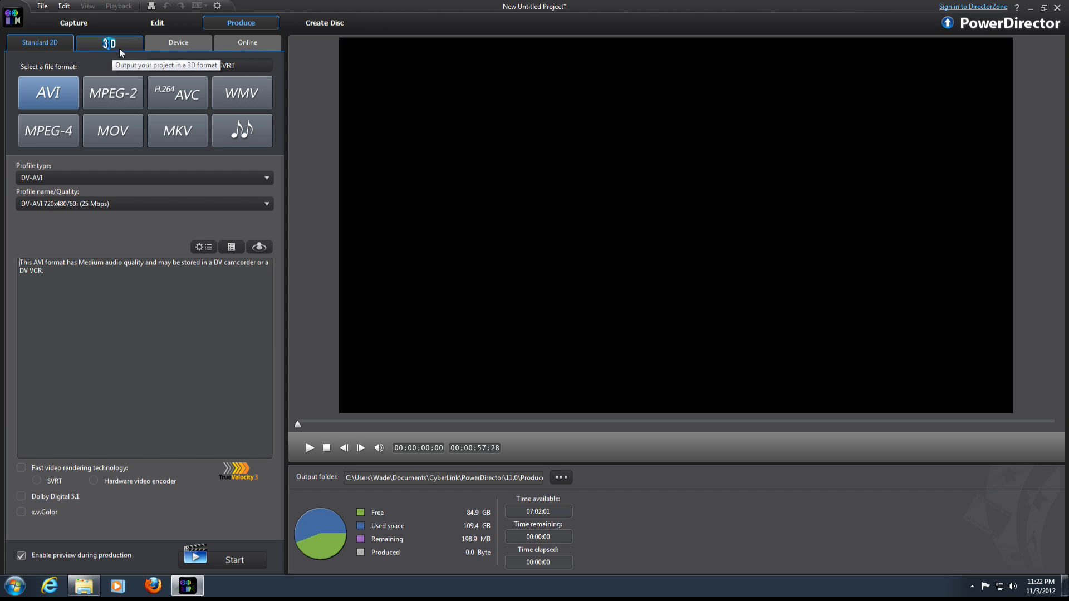
{"action": "left_click", "coordinate": [179, 42]}
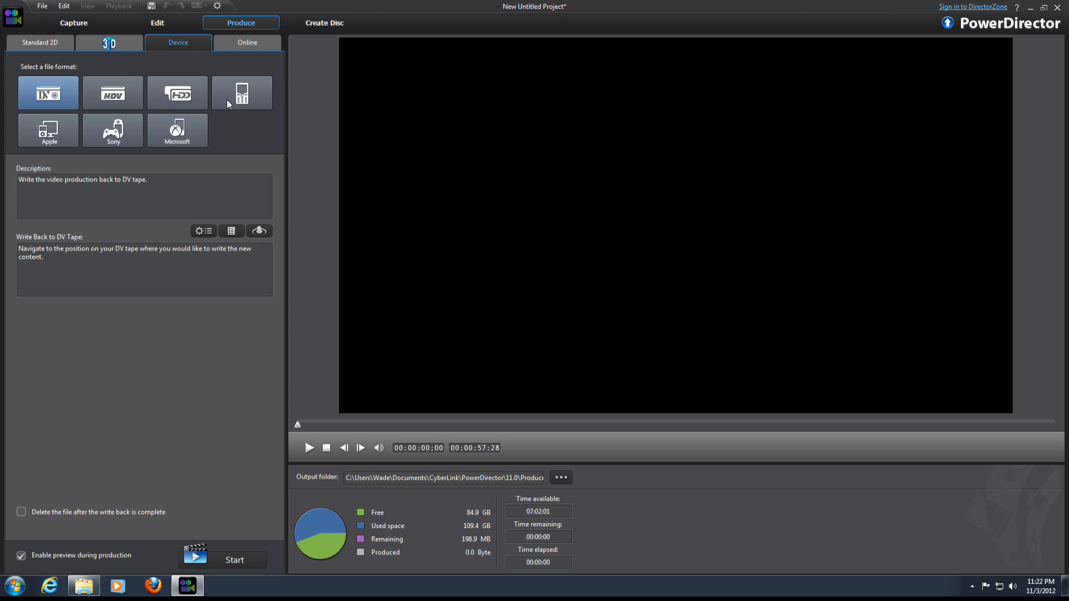
{"action": "left_click", "coordinate": [246, 43]}
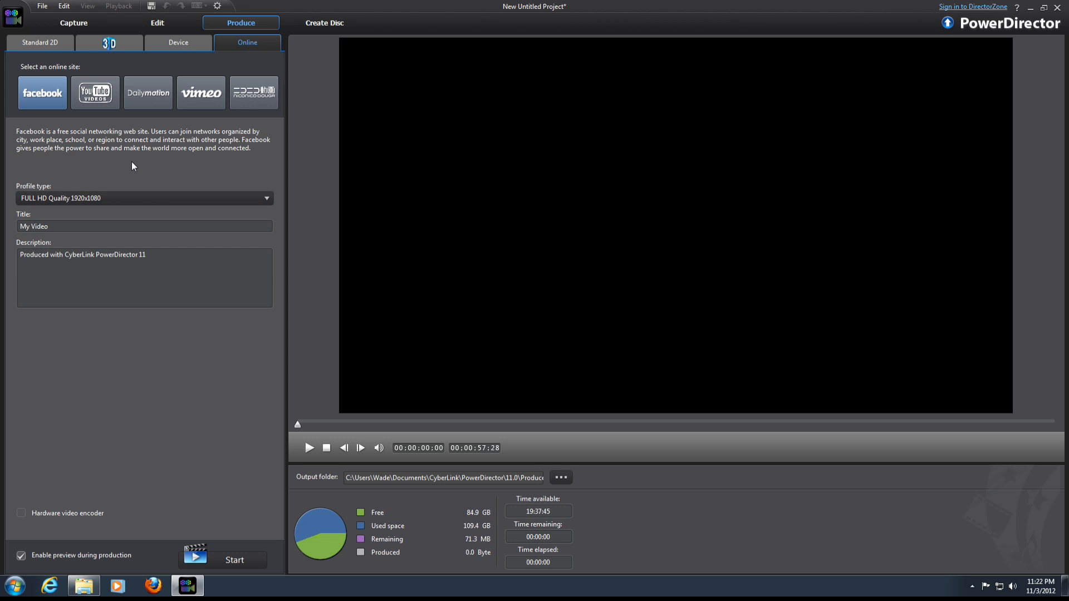
{"action": "left_click", "coordinate": [40, 42]}
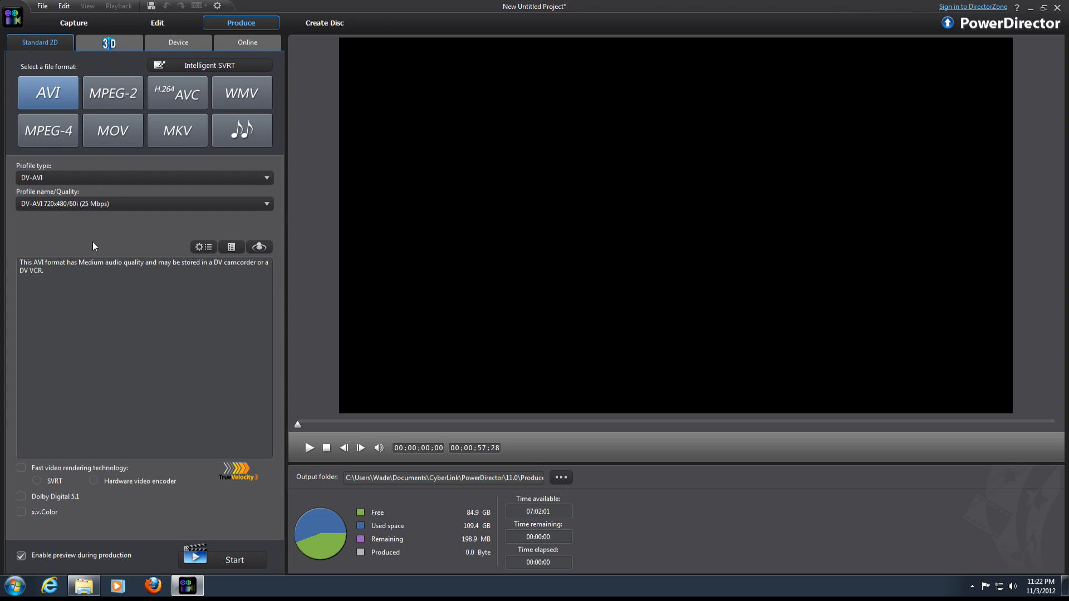
{"action": "left_click", "coordinate": [48, 130]}
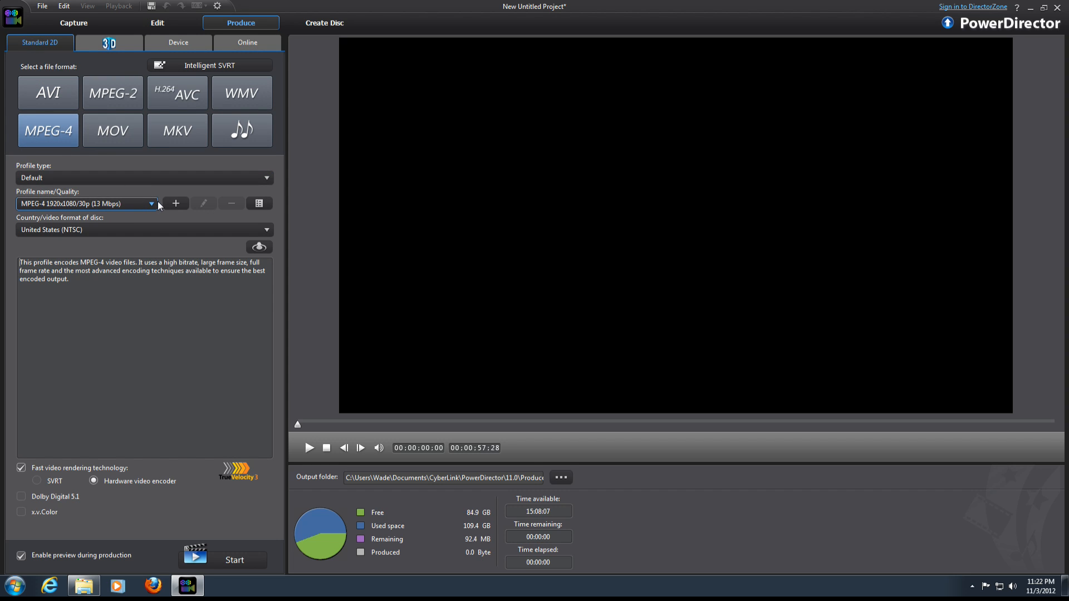
{"action": "left_click", "coordinate": [151, 204]}
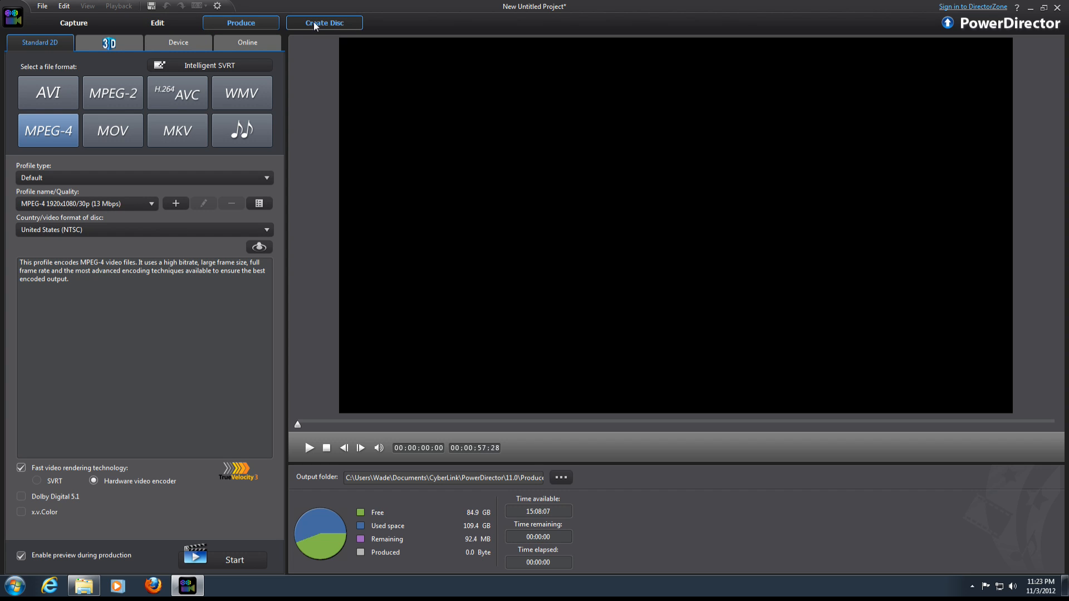
Compare the 2D and 3D disc settings, then dismiss the widescreen warning for the DVD project
{"action": "left_click", "coordinate": [324, 22]}
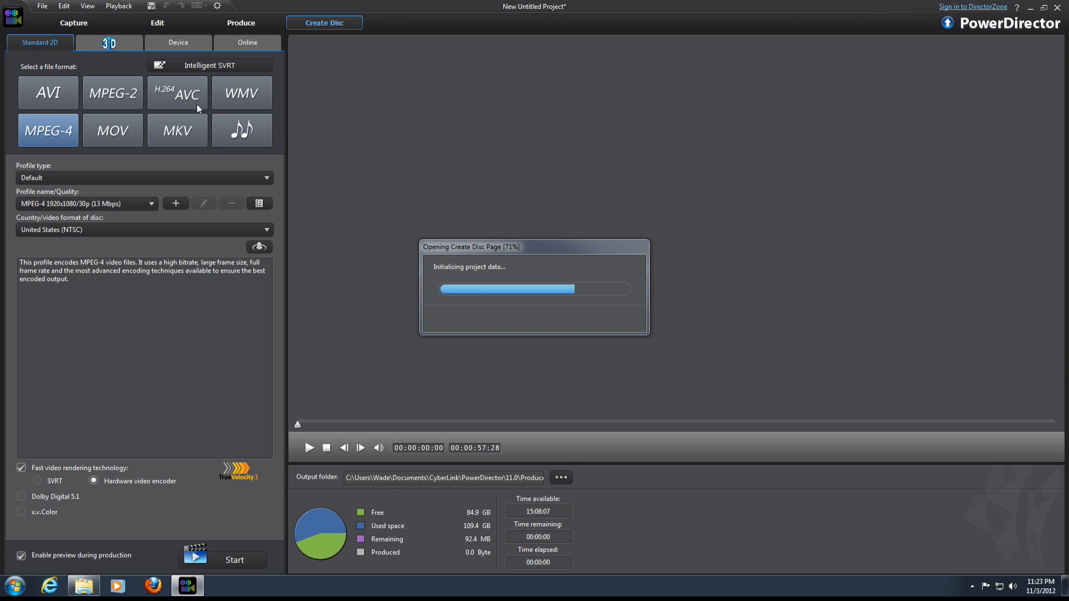
{"action": "left_click", "coordinate": [324, 22]}
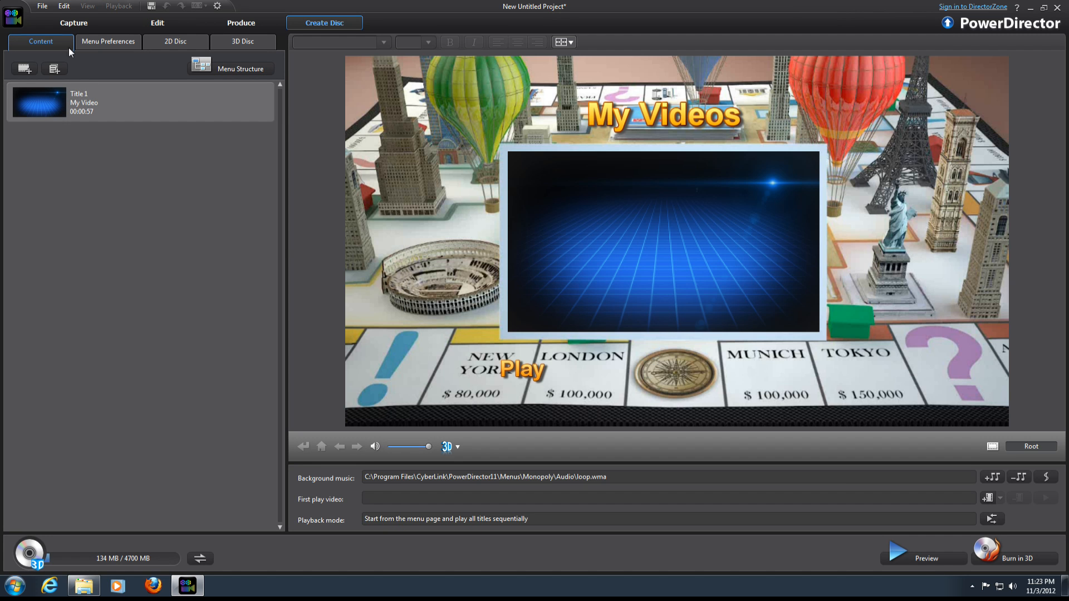
{"action": "mouse_move", "coordinate": [61, 49]}
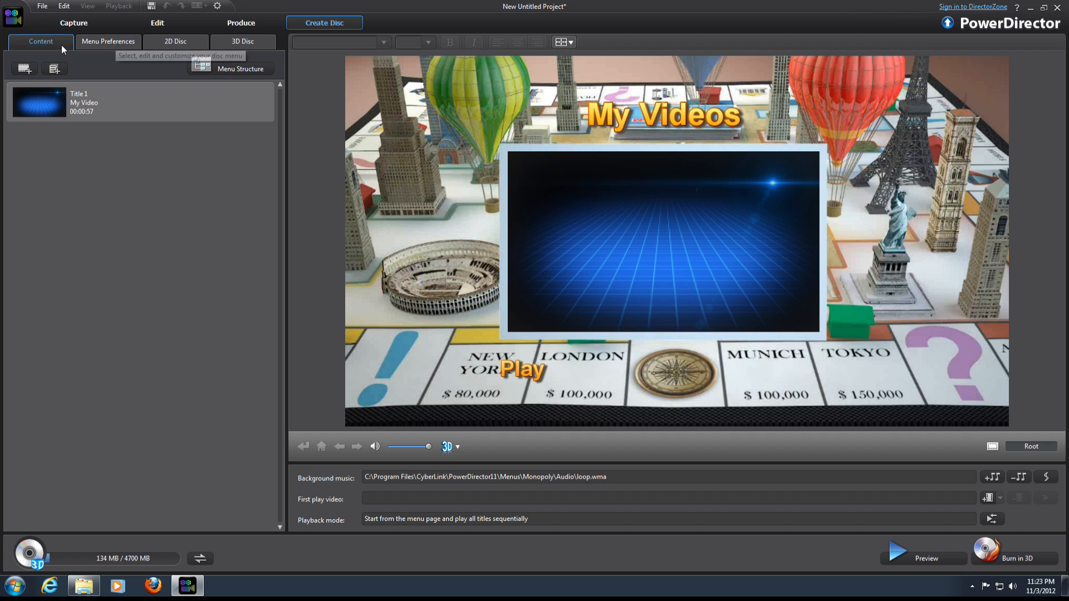
{"action": "left_click", "coordinate": [175, 41]}
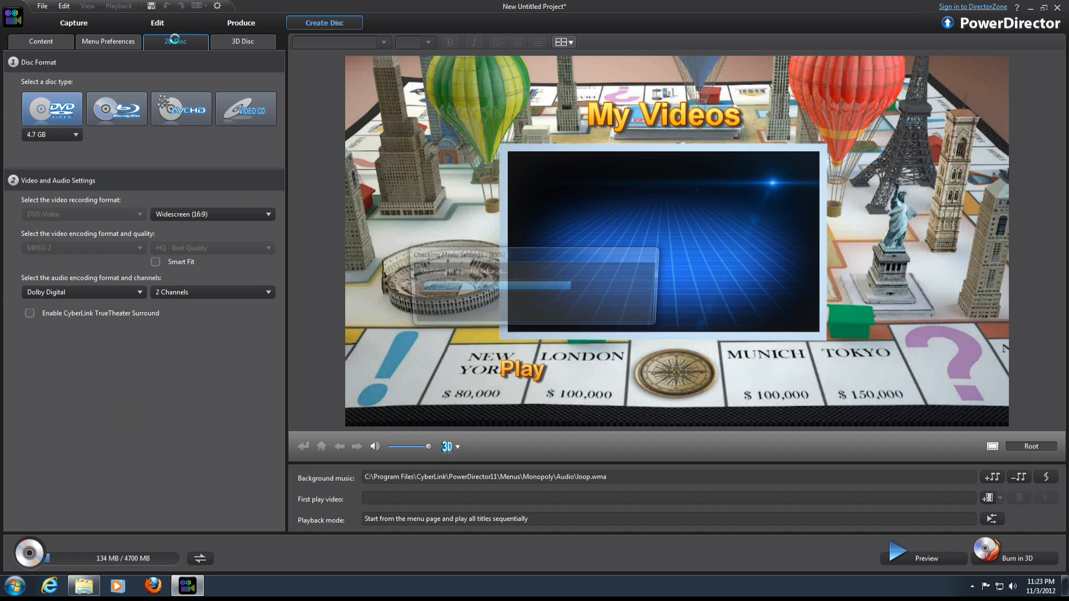
{"action": "left_click", "coordinate": [244, 40]}
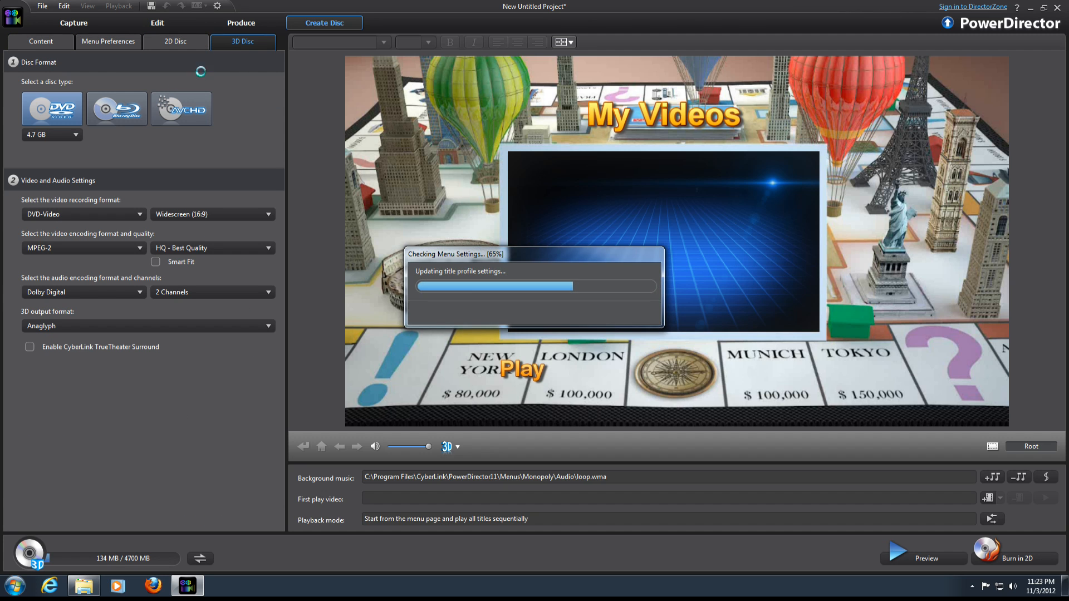
{"action": "left_click", "coordinate": [116, 109]}
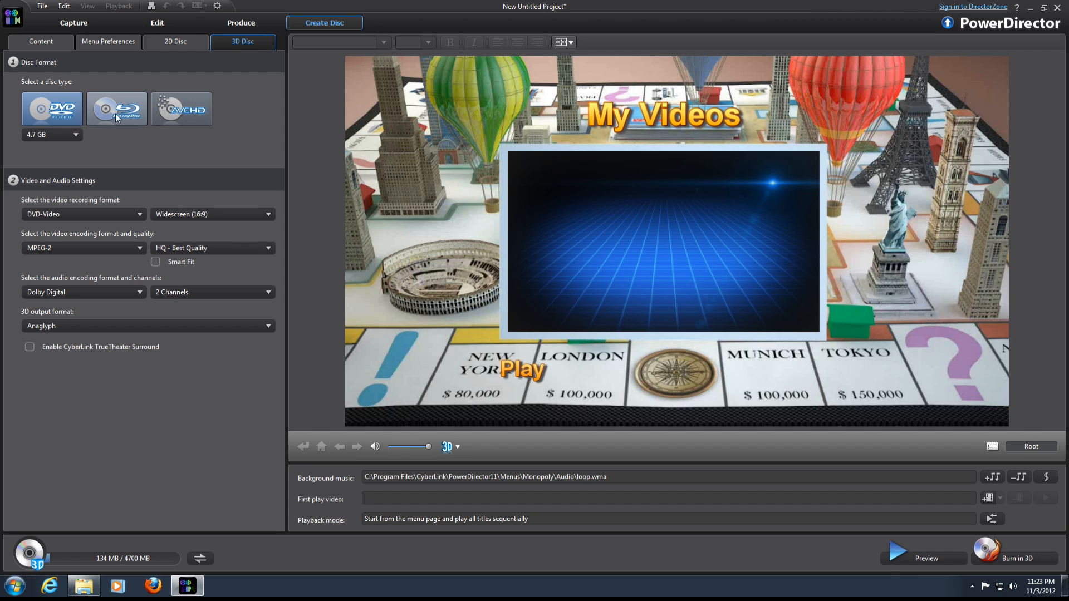
{"action": "left_click", "coordinate": [175, 42]}
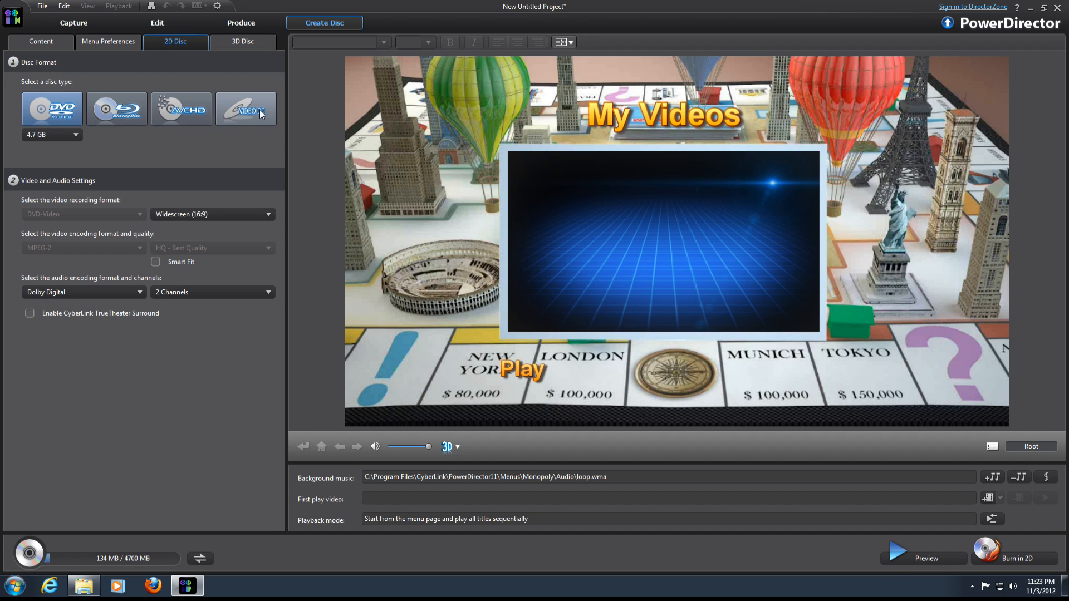
{"action": "left_click", "coordinate": [246, 109]}
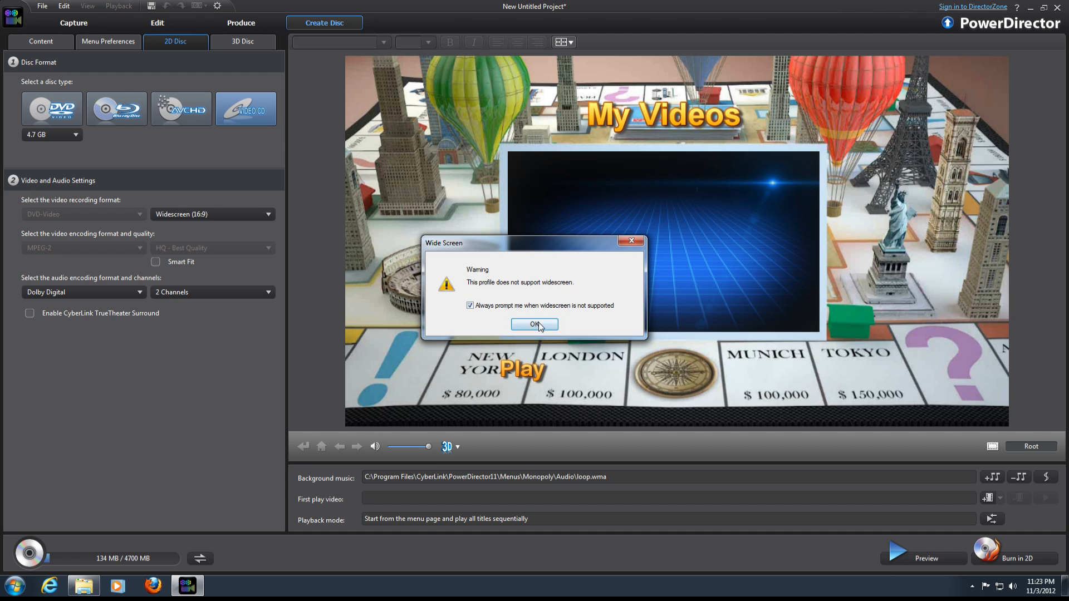
{"action": "left_click", "coordinate": [534, 324]}
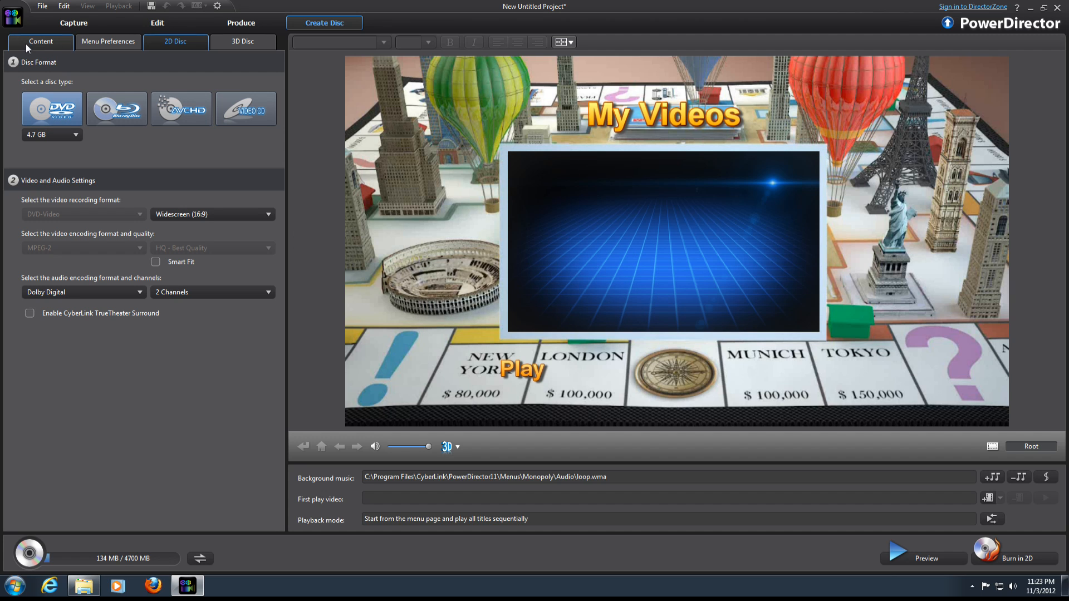
{"action": "mouse_move", "coordinate": [39, 48]}
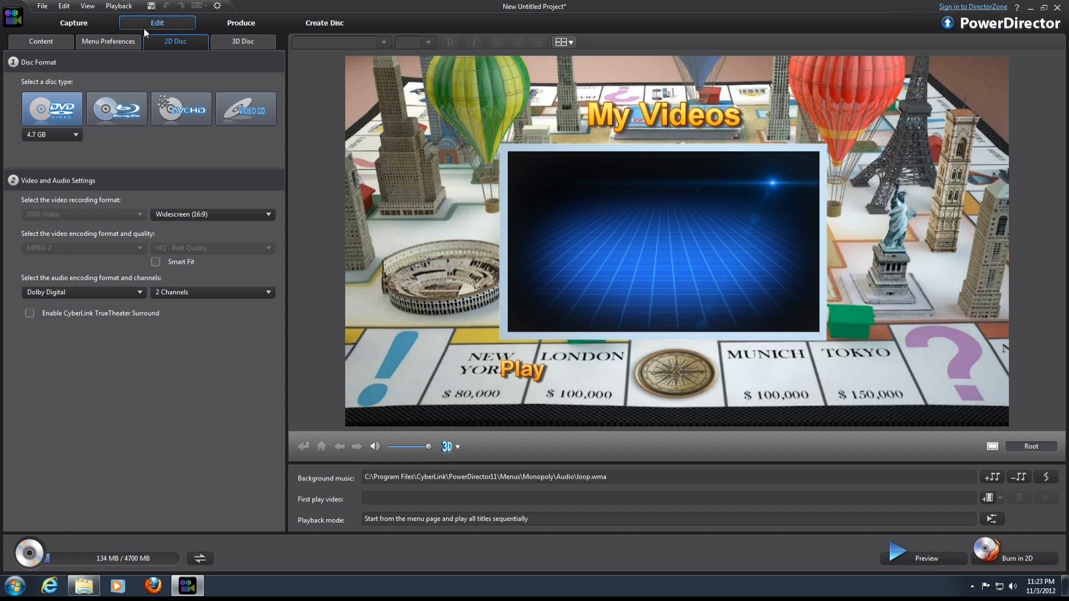
Back in Edit, run Scene Detection on Nature.mpg, view the first scene, and cancel
{"action": "left_click", "coordinate": [158, 22]}
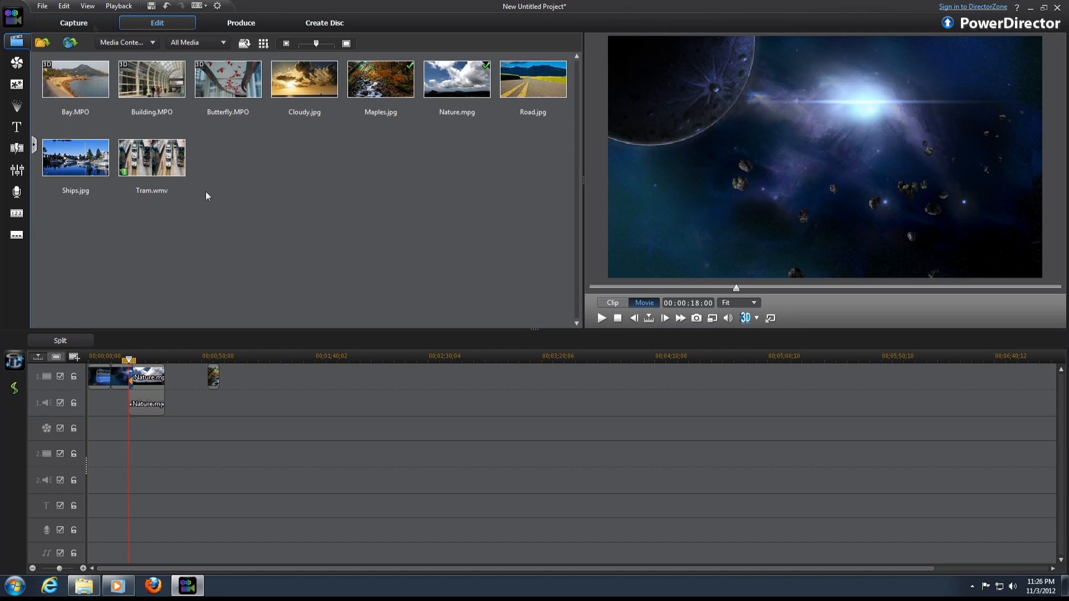
{"action": "mouse_move", "coordinate": [152, 157]}
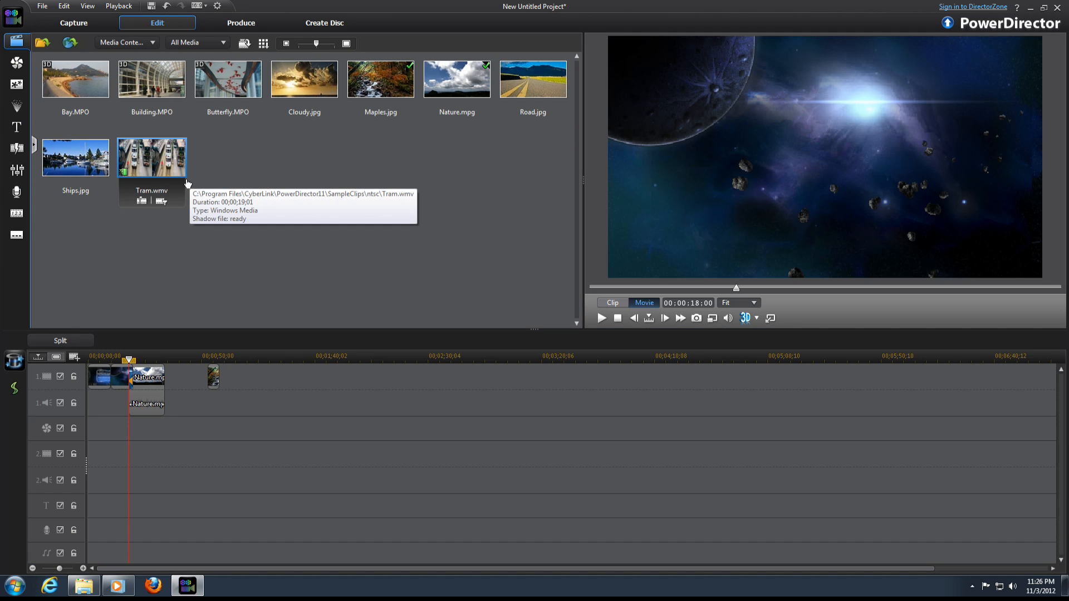
{"action": "mouse_move", "coordinate": [311, 165]}
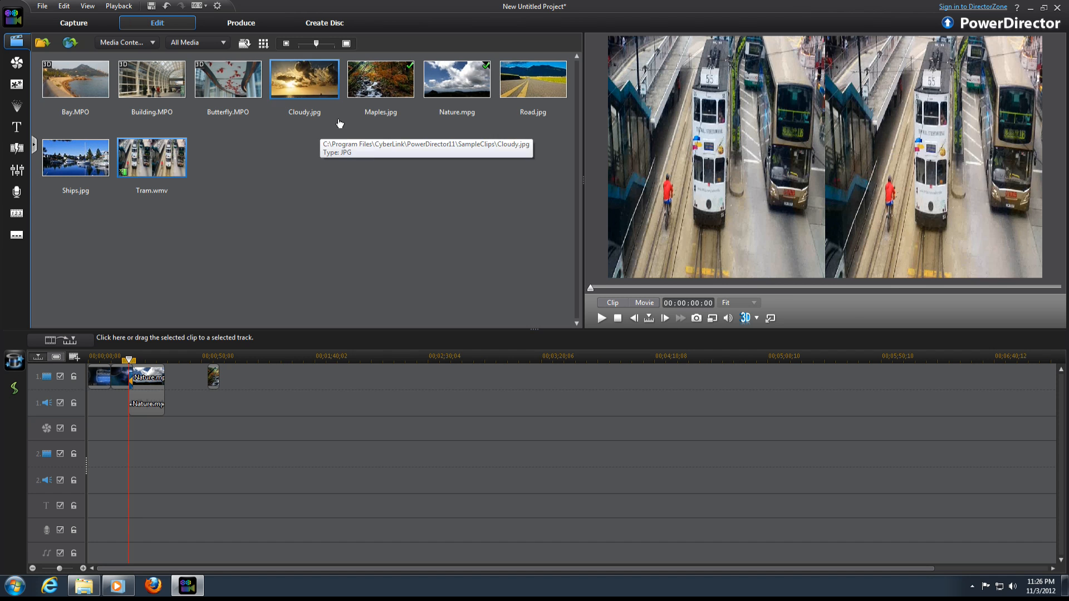
{"action": "left_click", "coordinate": [456, 79]}
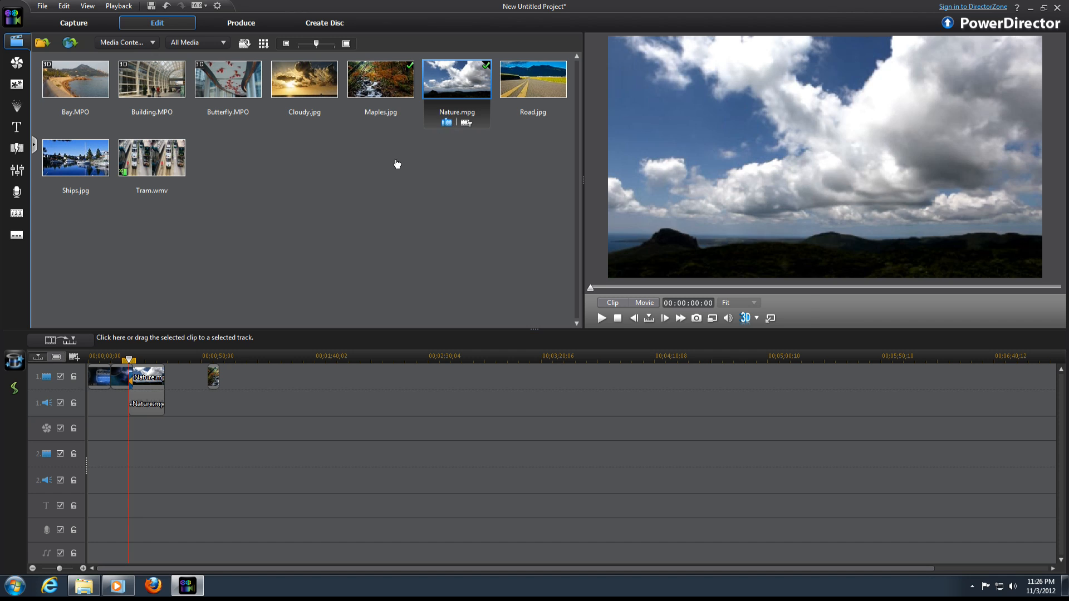
{"action": "left_click", "coordinate": [446, 121]}
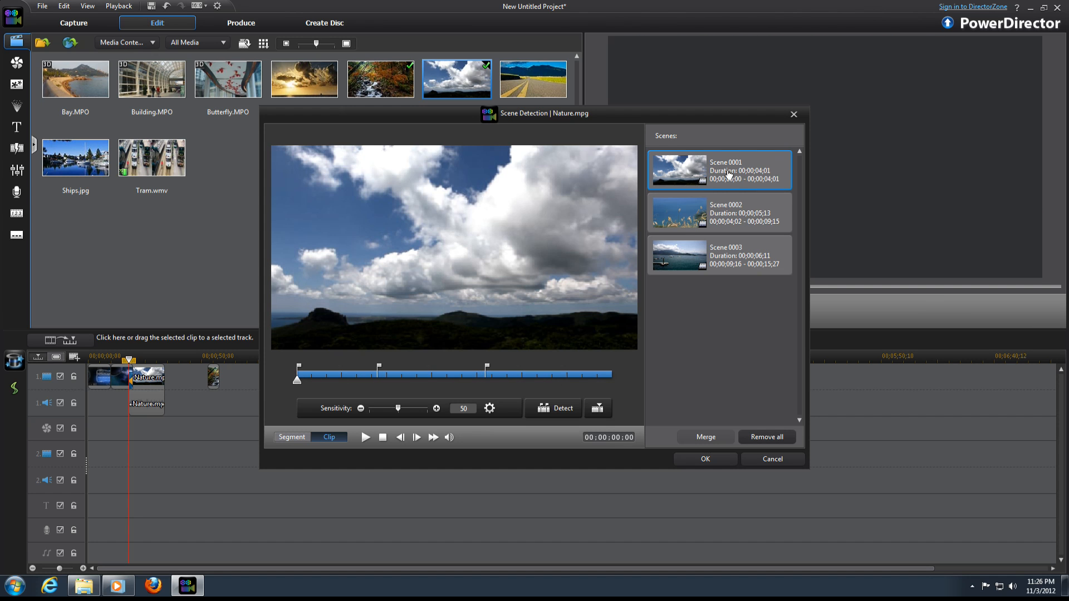
{"action": "left_click", "coordinate": [719, 256]}
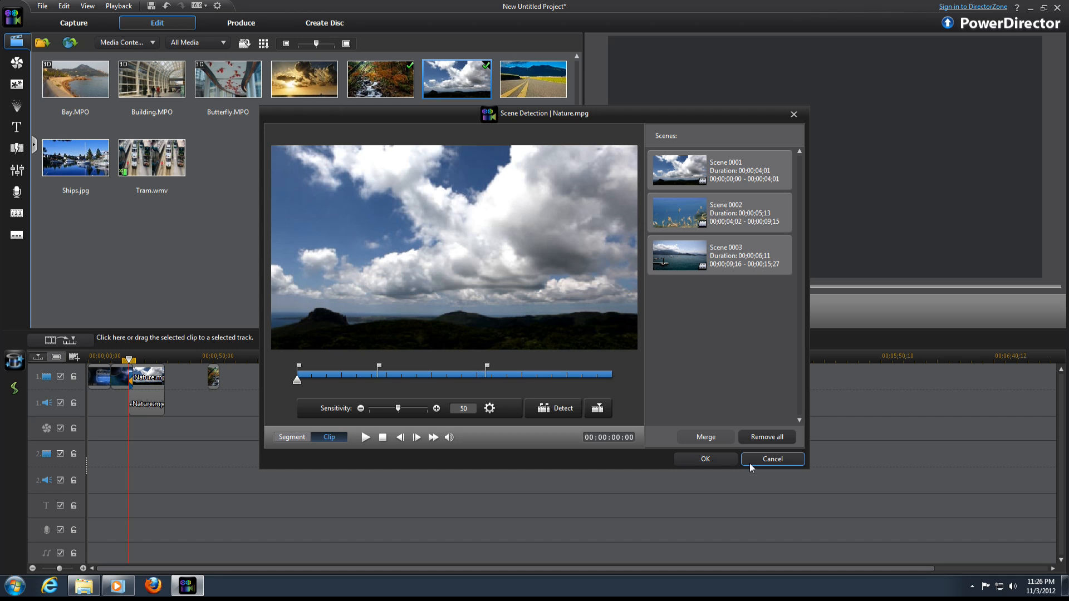
{"action": "left_click", "coordinate": [772, 459]}
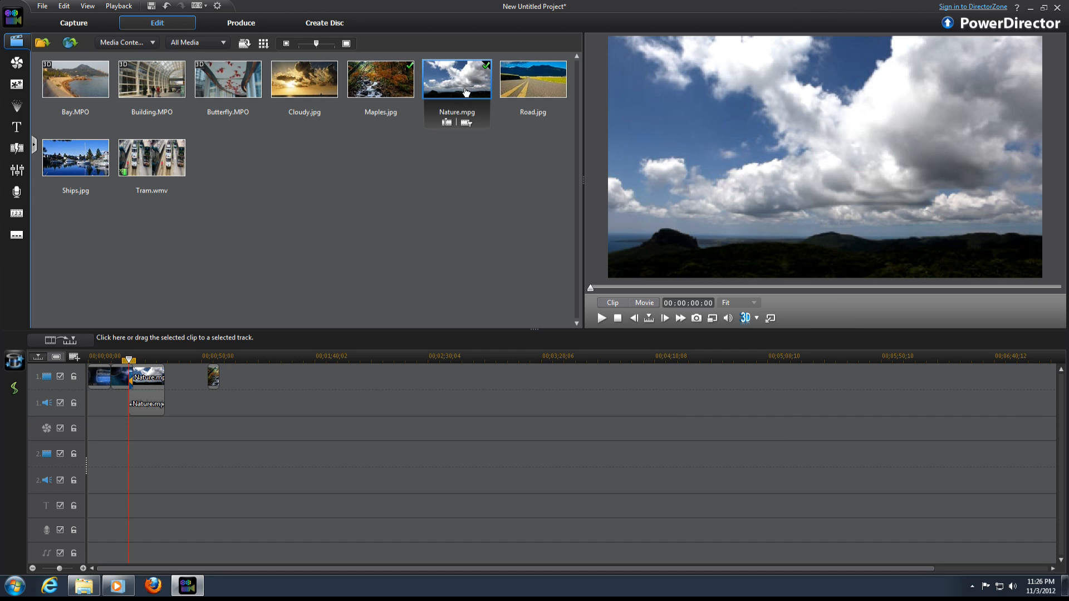
{"action": "mouse_move", "coordinate": [466, 123]}
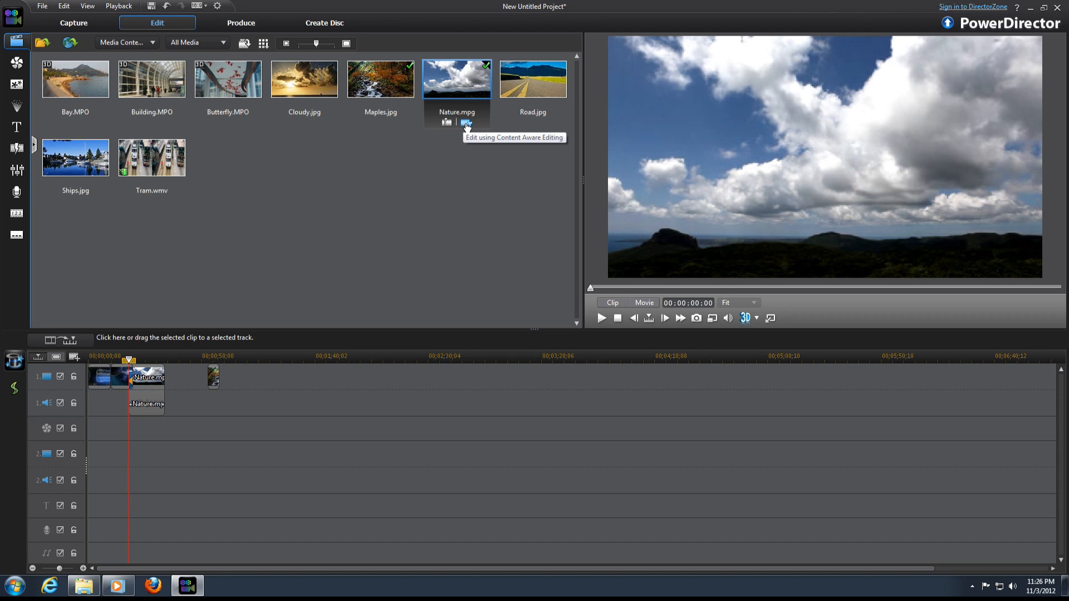
{"action": "left_click", "coordinate": [448, 123]}
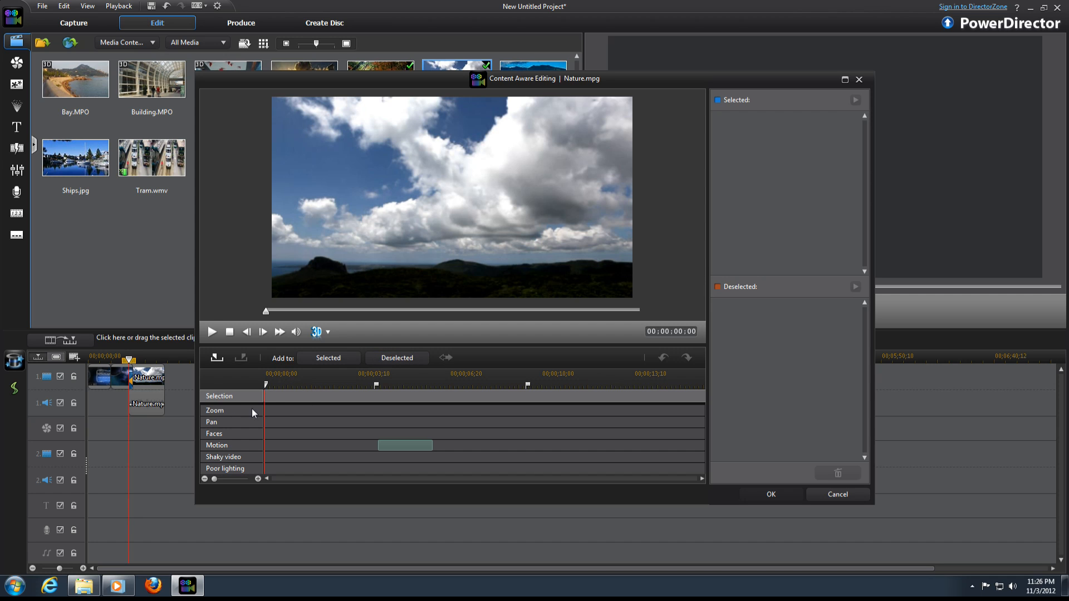
{"action": "mouse_move", "coordinate": [274, 438]}
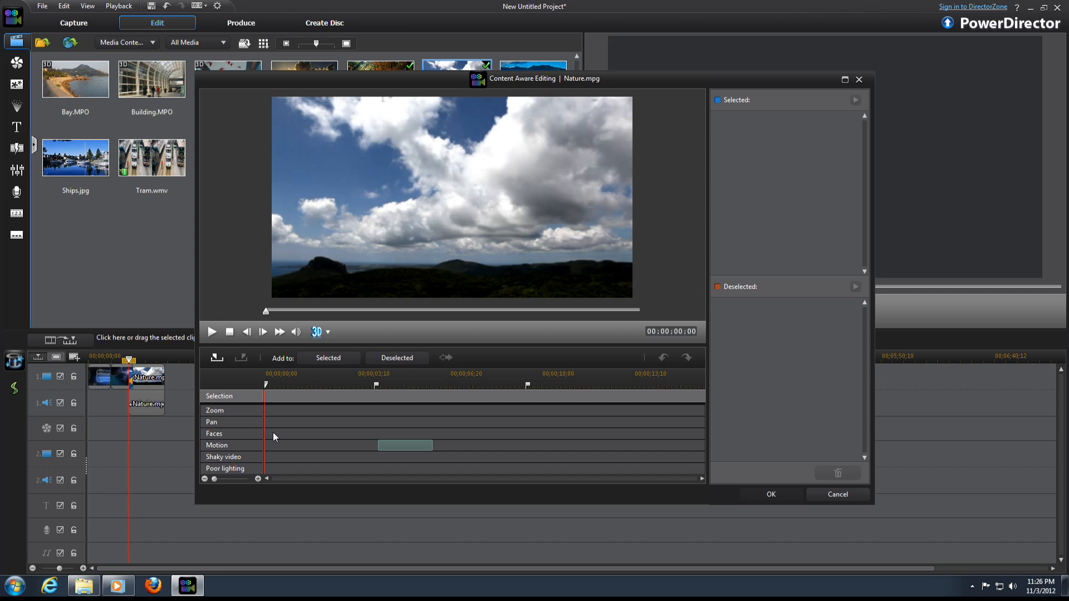
{"action": "mouse_move", "coordinate": [401, 448]}
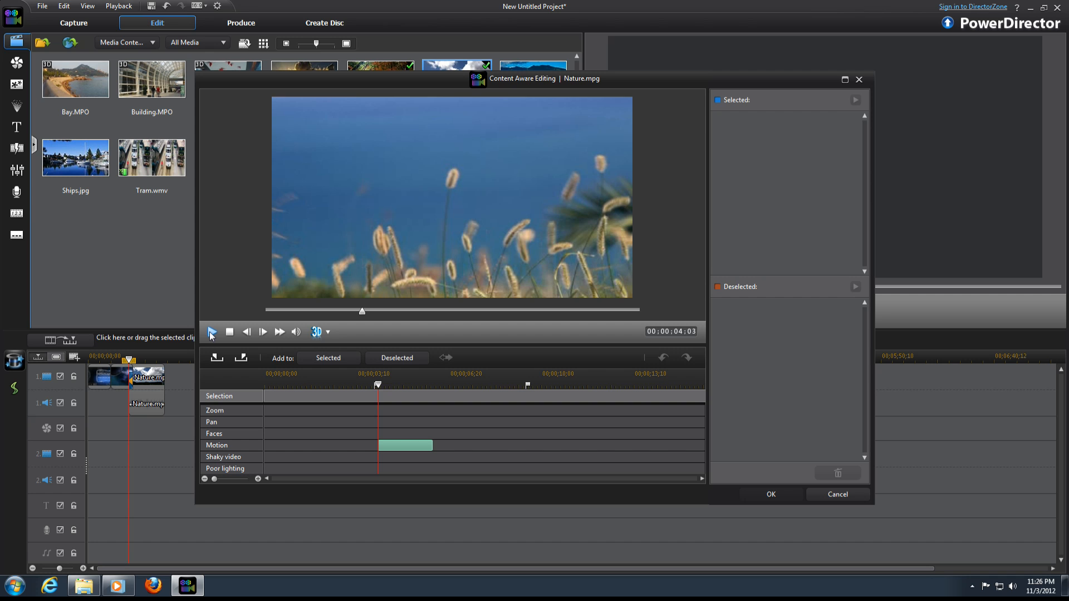
{"action": "left_click", "coordinate": [212, 331]}
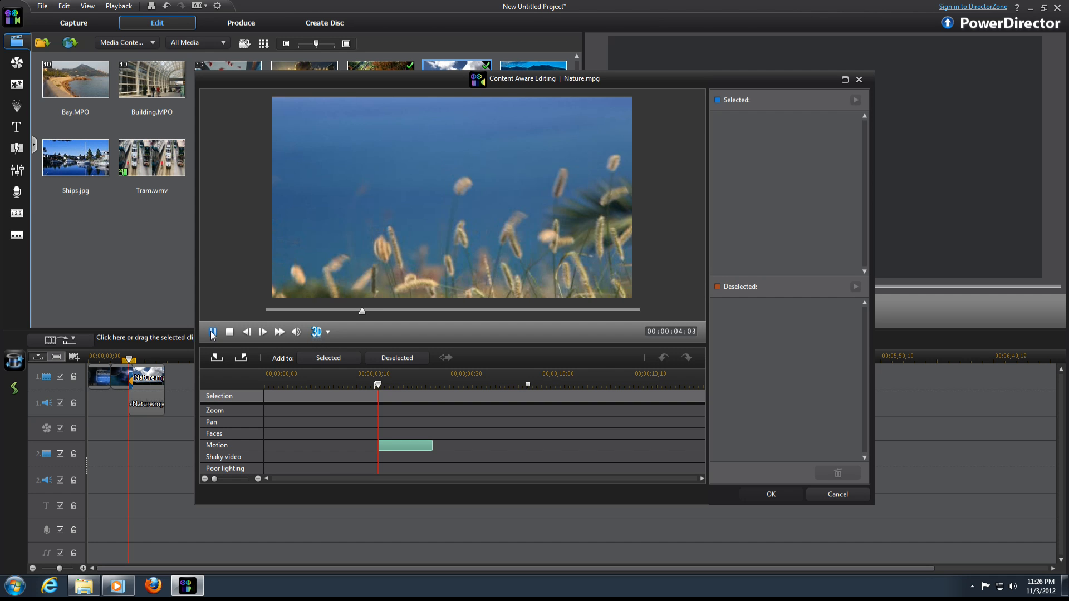
{"action": "left_click", "coordinate": [213, 332]}
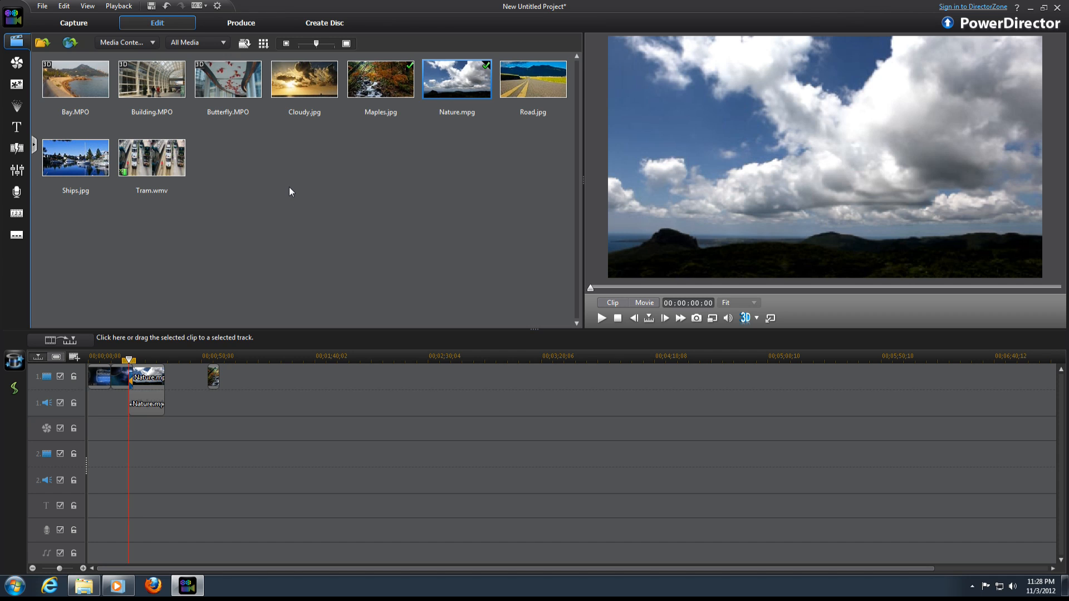
{"action": "mouse_move", "coordinate": [272, 172]}
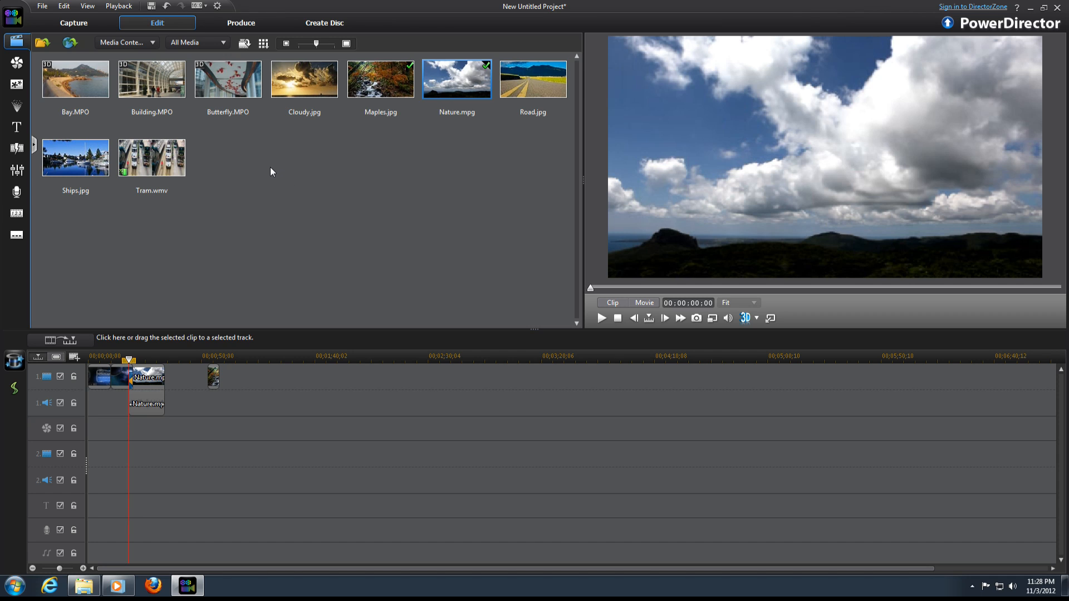
{"action": "mouse_move", "coordinate": [215, 188]}
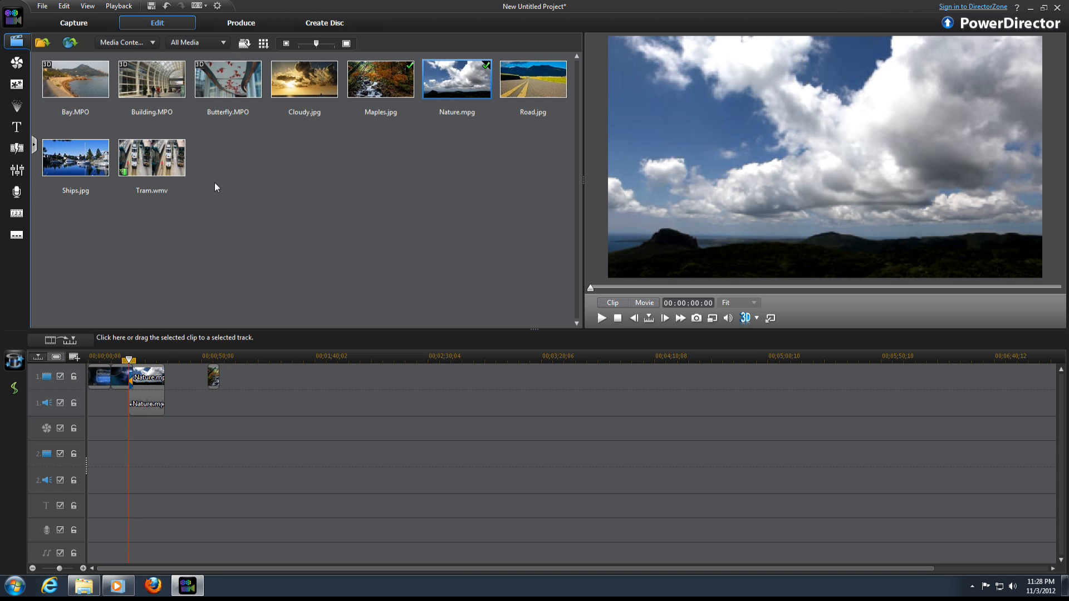
{"action": "mouse_move", "coordinate": [206, 177]}
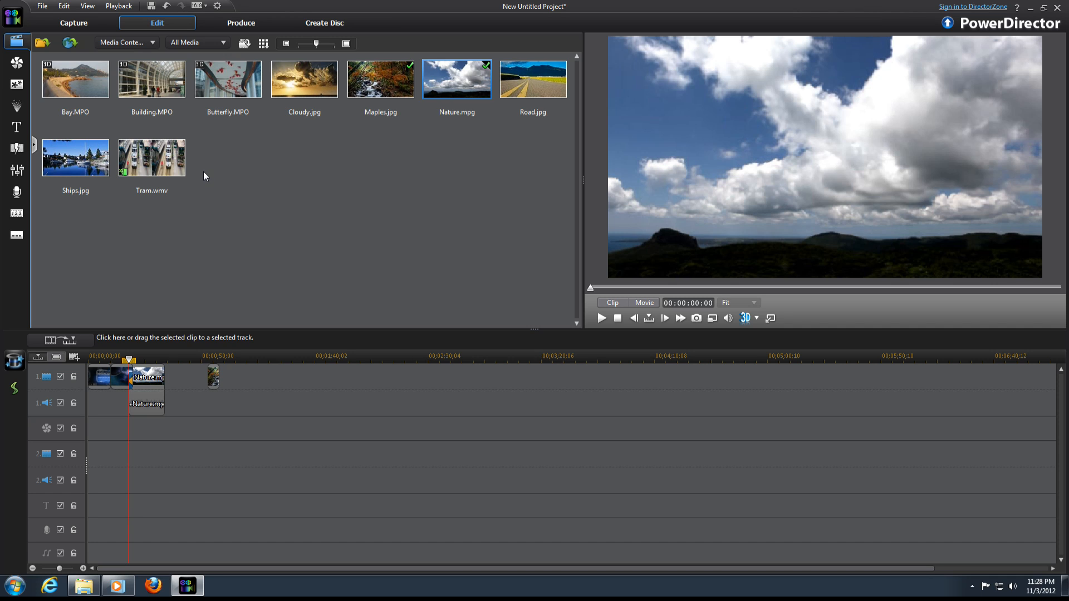
{"action": "mouse_move", "coordinate": [193, 169]}
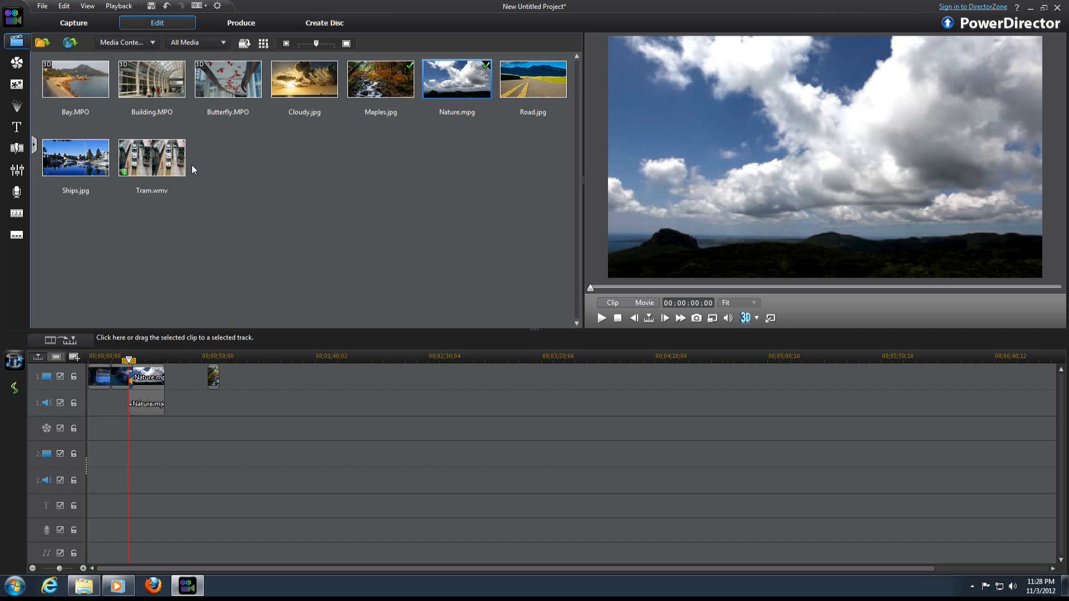
{"action": "mouse_move", "coordinate": [170, 169]}
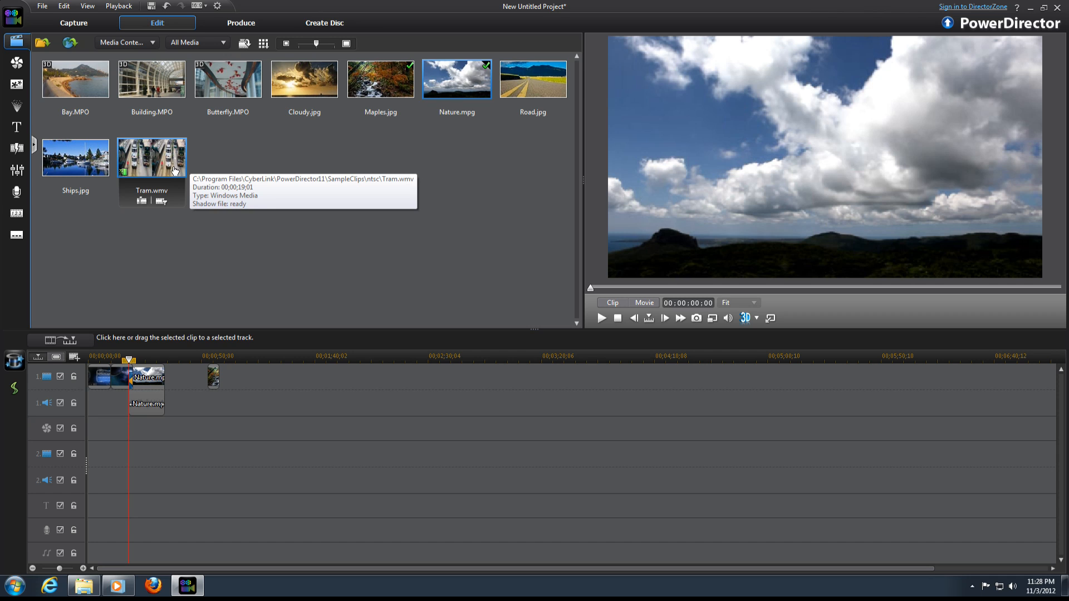
{"action": "mouse_move", "coordinate": [164, 166]}
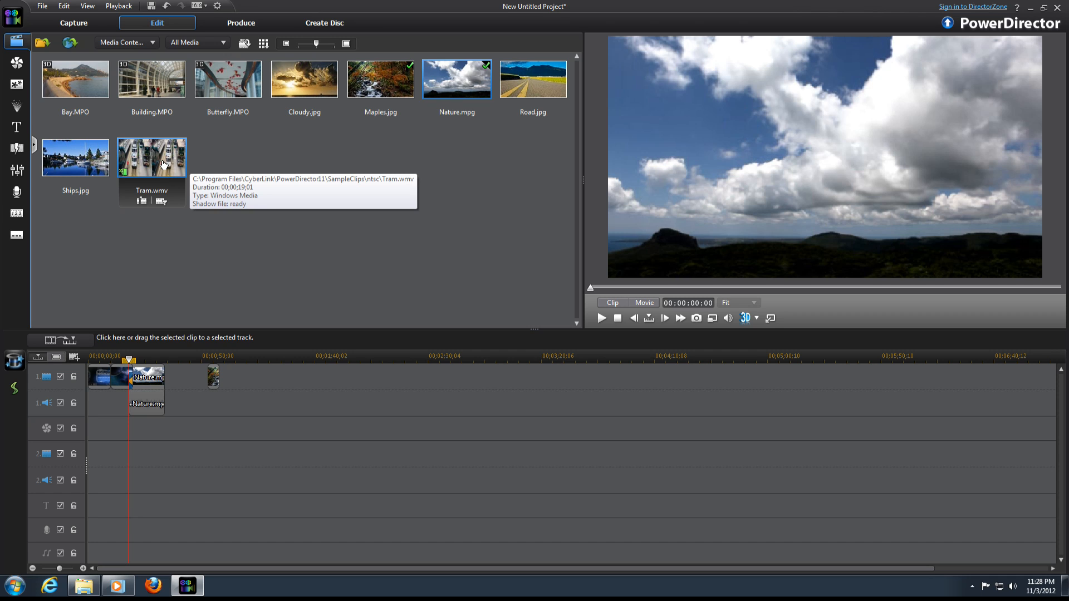
{"action": "mouse_move", "coordinate": [291, 217]}
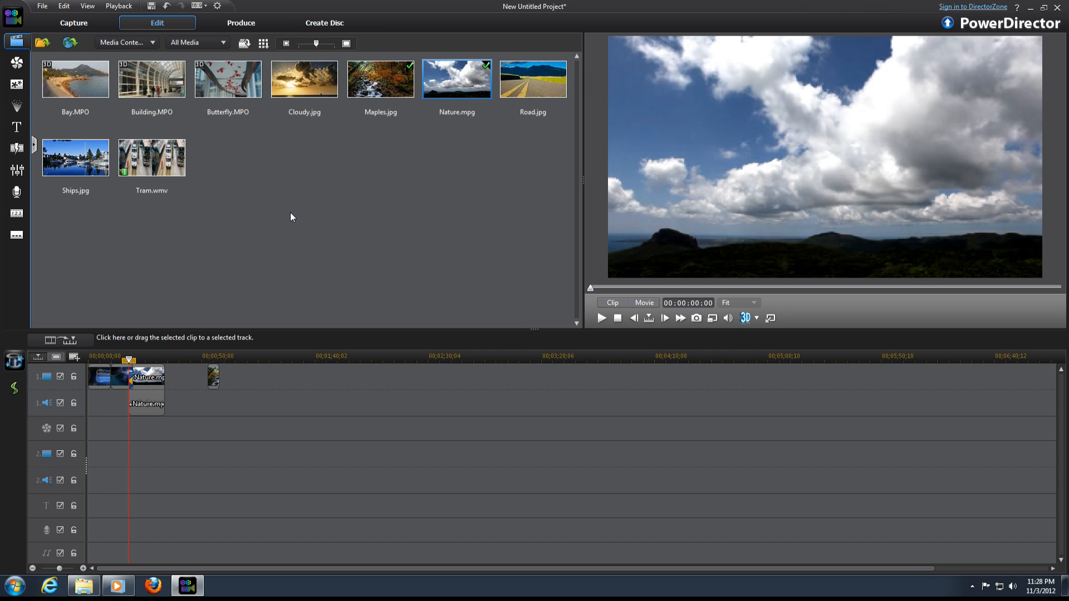
{"action": "mouse_move", "coordinate": [276, 213]}
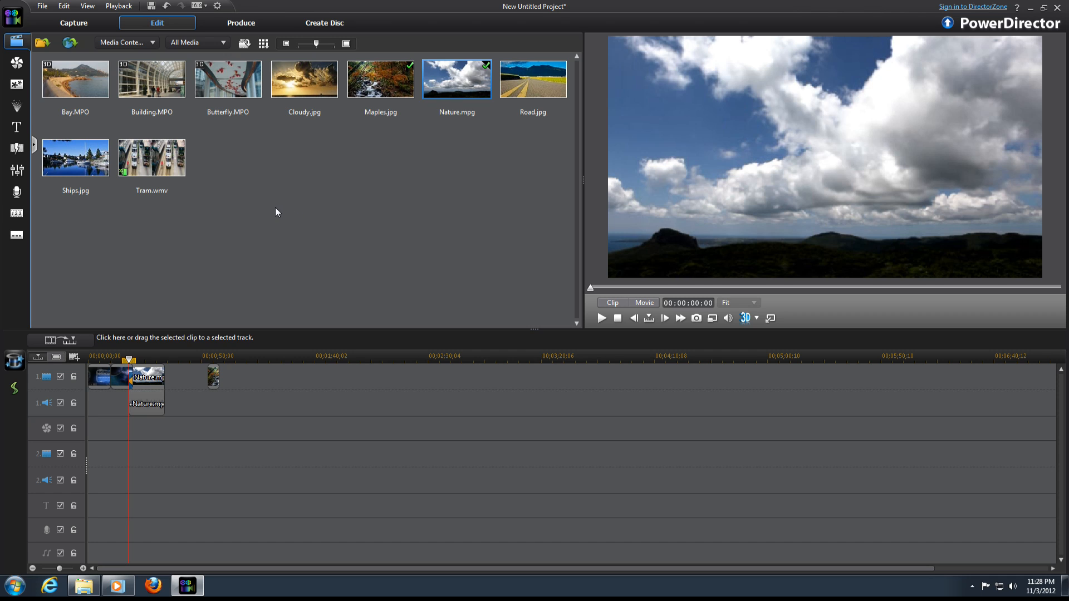
{"action": "mouse_move", "coordinate": [264, 204]}
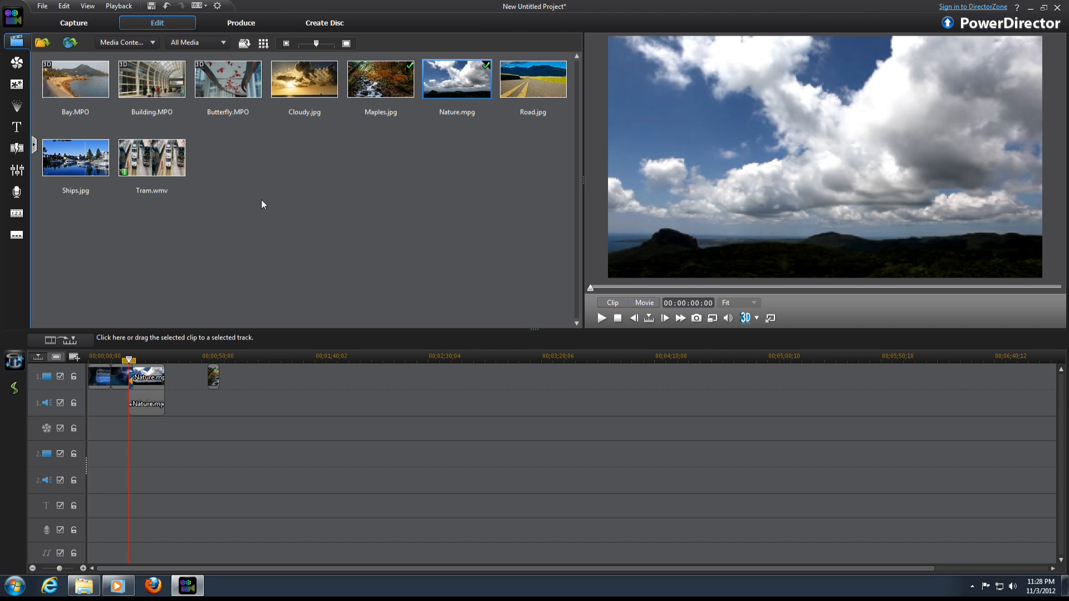
{"action": "mouse_move", "coordinate": [144, 431]}
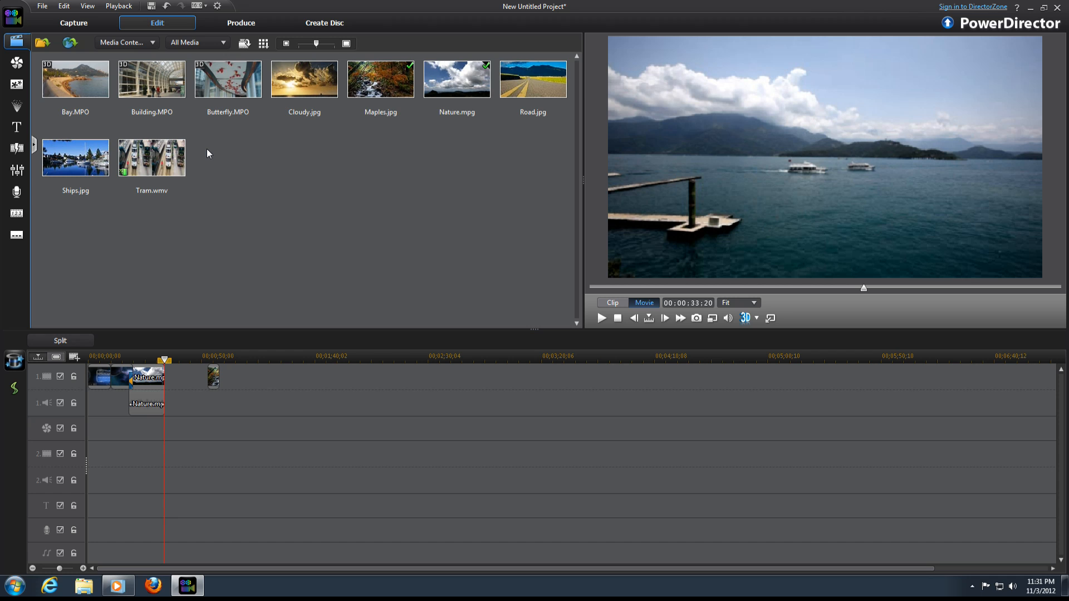
{"action": "mouse_move", "coordinate": [361, 185]}
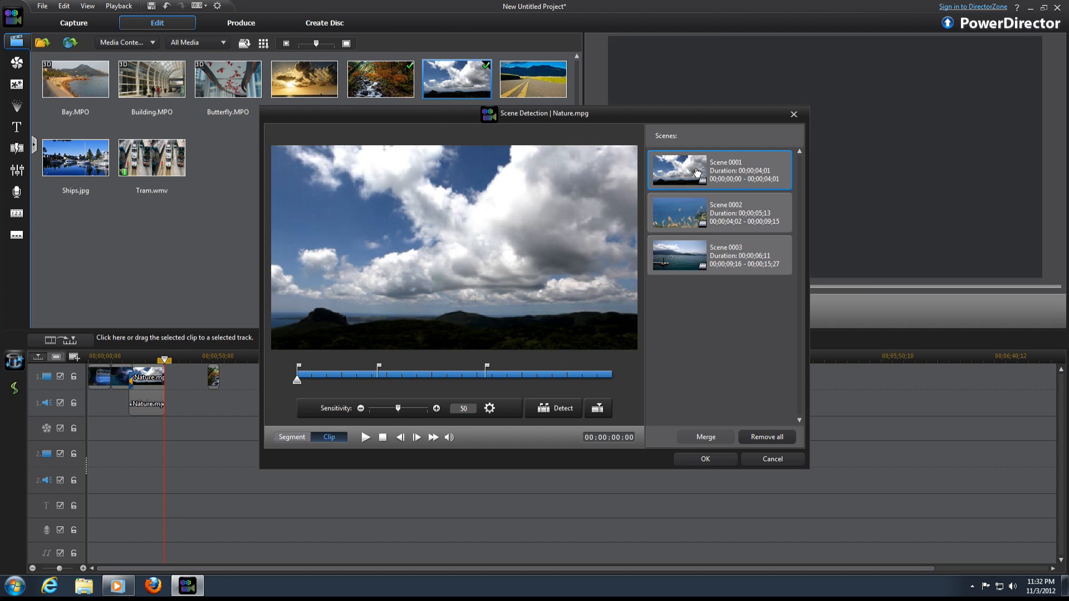
Review the detected scenes, then select the Nature.mpg clip in the library
{"action": "left_click", "coordinate": [719, 213]}
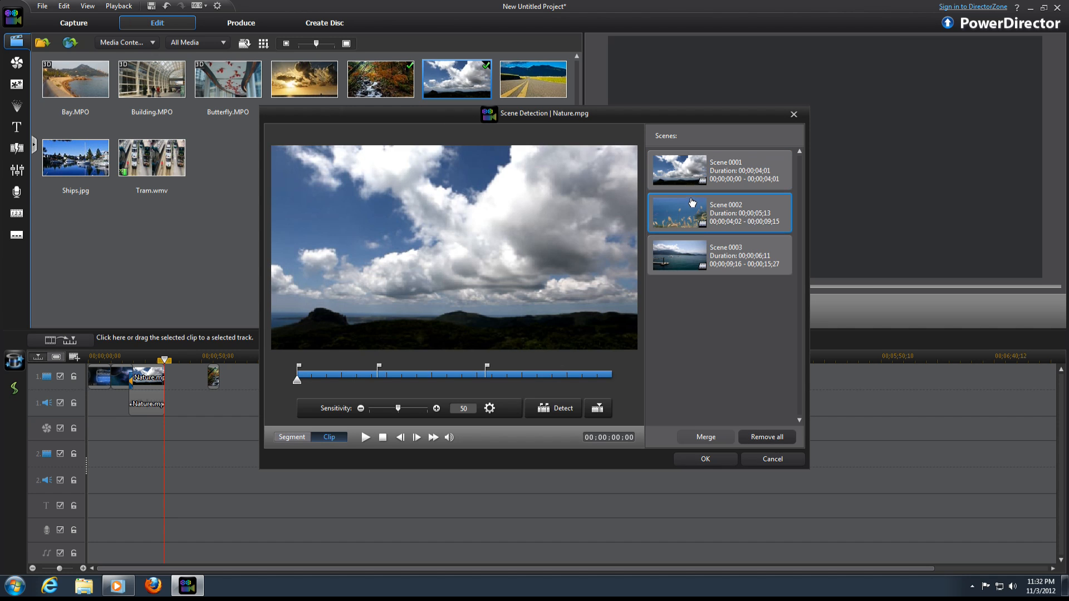
{"action": "left_click", "coordinate": [719, 256]}
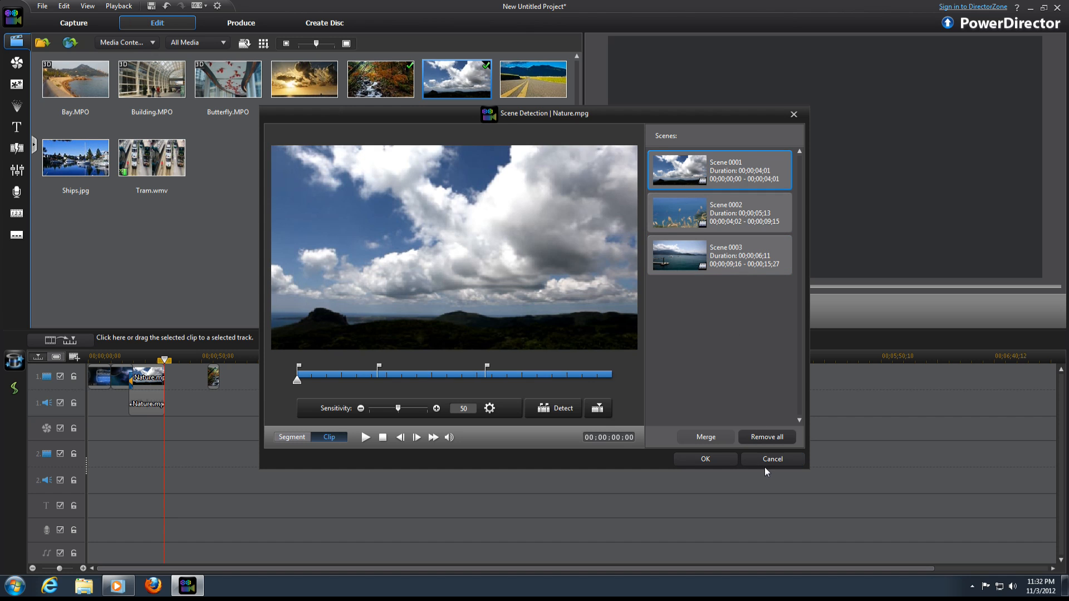
{"action": "left_click", "coordinate": [772, 459]}
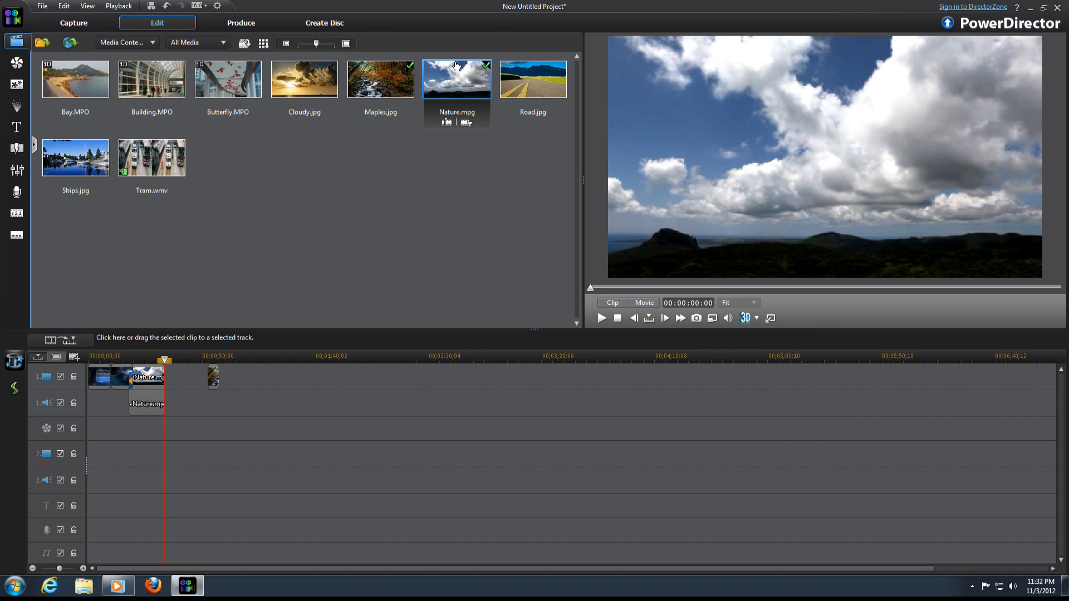
{"action": "mouse_move", "coordinate": [467, 123]}
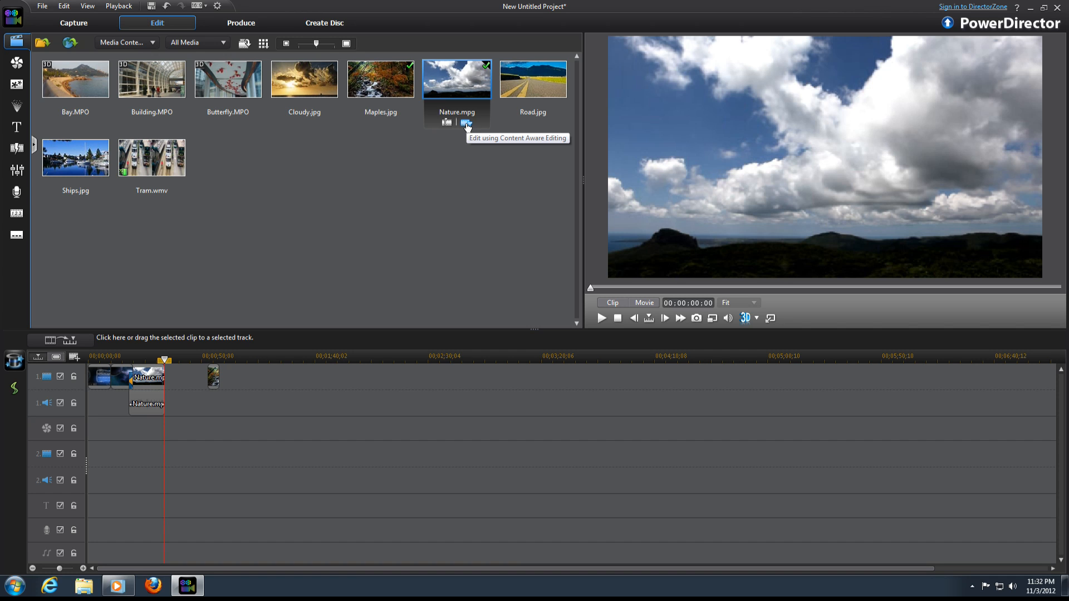
{"action": "mouse_move", "coordinate": [464, 231]}
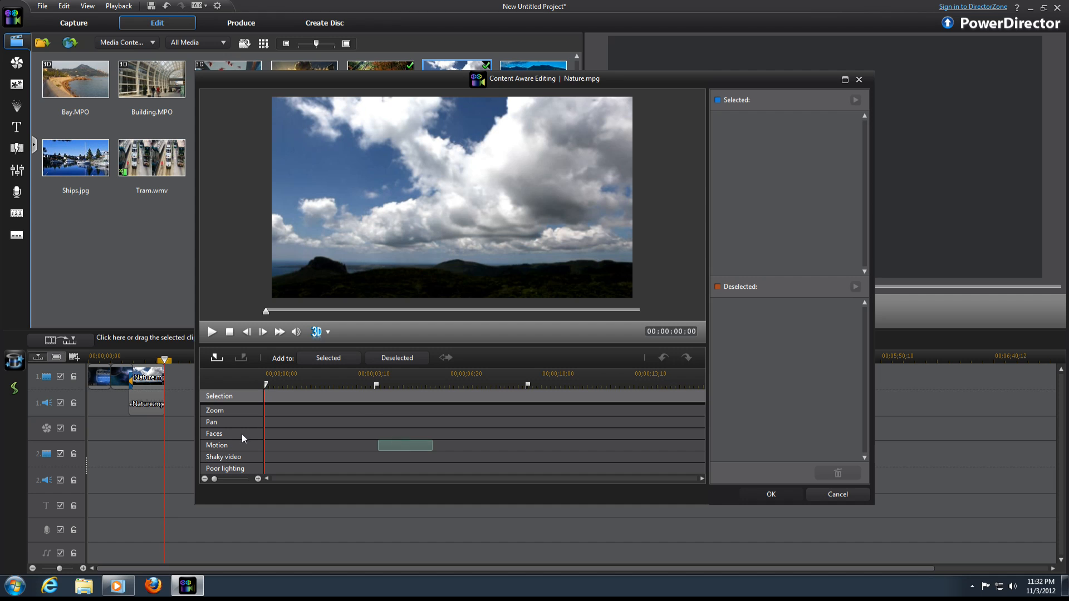
{"action": "mouse_move", "coordinate": [261, 413]}
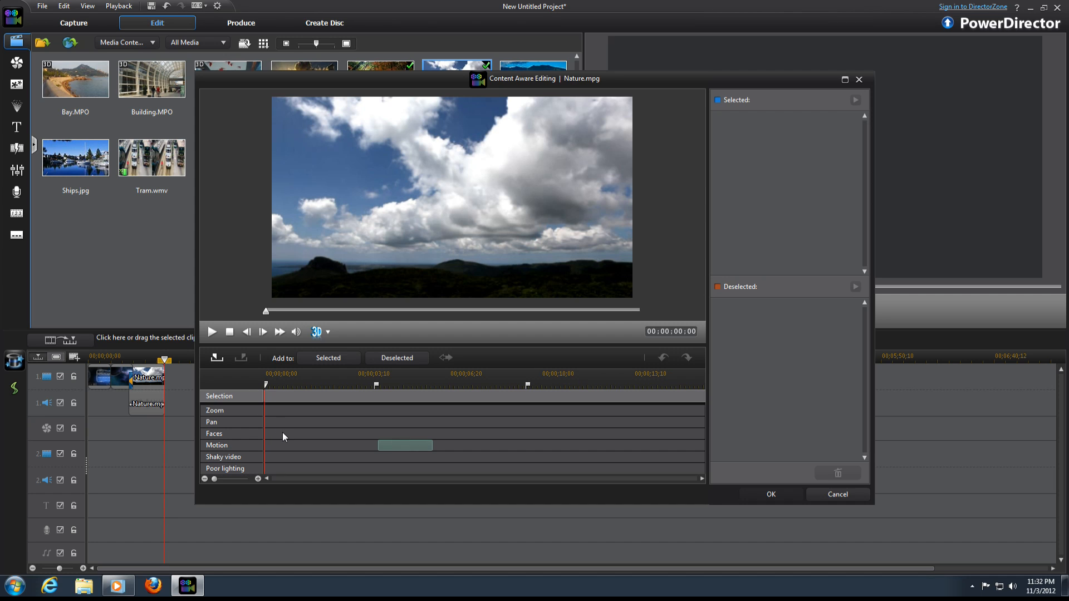
{"action": "mouse_move", "coordinate": [311, 452]}
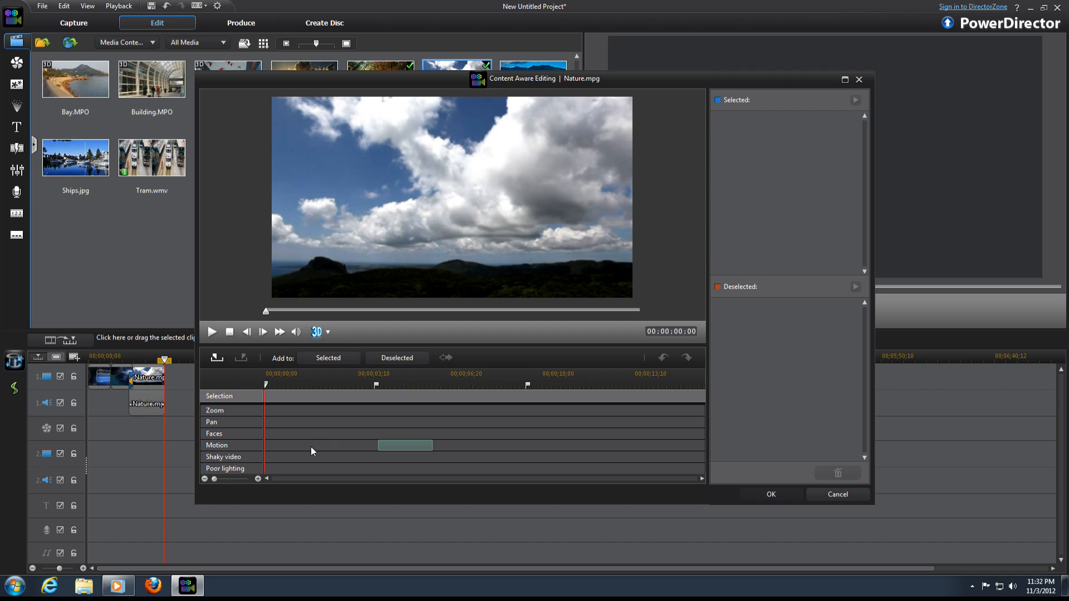
{"action": "mouse_move", "coordinate": [268, 472]}
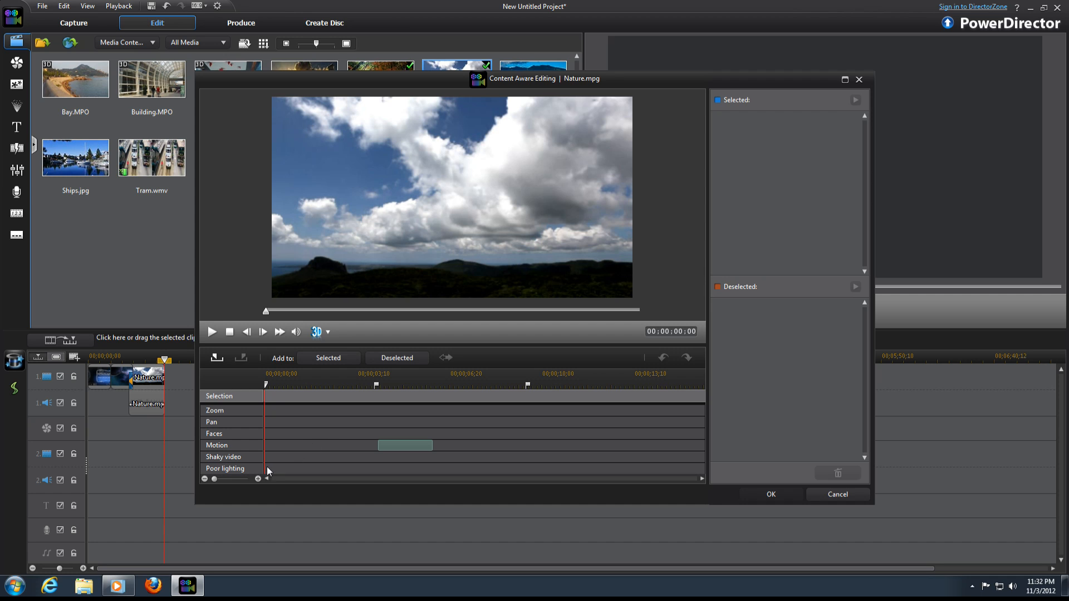
{"action": "mouse_move", "coordinate": [385, 448]}
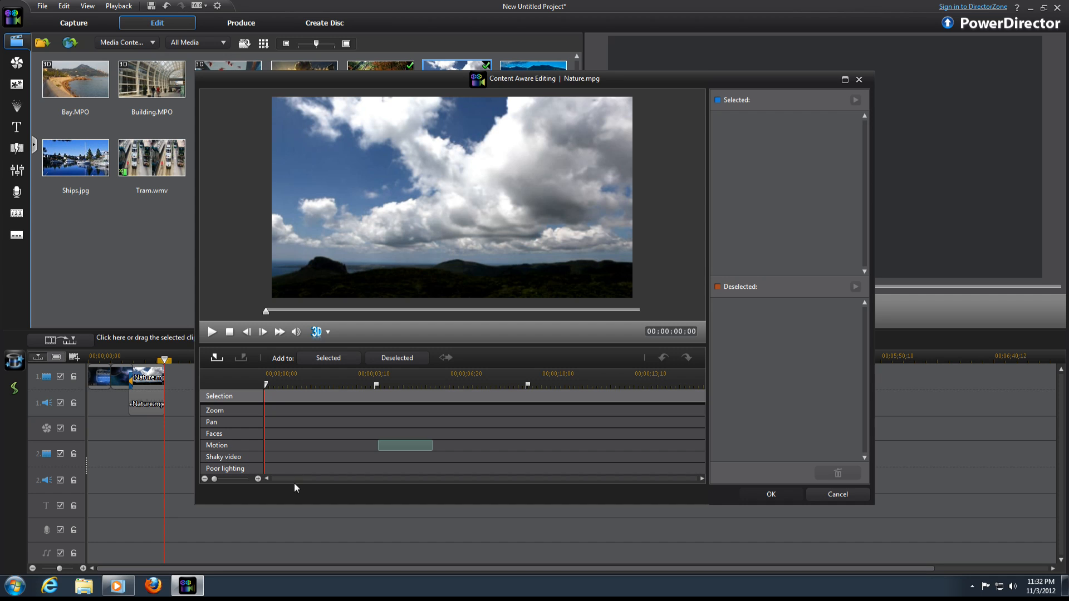
{"action": "mouse_move", "coordinate": [328, 464]}
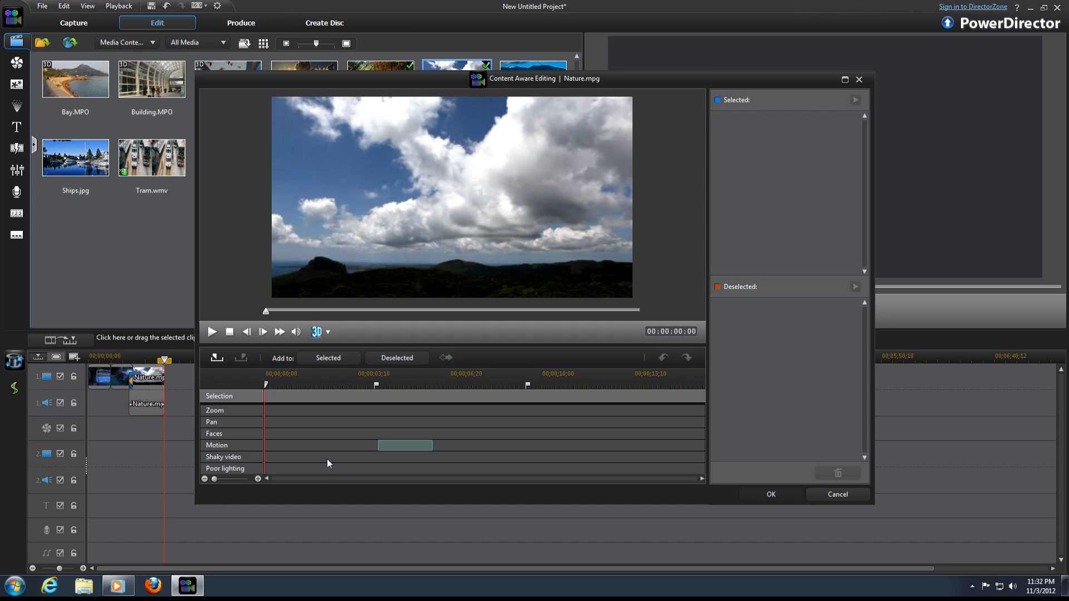
{"action": "mouse_move", "coordinate": [310, 455]}
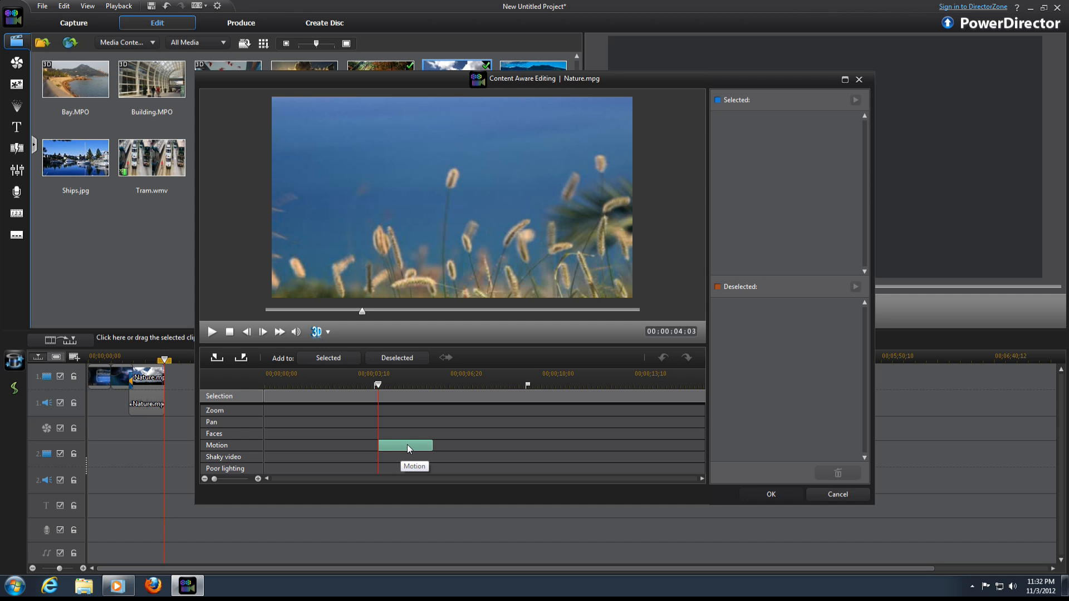
Add Nature.mpg's detected motion portion (about 1;29) to the Selected list
{"action": "right_click", "coordinate": [407, 445]}
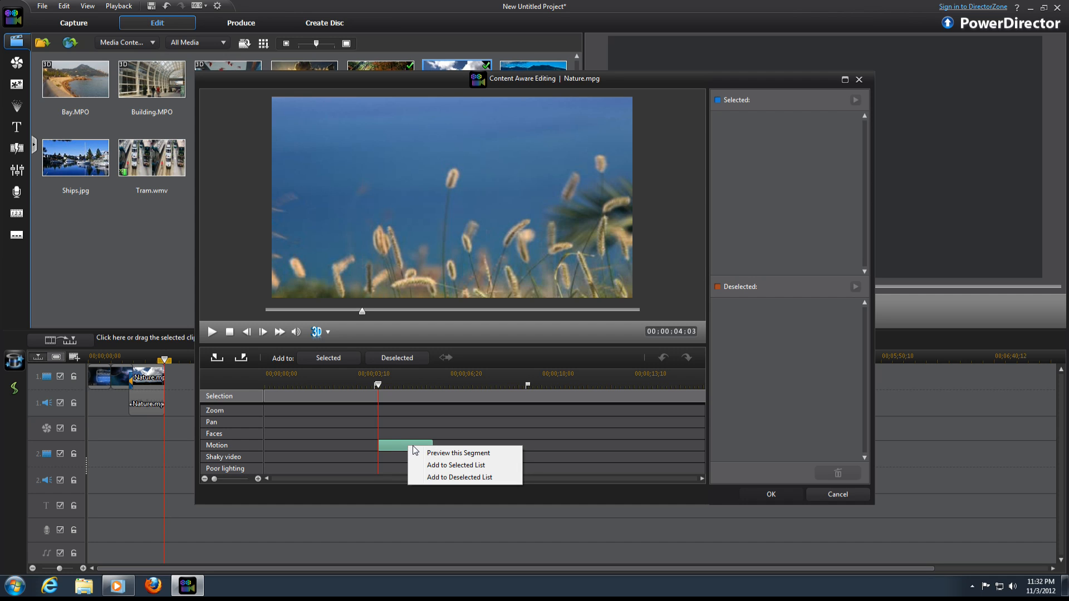
{"action": "mouse_move", "coordinate": [434, 467]}
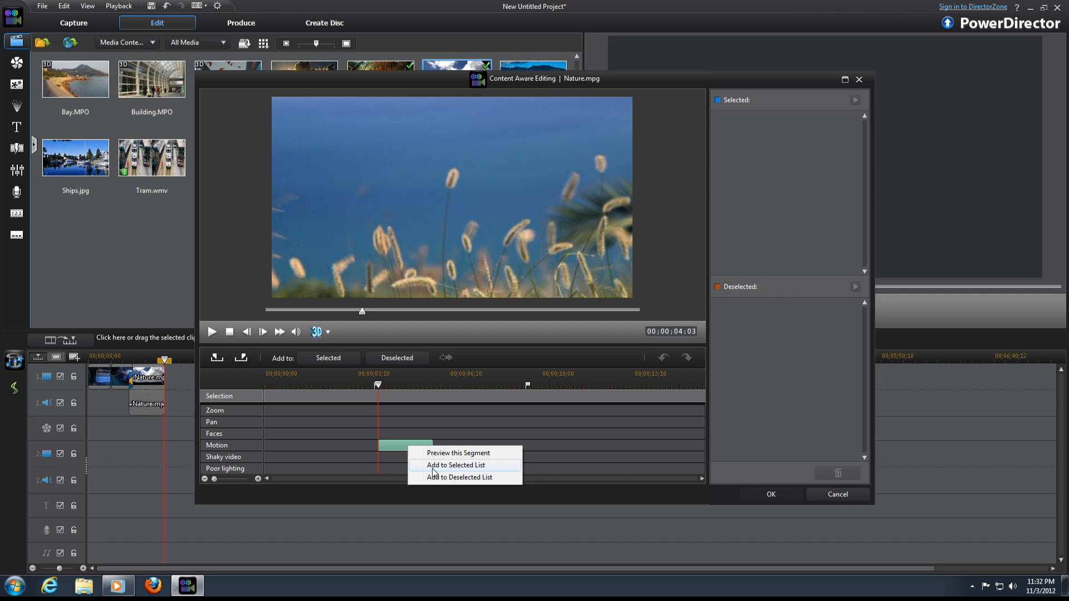
{"action": "left_click", "coordinate": [457, 465]}
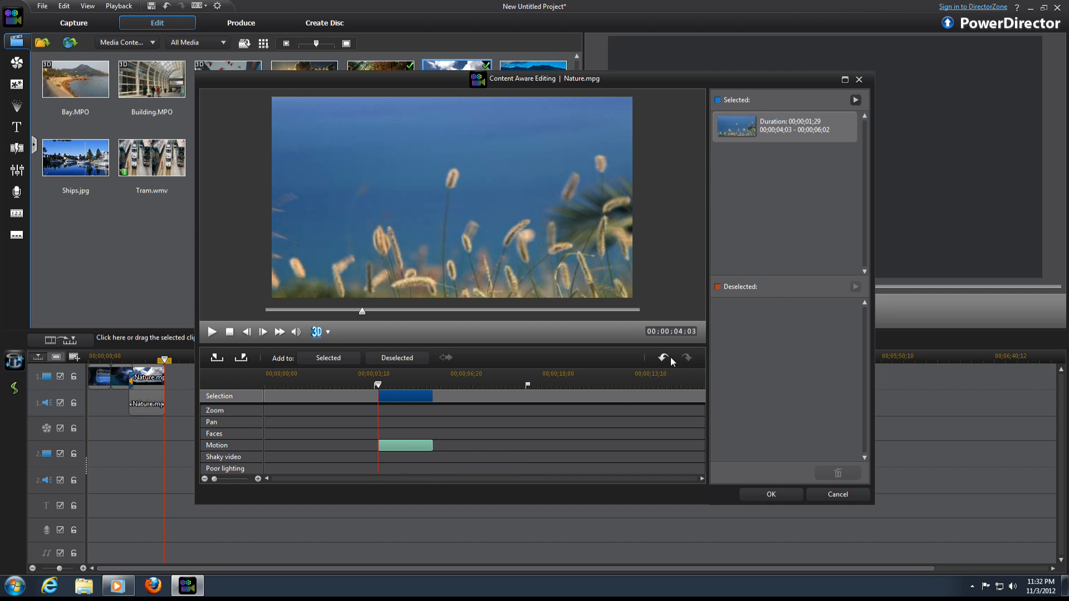
{"action": "mouse_move", "coordinate": [805, 393]}
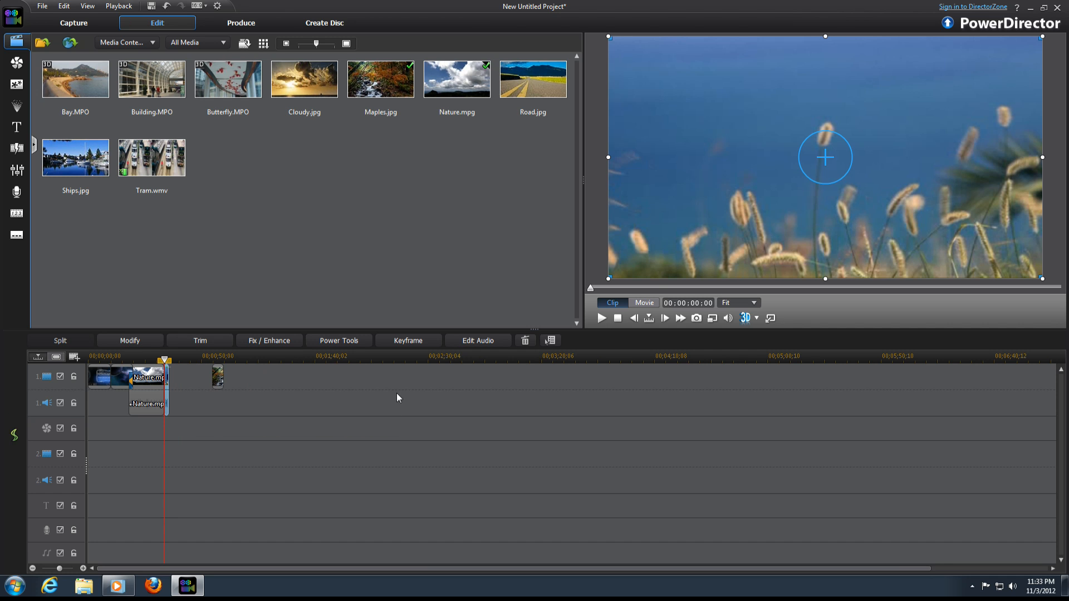
{"action": "mouse_move", "coordinate": [601, 318]}
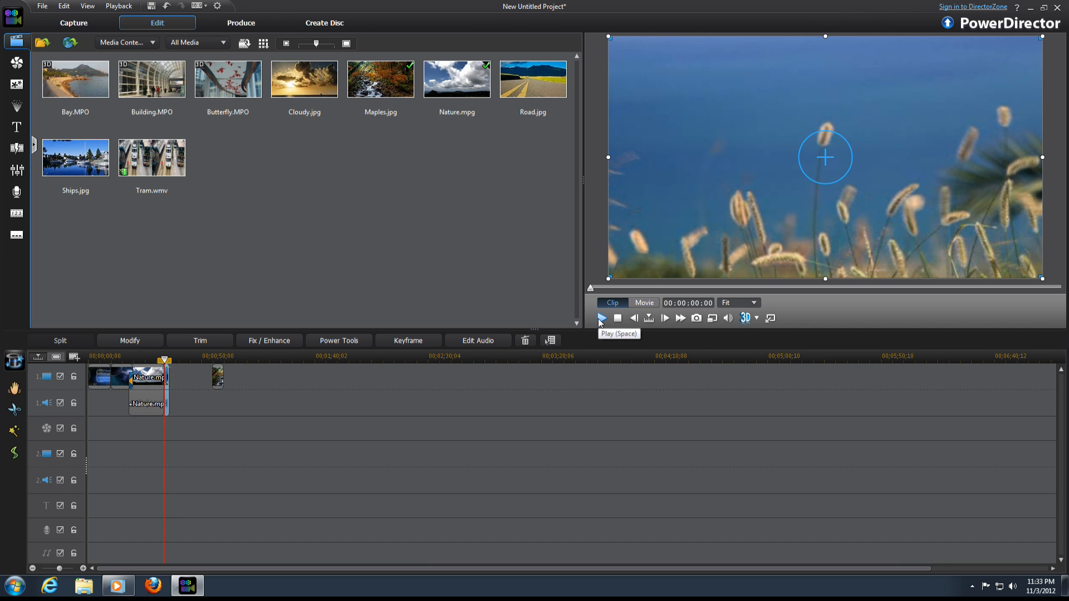
{"action": "left_click", "coordinate": [602, 319]}
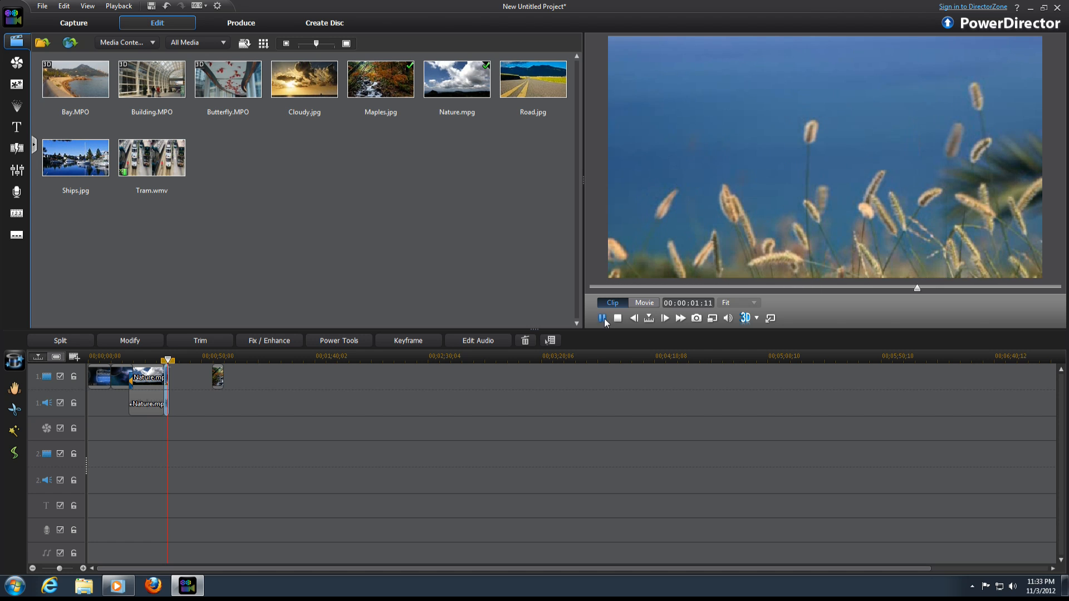
{"action": "left_click", "coordinate": [602, 319]}
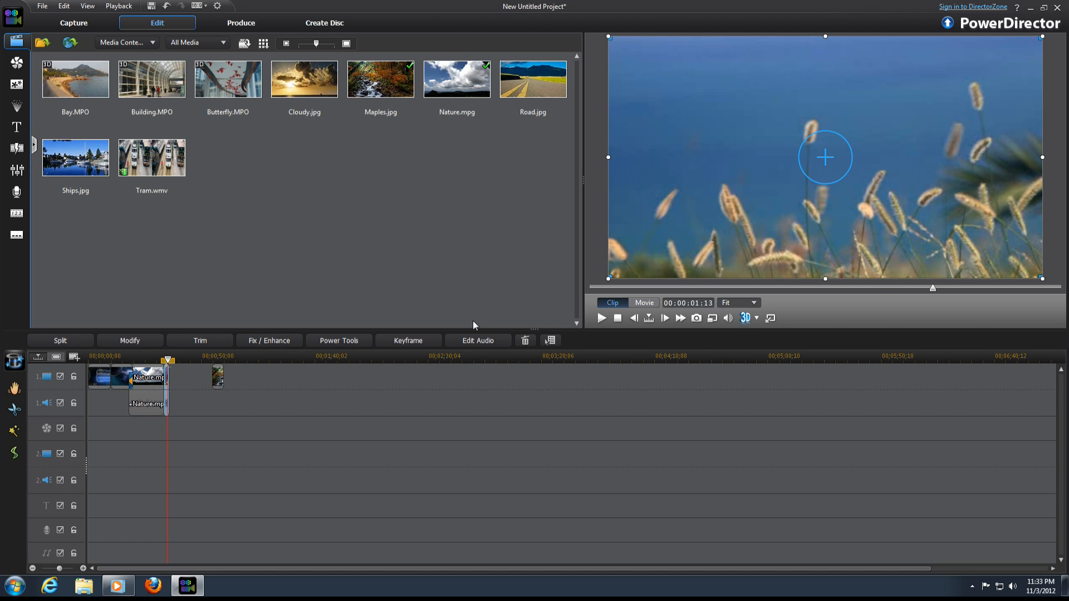
{"action": "mouse_move", "coordinate": [193, 446]}
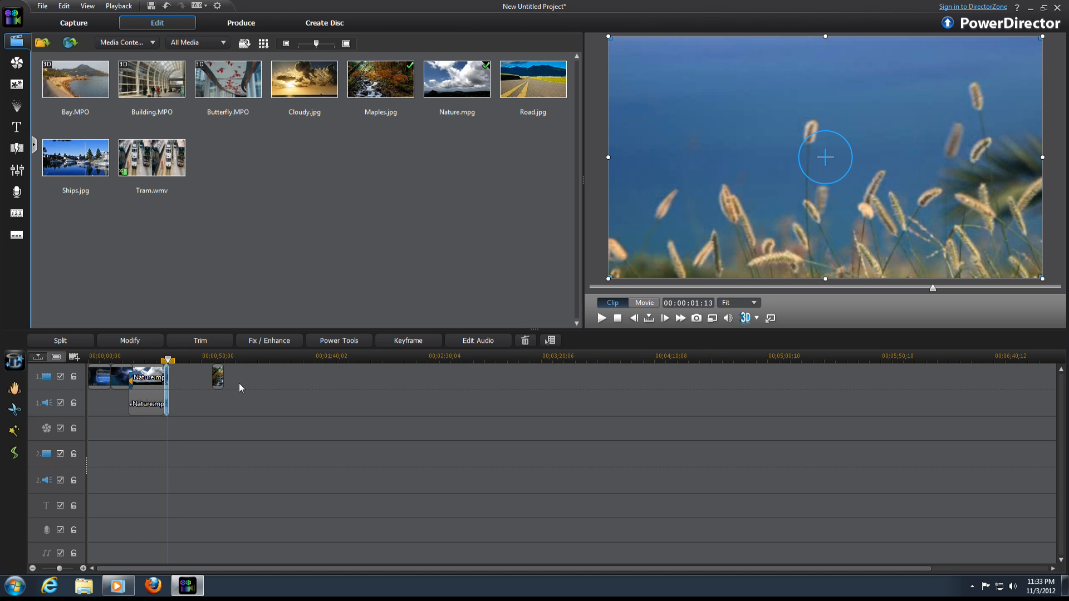
{"action": "left_click", "coordinate": [199, 340]}
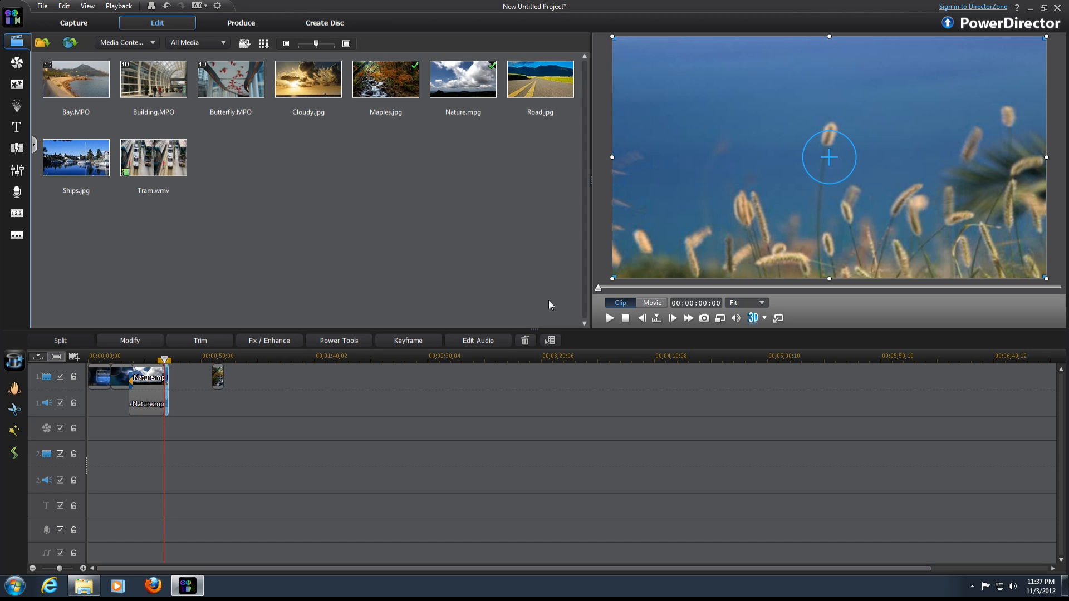
{"action": "mouse_move", "coordinate": [930, 341]}
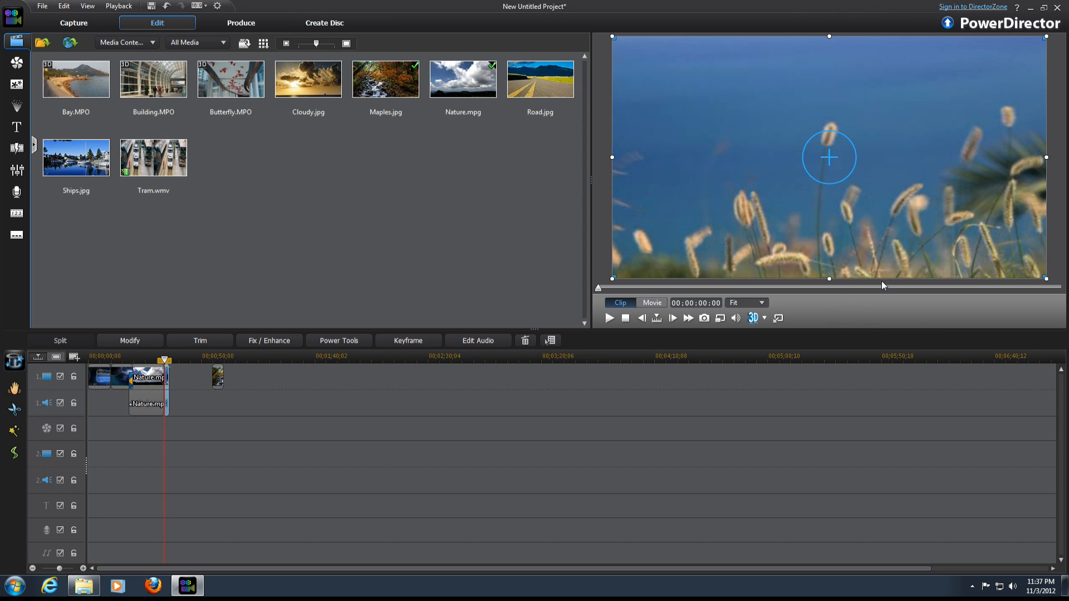
{"action": "mouse_move", "coordinate": [779, 318]}
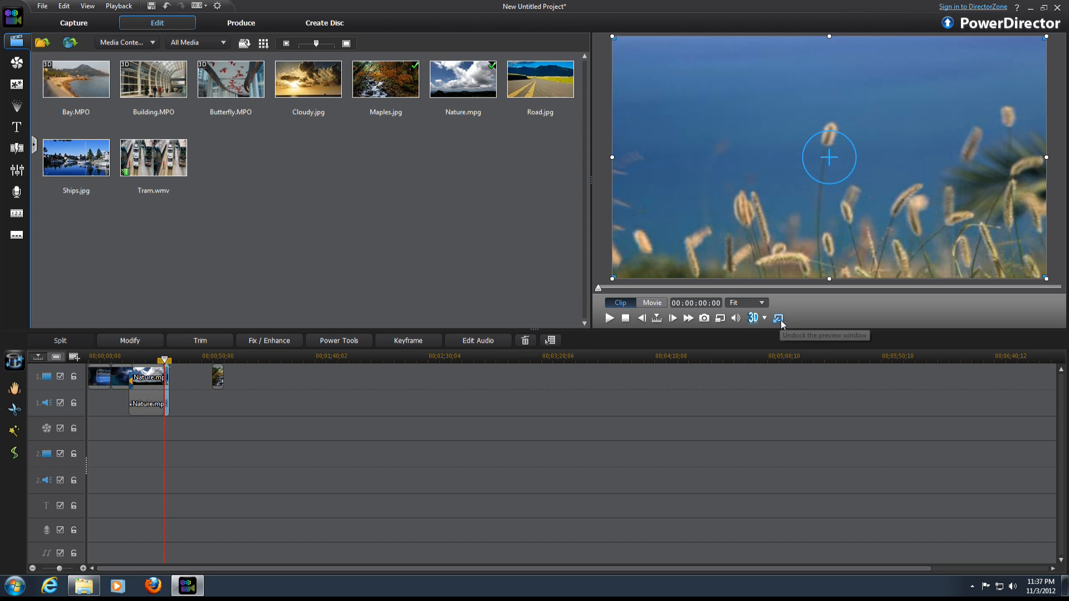
{"action": "left_click", "coordinate": [778, 318]}
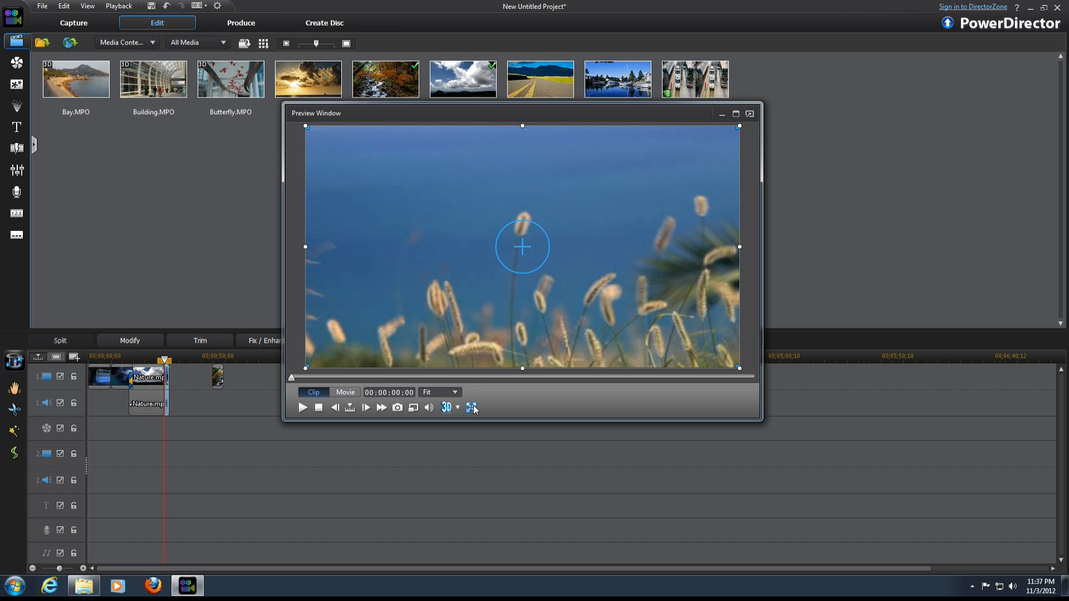
{"action": "mouse_move", "coordinate": [472, 407]}
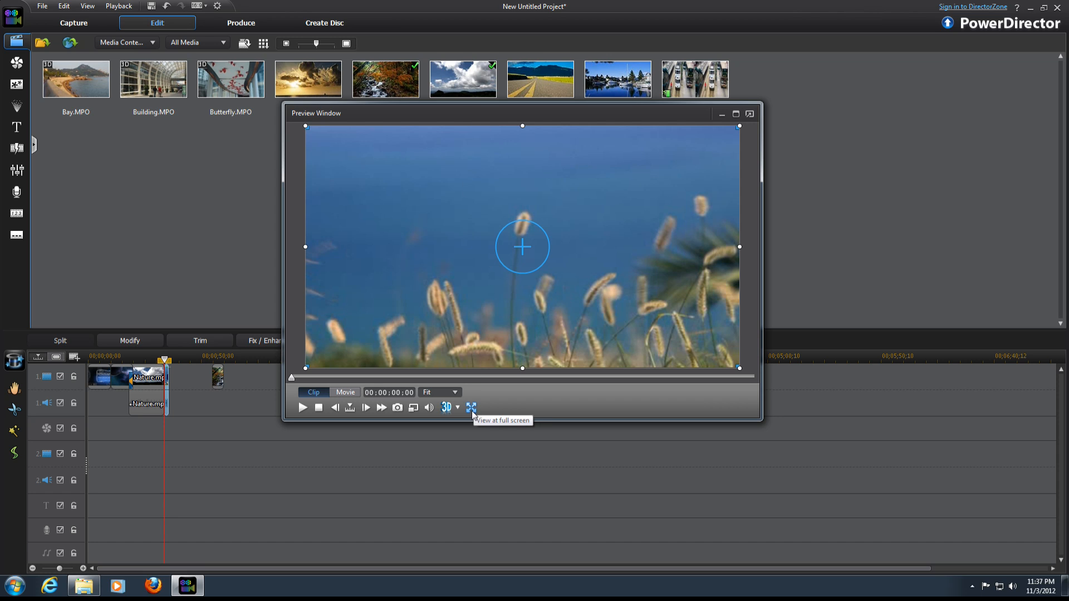
{"action": "left_click", "coordinate": [471, 409]}
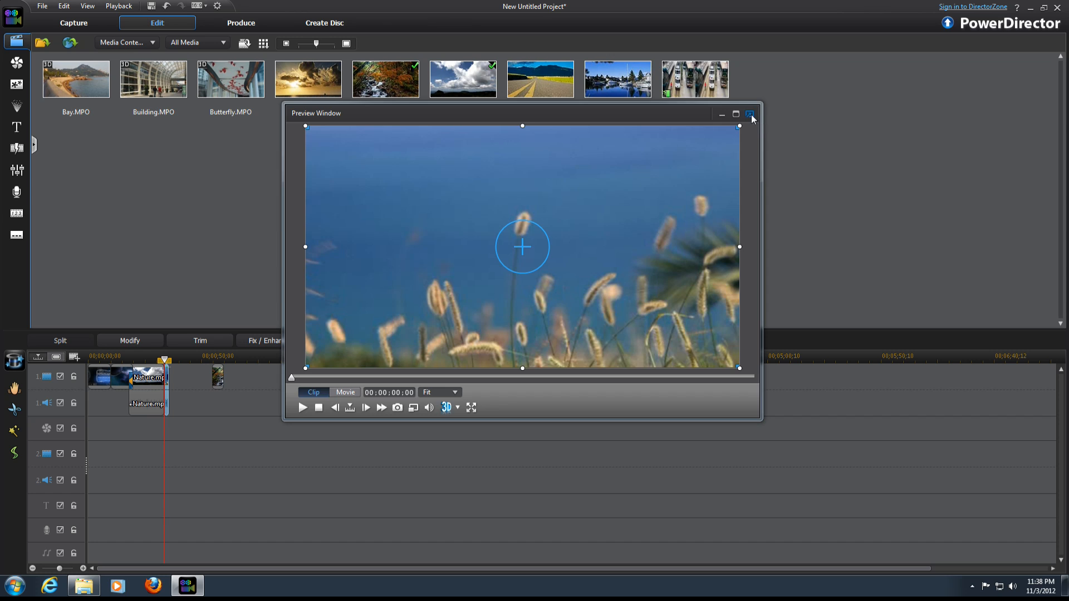
{"action": "left_click", "coordinate": [751, 113]}
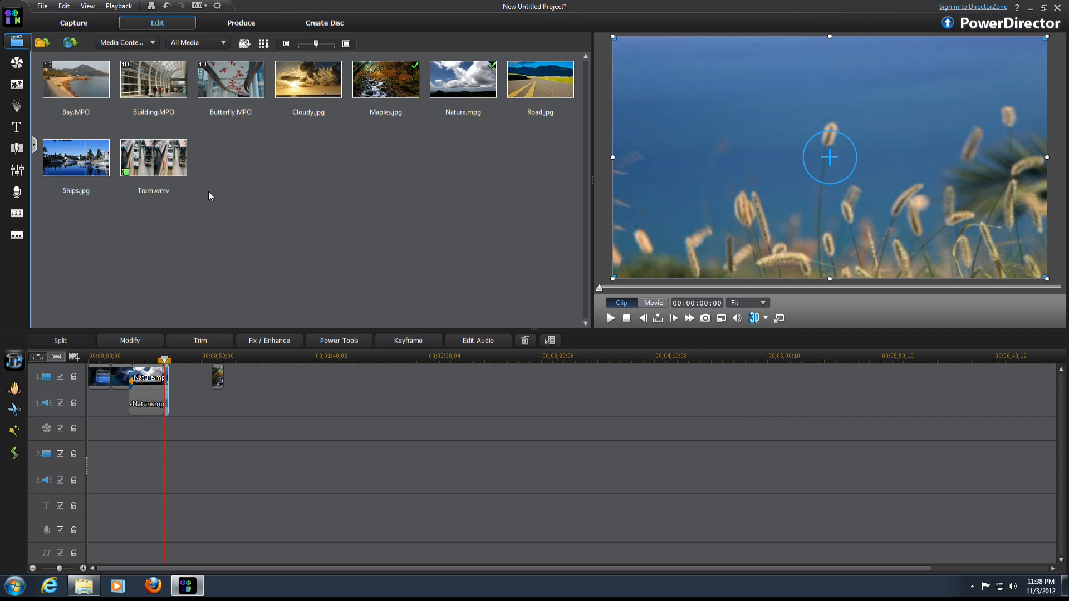